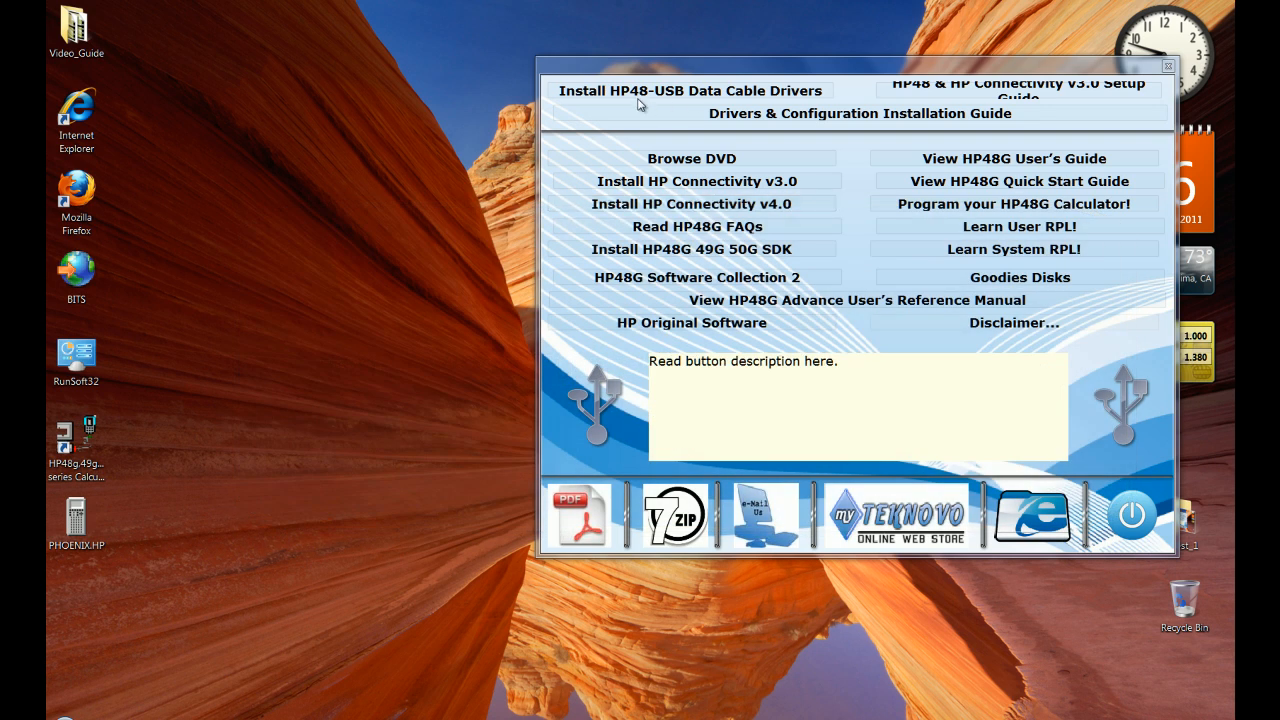
{"action": "mouse_move", "coordinate": [690, 90]}
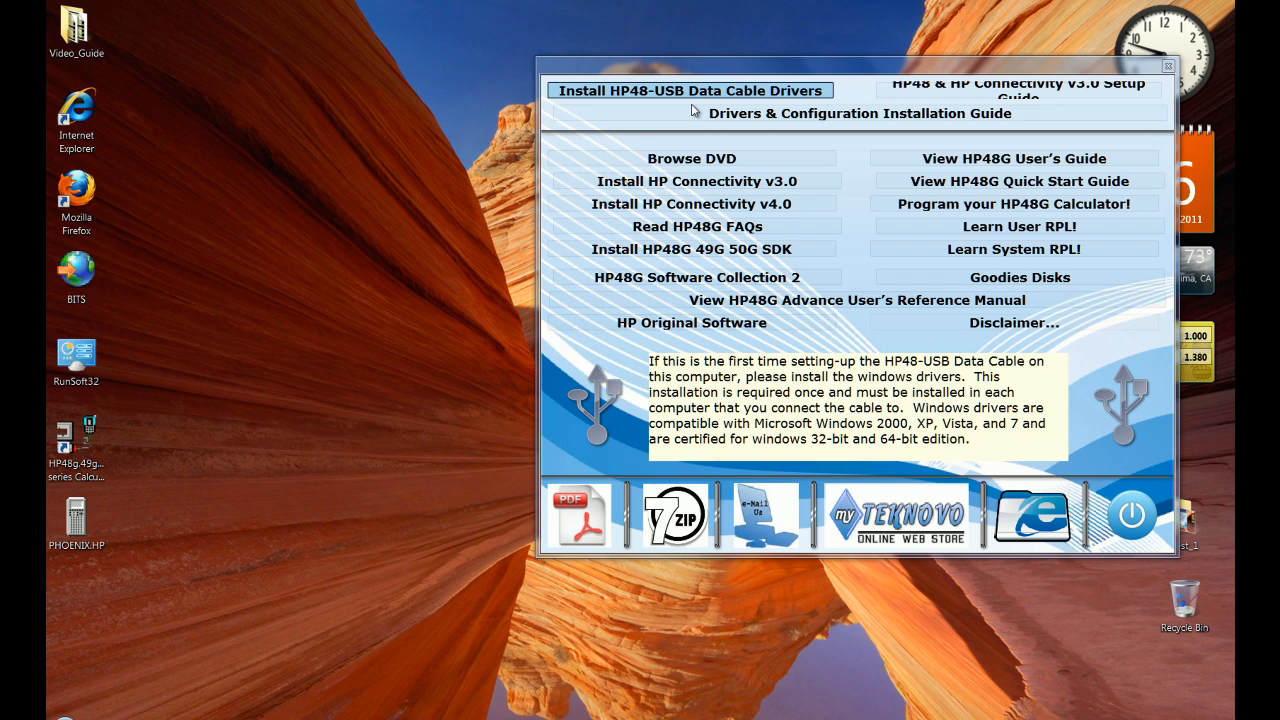
Launch Conn4x from the HP48g,49g,50g series Calculator Connectivity Kit Start menu folder.
{"action": "left_click", "coordinate": [855, 112]}
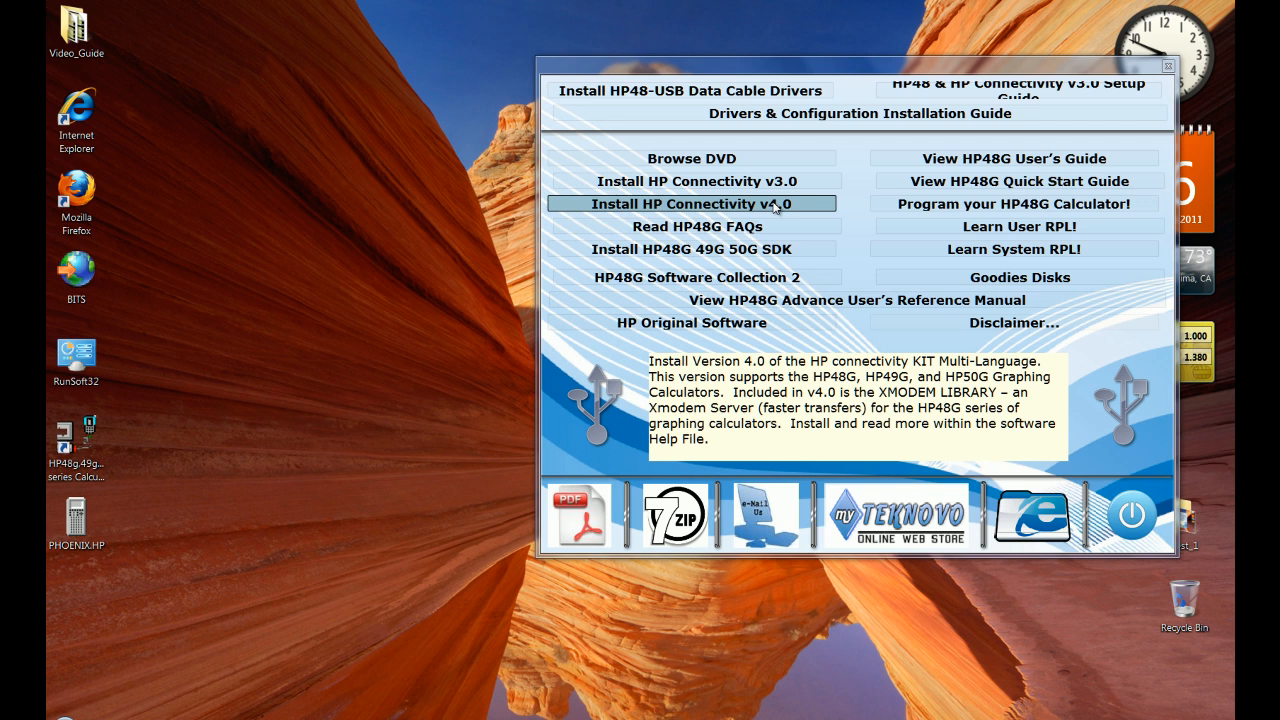
{"action": "mouse_move", "coordinate": [813, 211]}
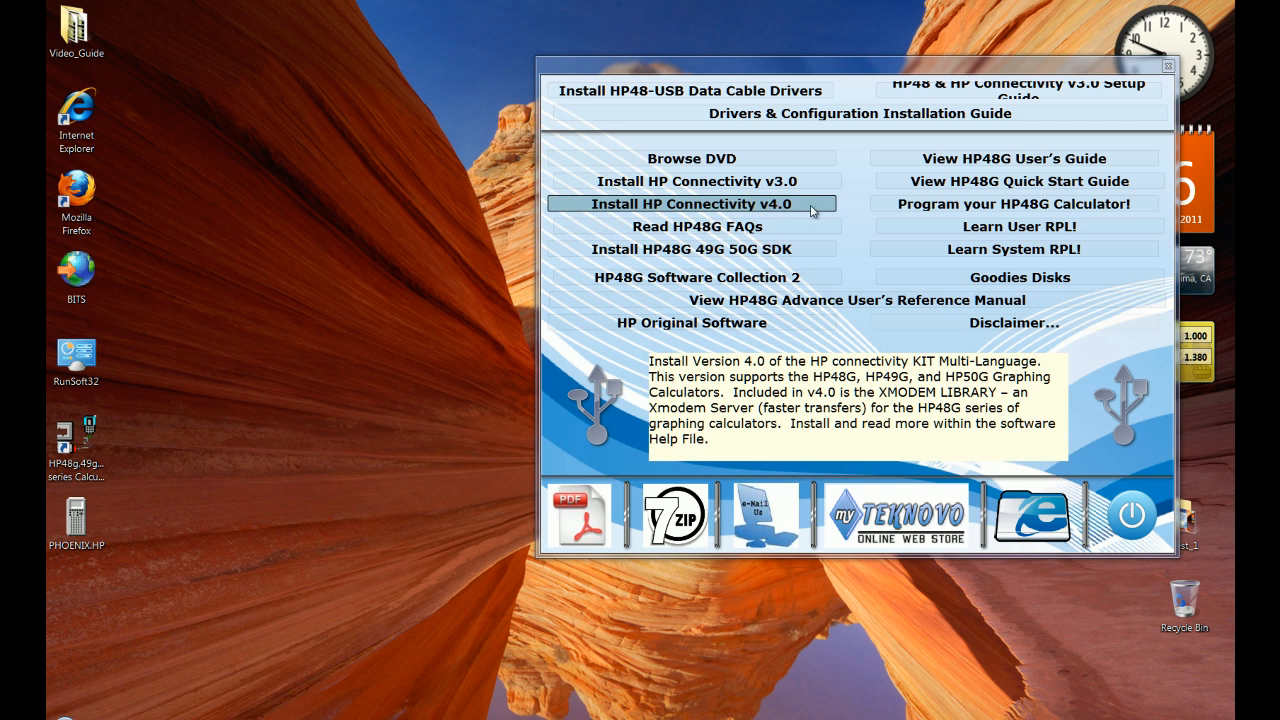
{"action": "mouse_move", "coordinate": [860, 195]}
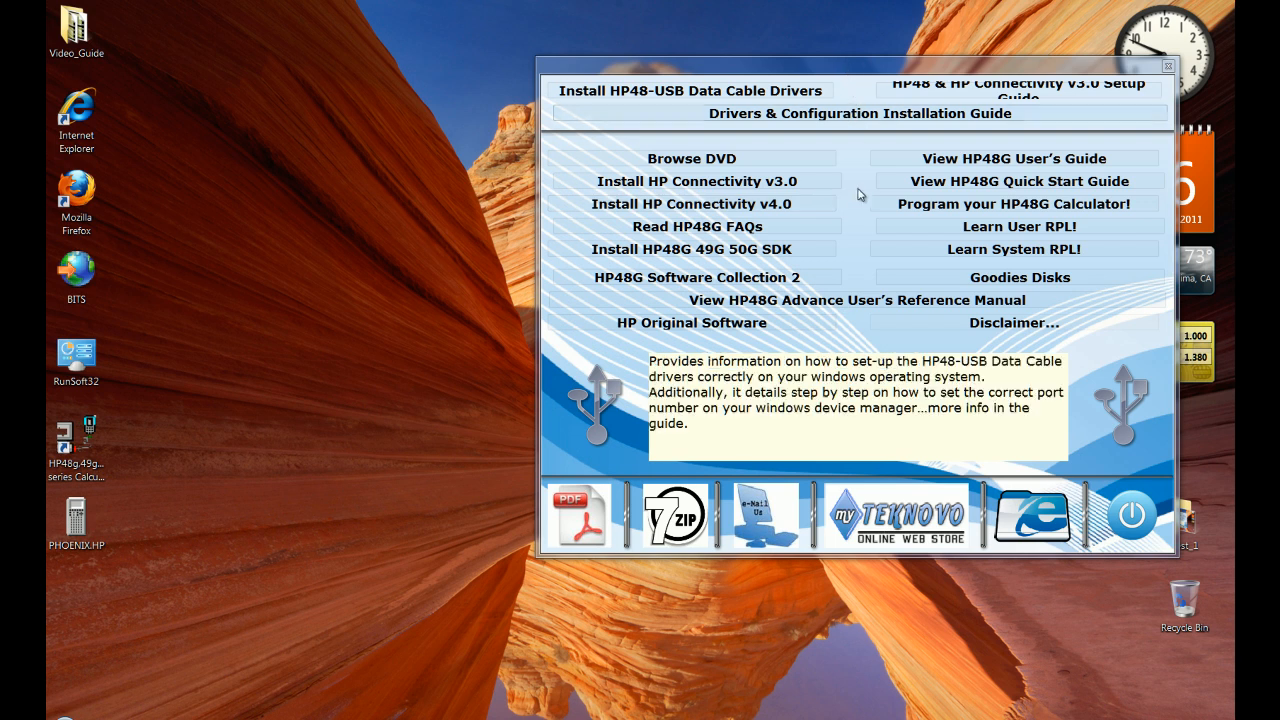
{"action": "mouse_move", "coordinate": [695, 204]}
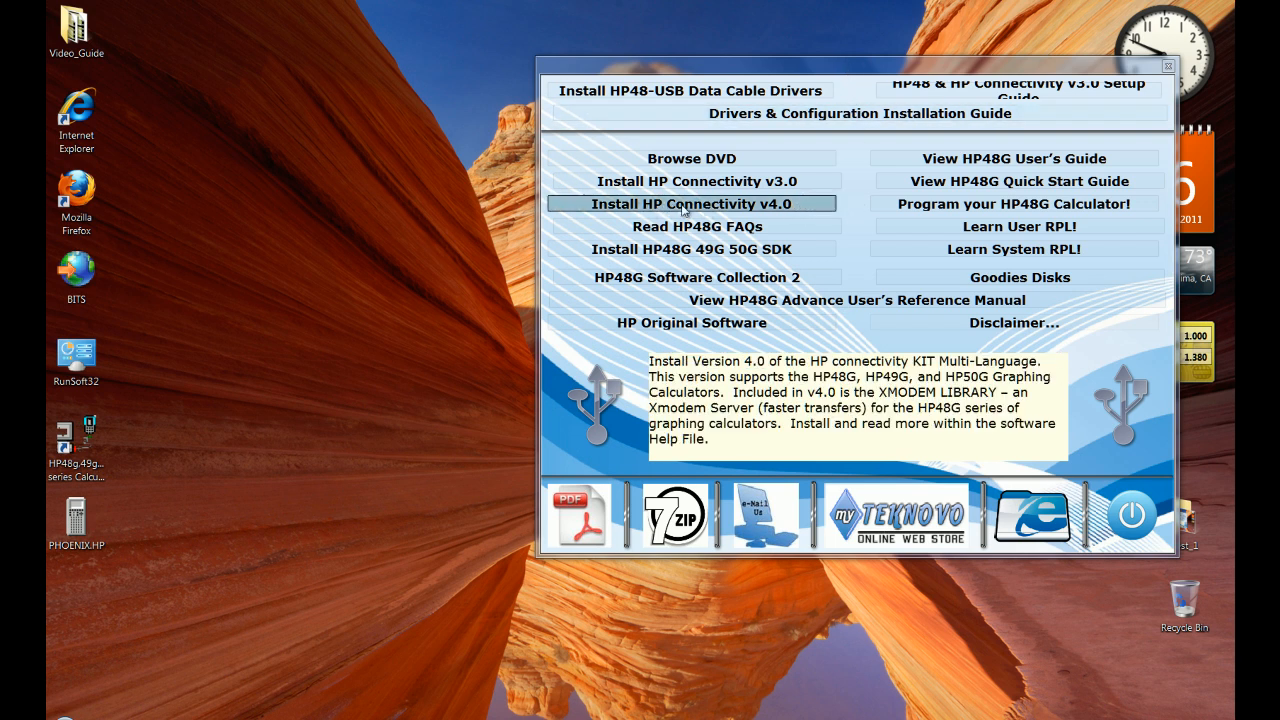
{"action": "mouse_move", "coordinate": [805, 208]}
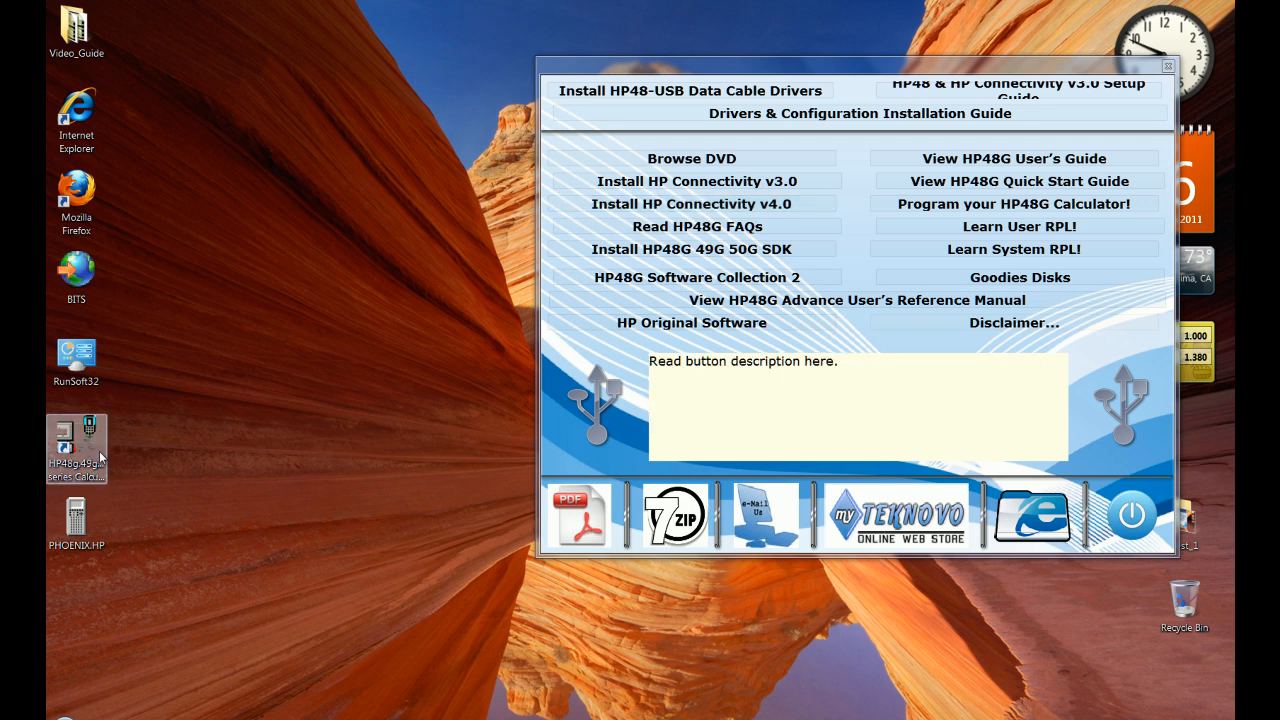
{"action": "mouse_move", "coordinate": [86, 447]}
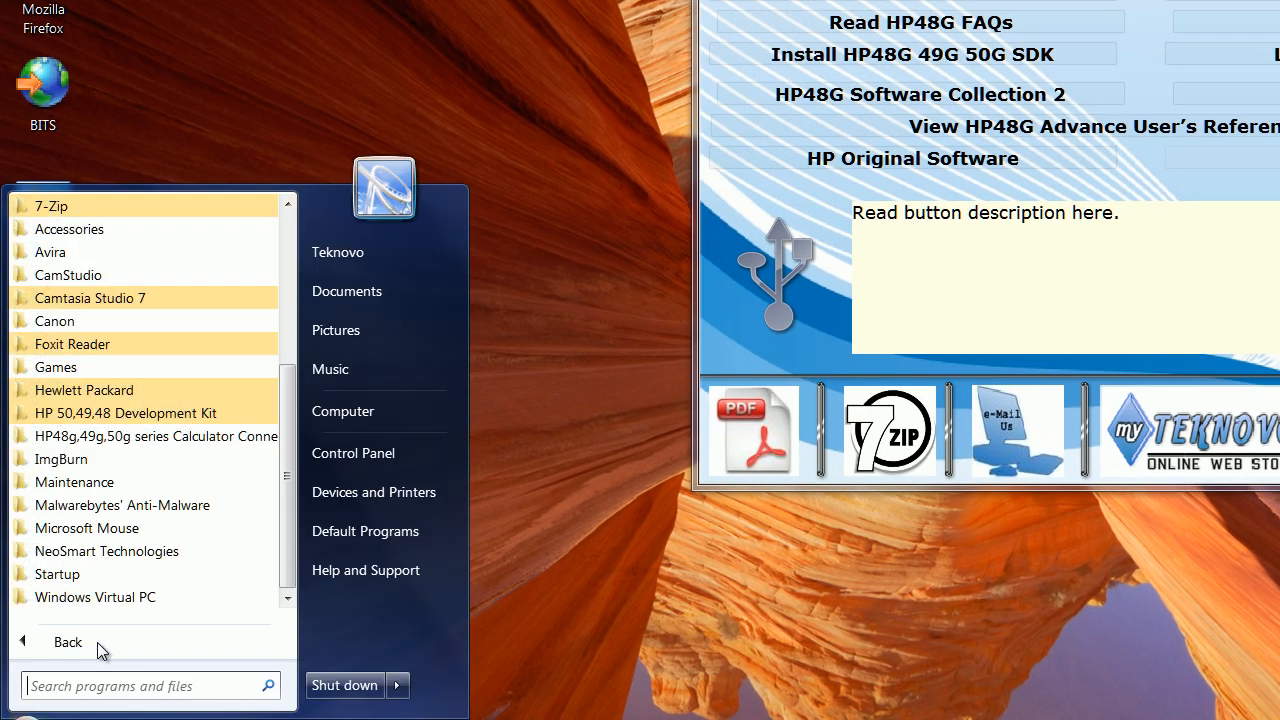
{"action": "mouse_move", "coordinate": [90, 436]}
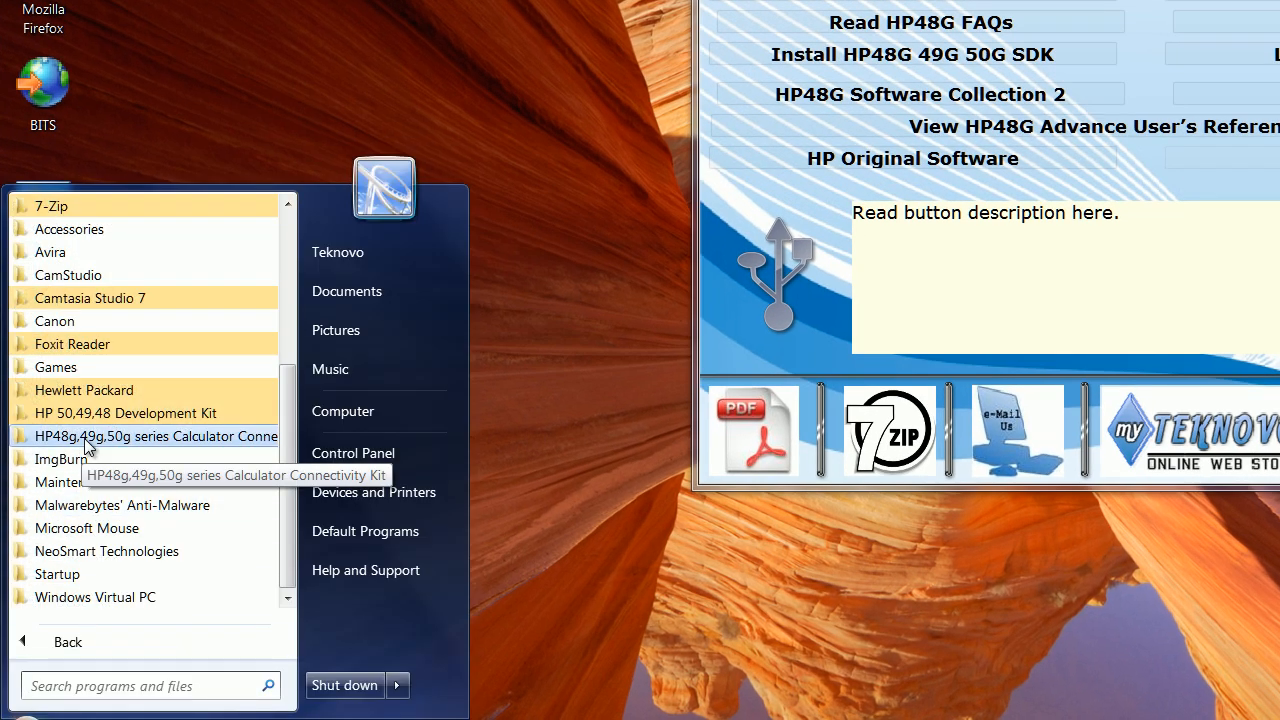
{"action": "left_click", "coordinate": [157, 436]}
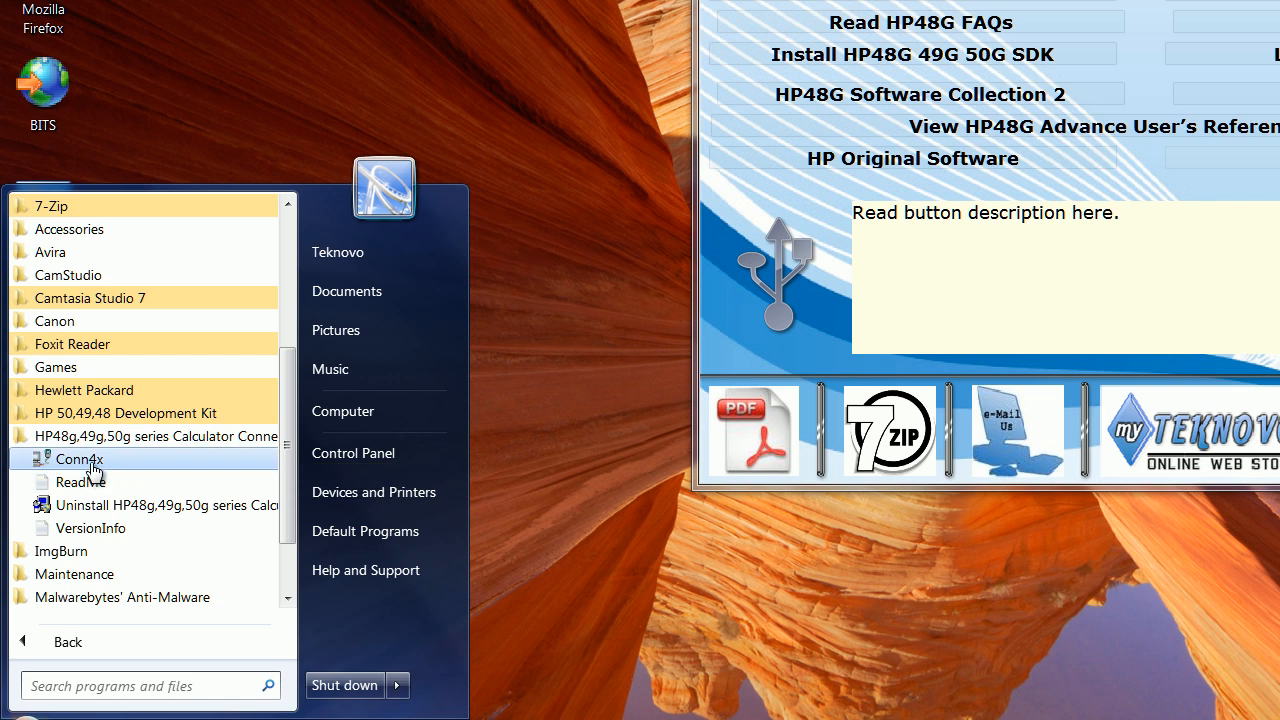
{"action": "mouse_move", "coordinate": [100, 470]}
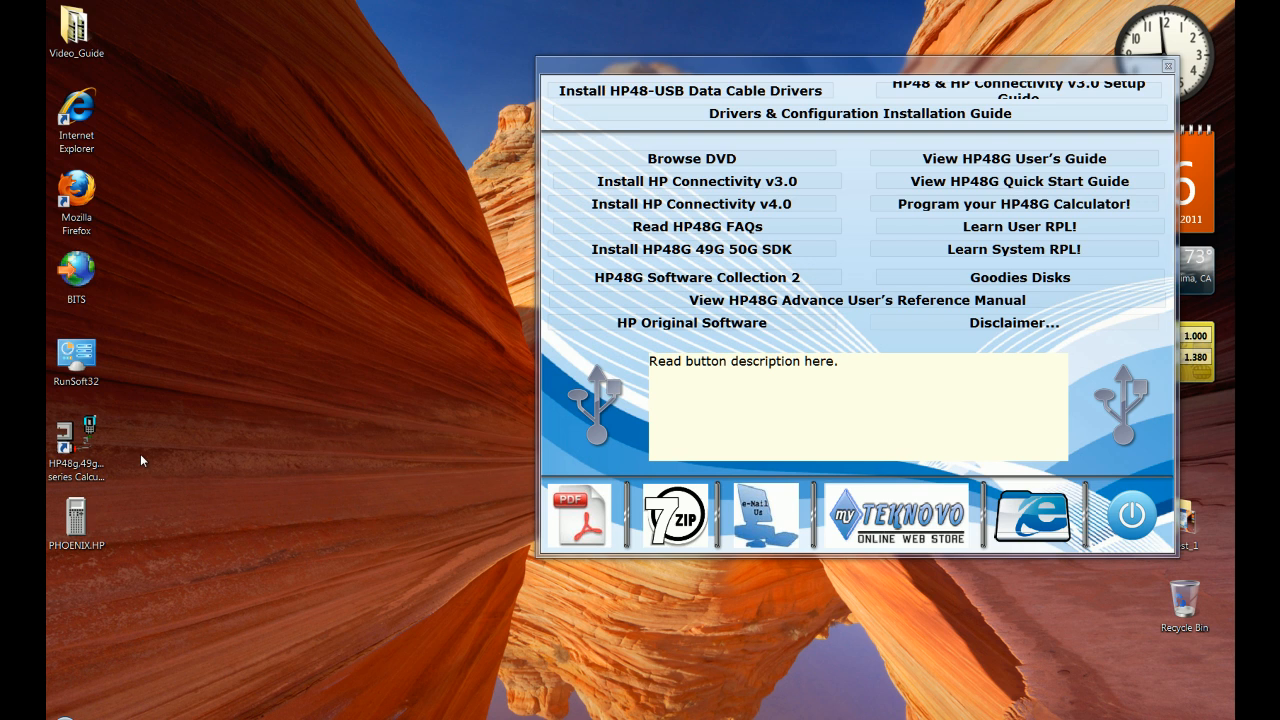
Open the Connectivity Kit and set the connection port to COM2 at speed 9600.
{"action": "left_click", "coordinate": [76, 440]}
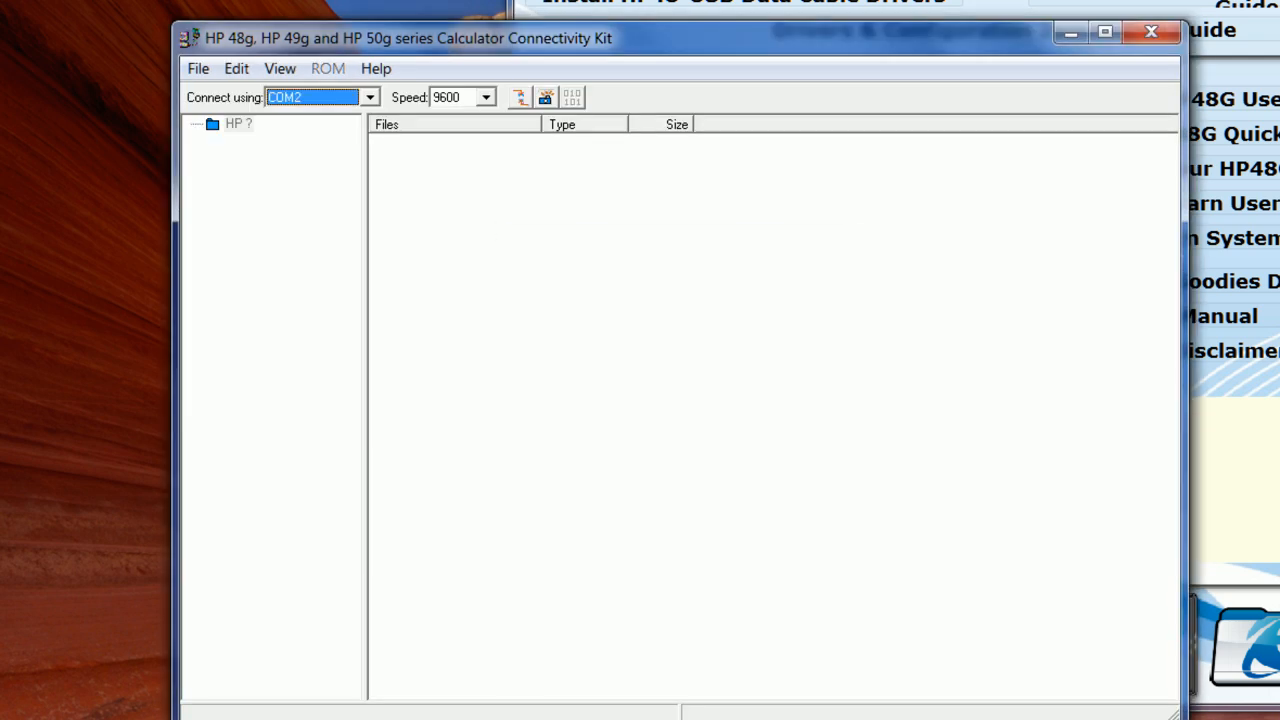
{"action": "mouse_move", "coordinate": [822, 124]}
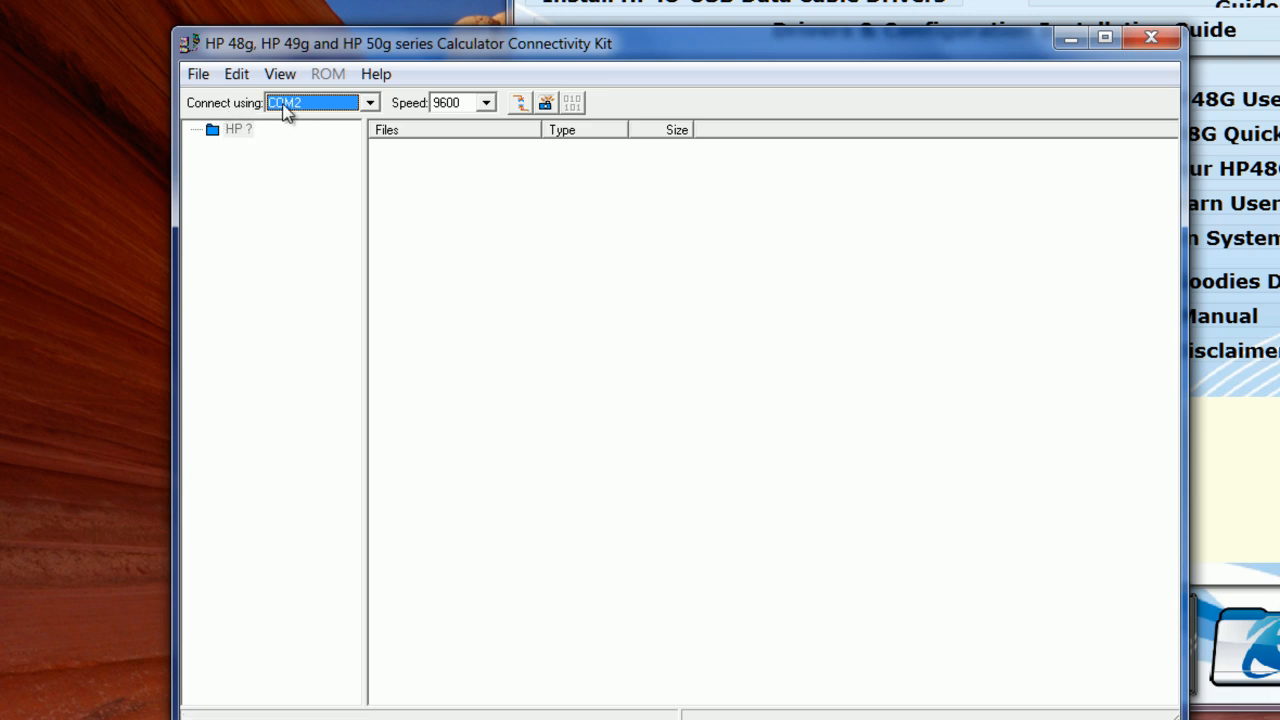
{"action": "left_click", "coordinate": [369, 102]}
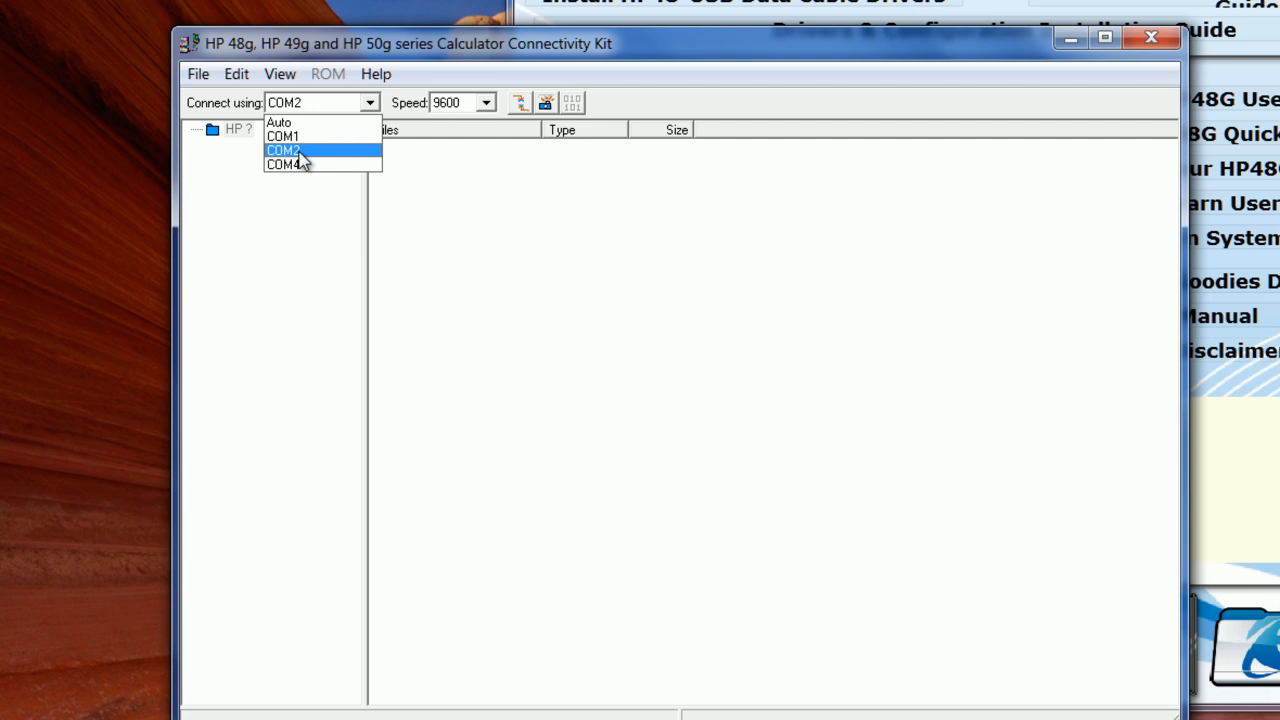
{"action": "left_click", "coordinate": [283, 150]}
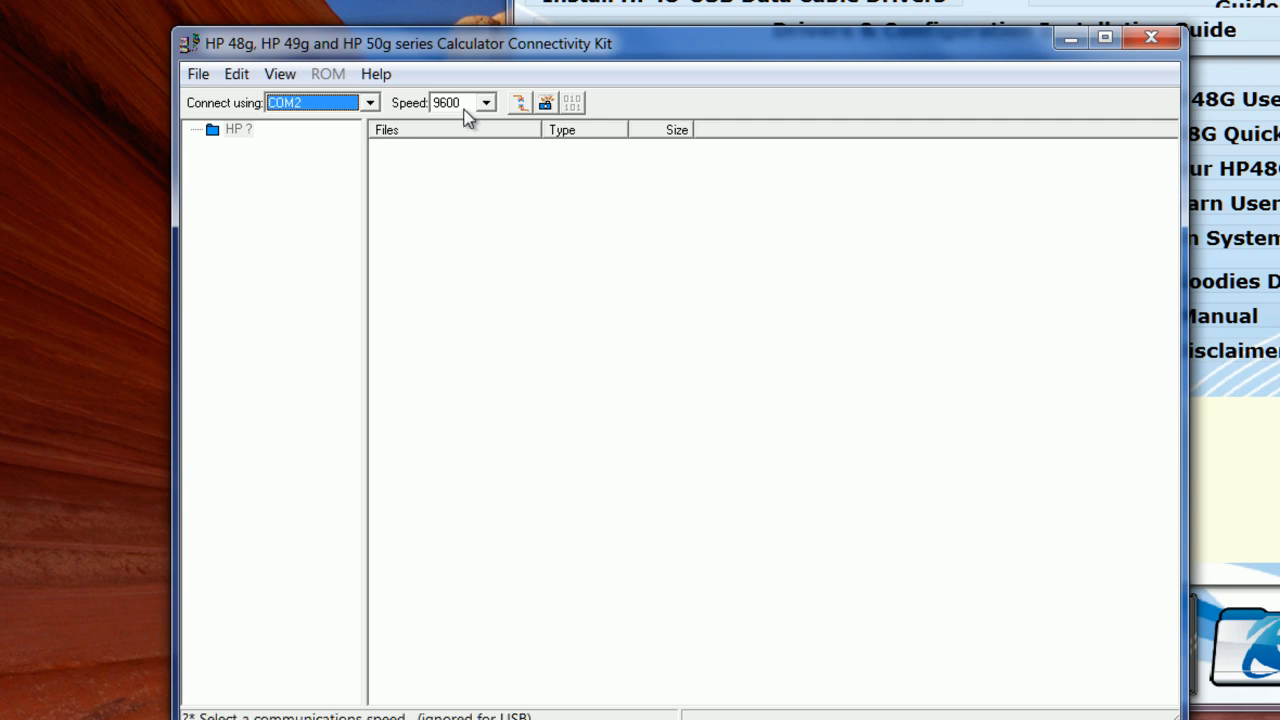
{"action": "left_click", "coordinate": [485, 102]}
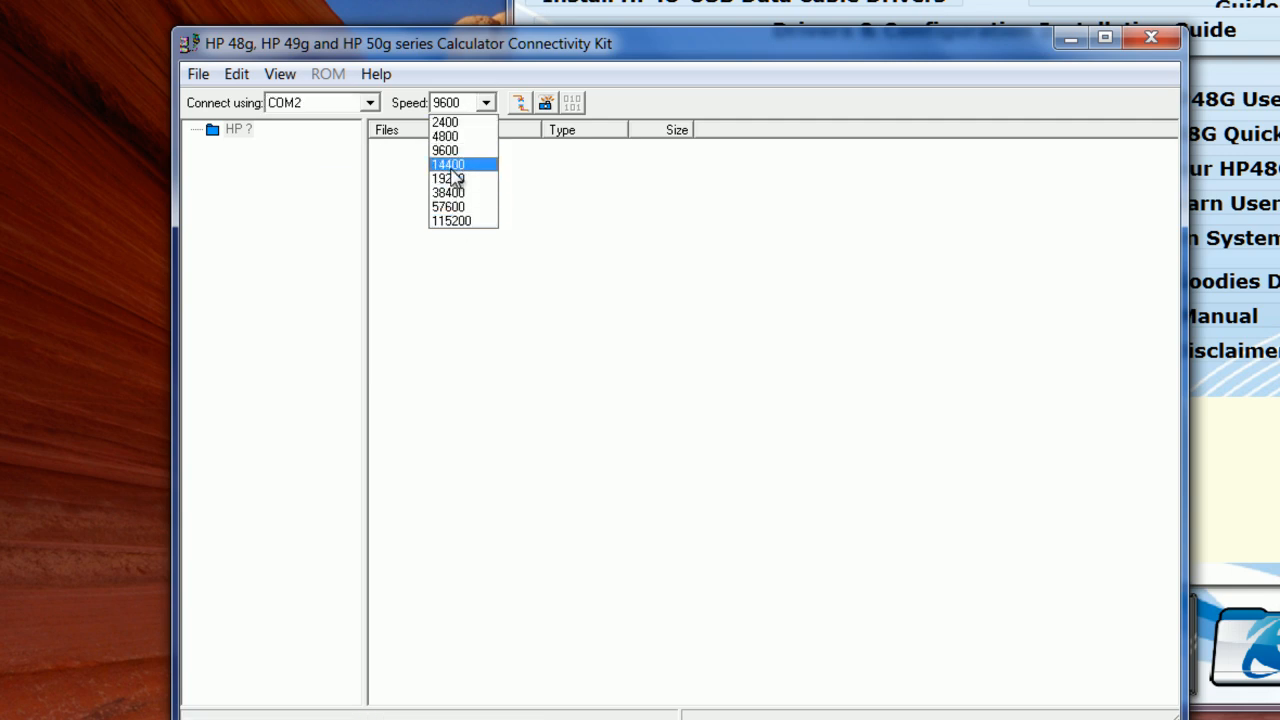
{"action": "mouse_move", "coordinate": [450, 150]}
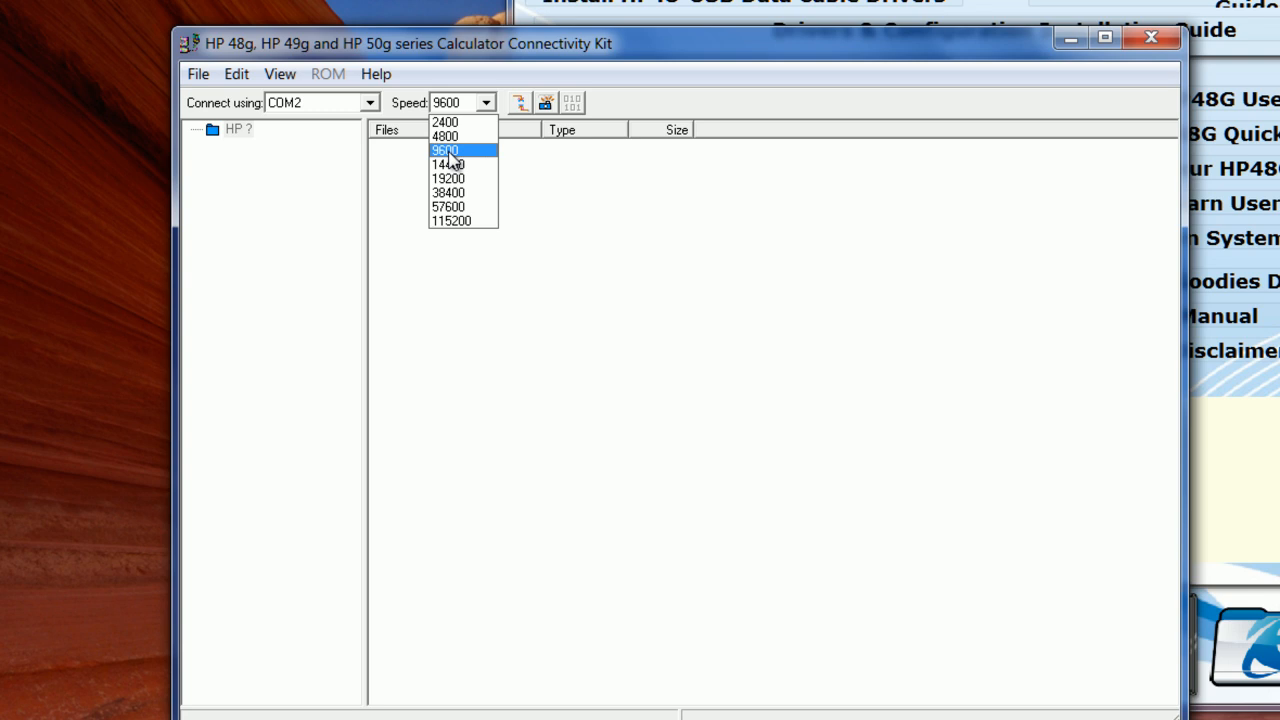
{"action": "left_click", "coordinate": [450, 102]}
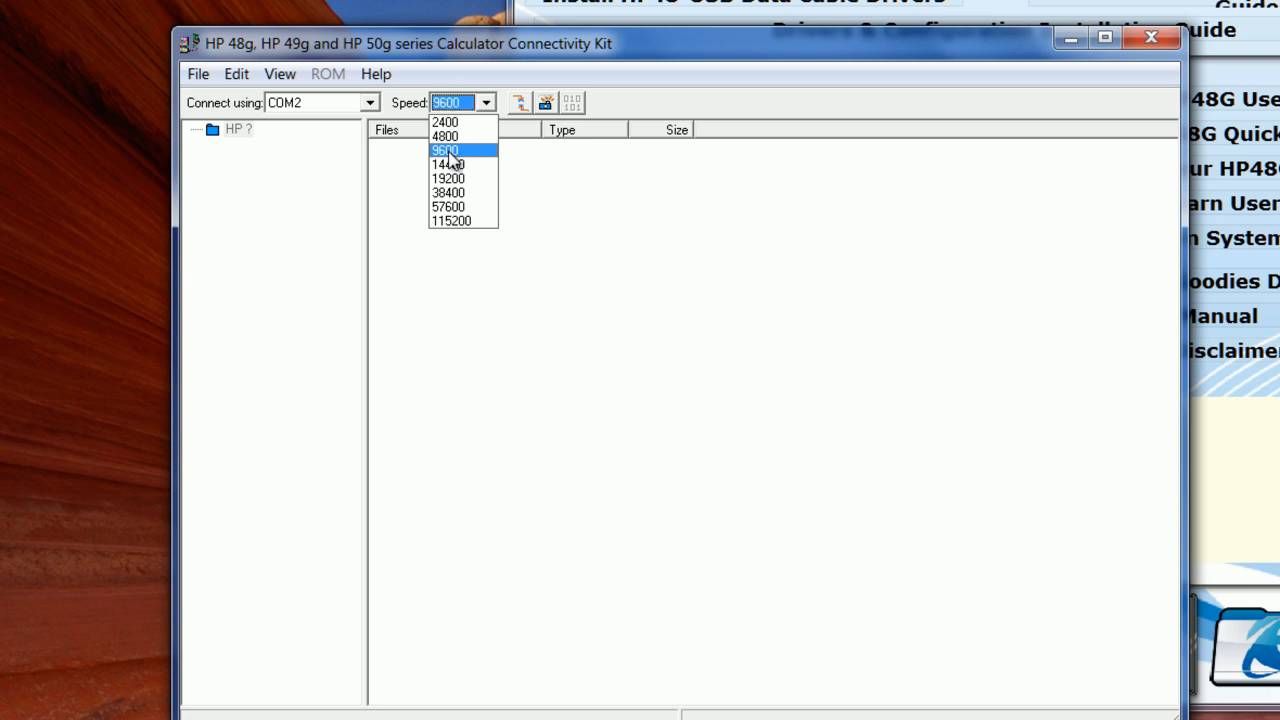
{"action": "left_click", "coordinate": [444, 150]}
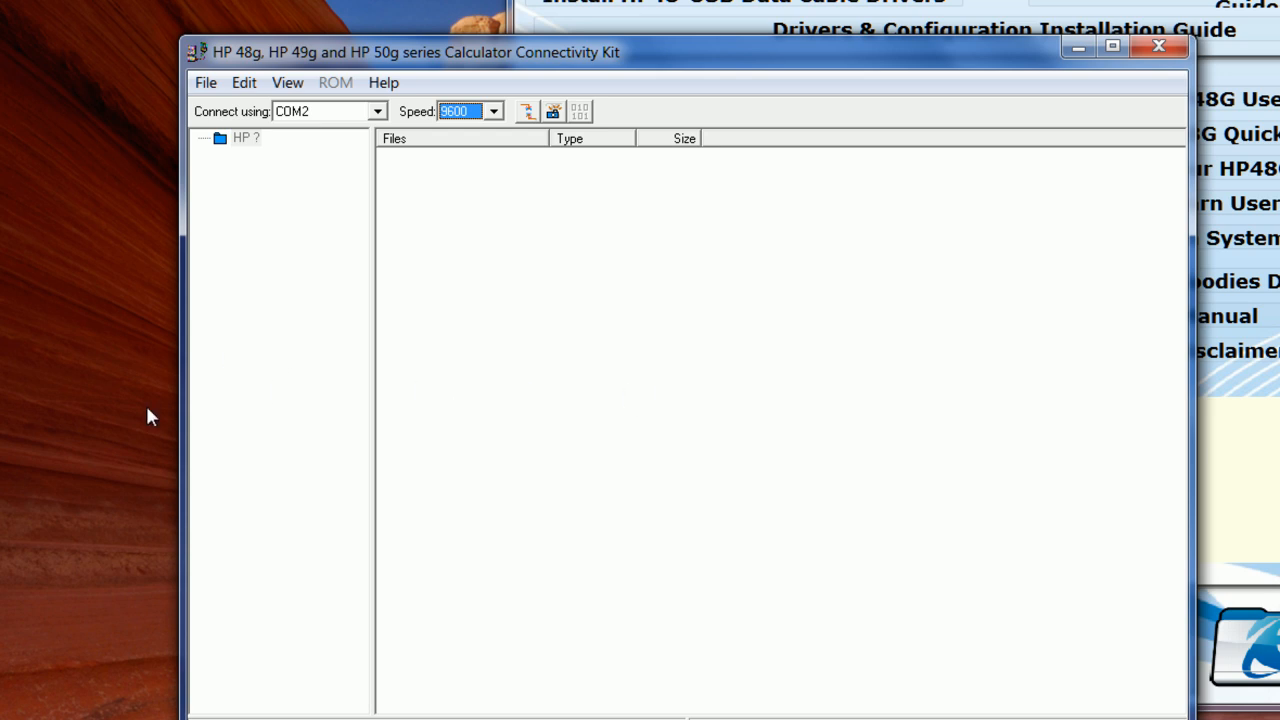
{"action": "mouse_move", "coordinate": [563, 293]}
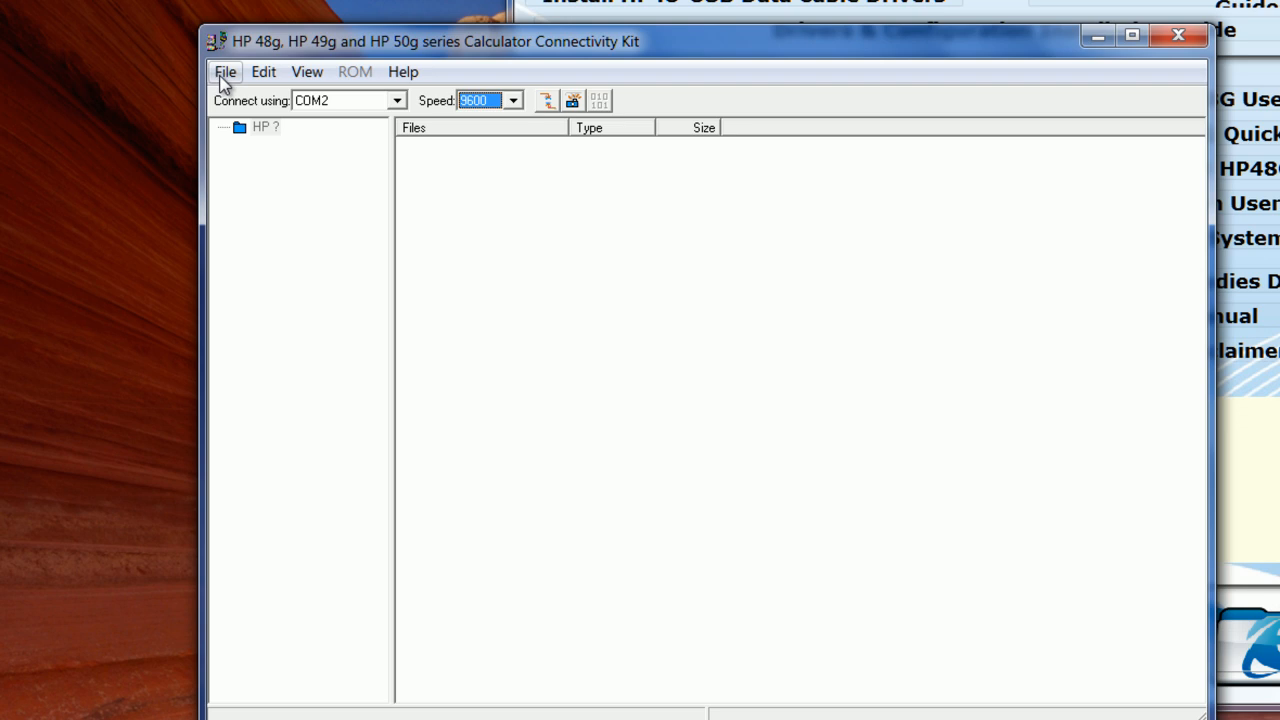
{"action": "left_click", "coordinate": [225, 71]}
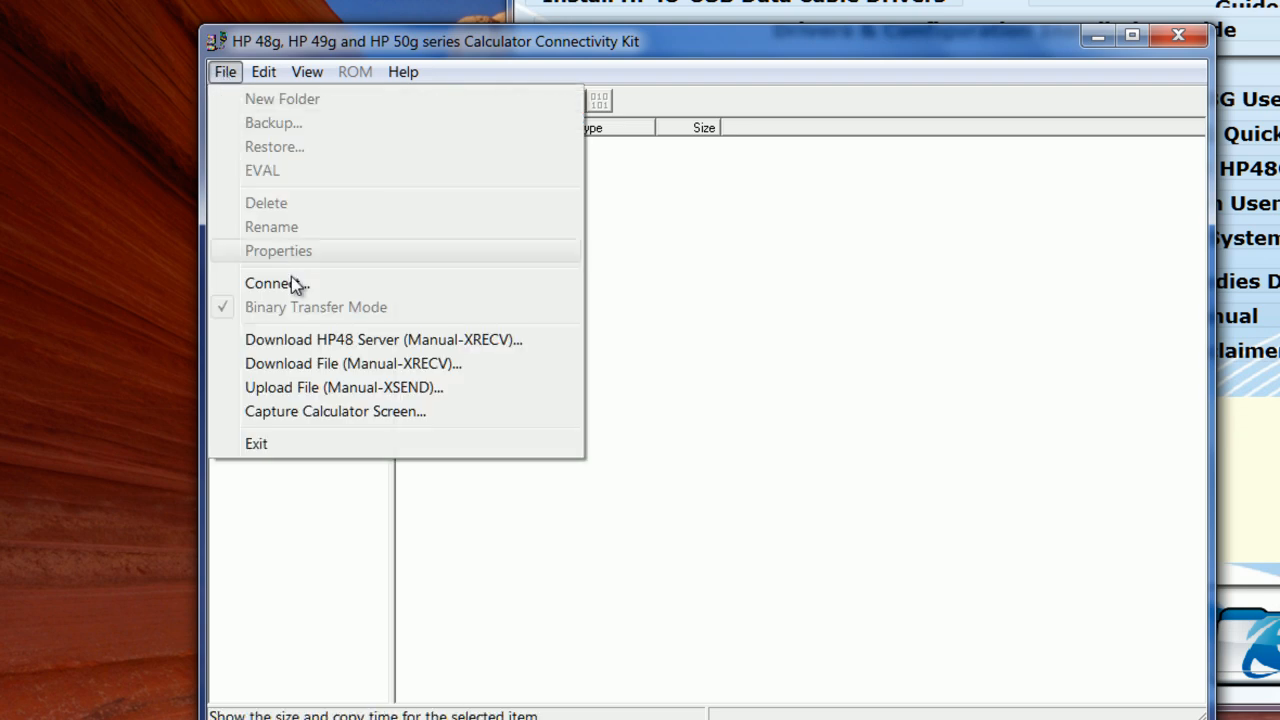
{"action": "mouse_move", "coordinate": [362, 363]}
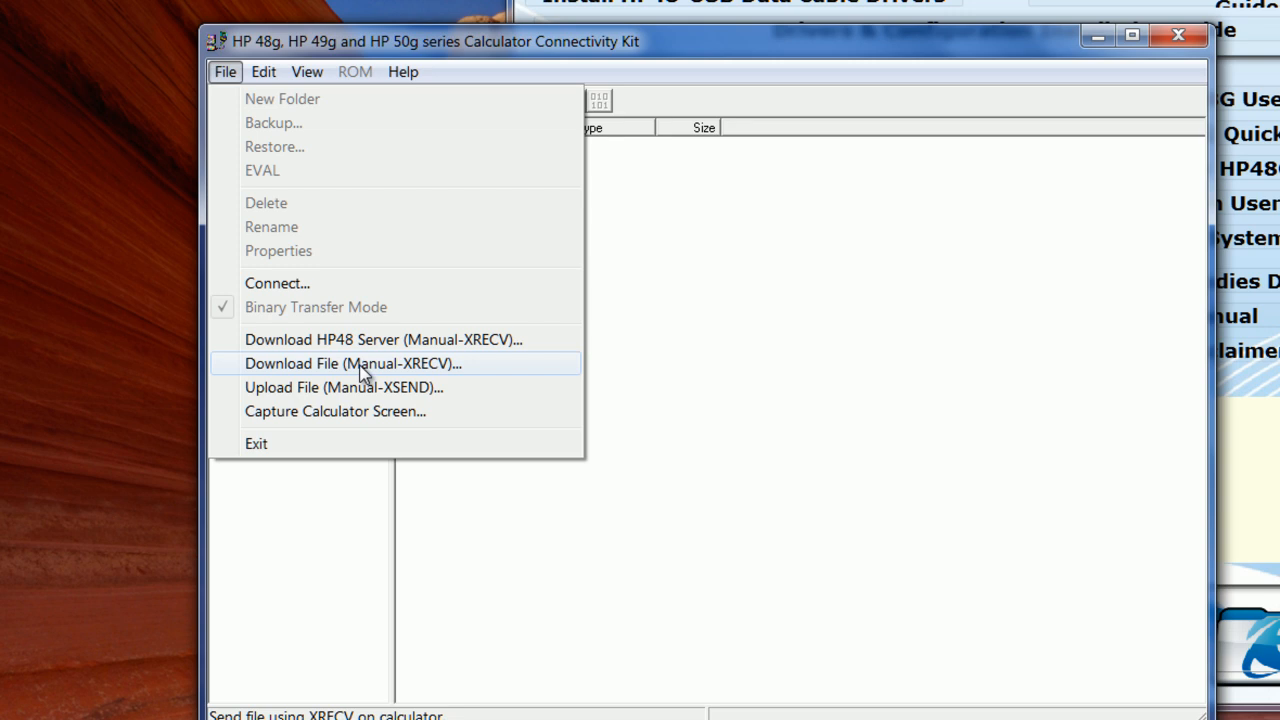
{"action": "left_click", "coordinate": [351, 363]}
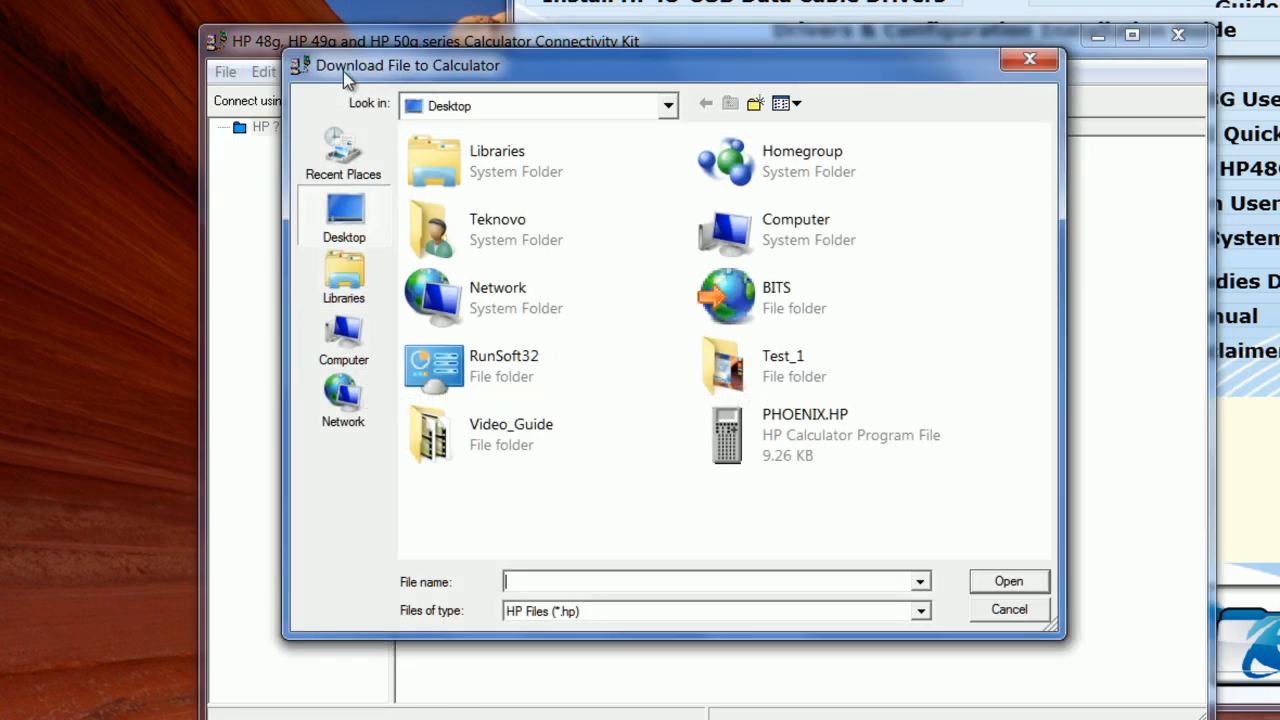
{"action": "mouse_move", "coordinate": [477, 78]}
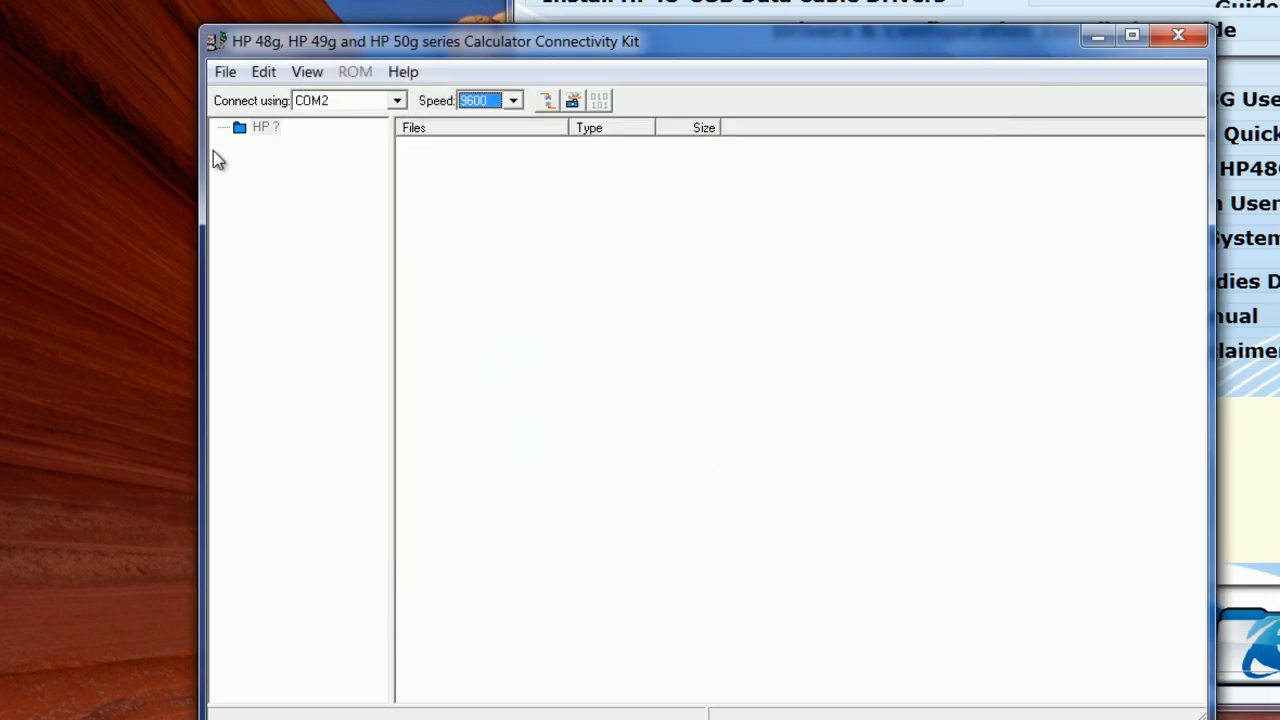
{"action": "left_click", "coordinate": [225, 71]}
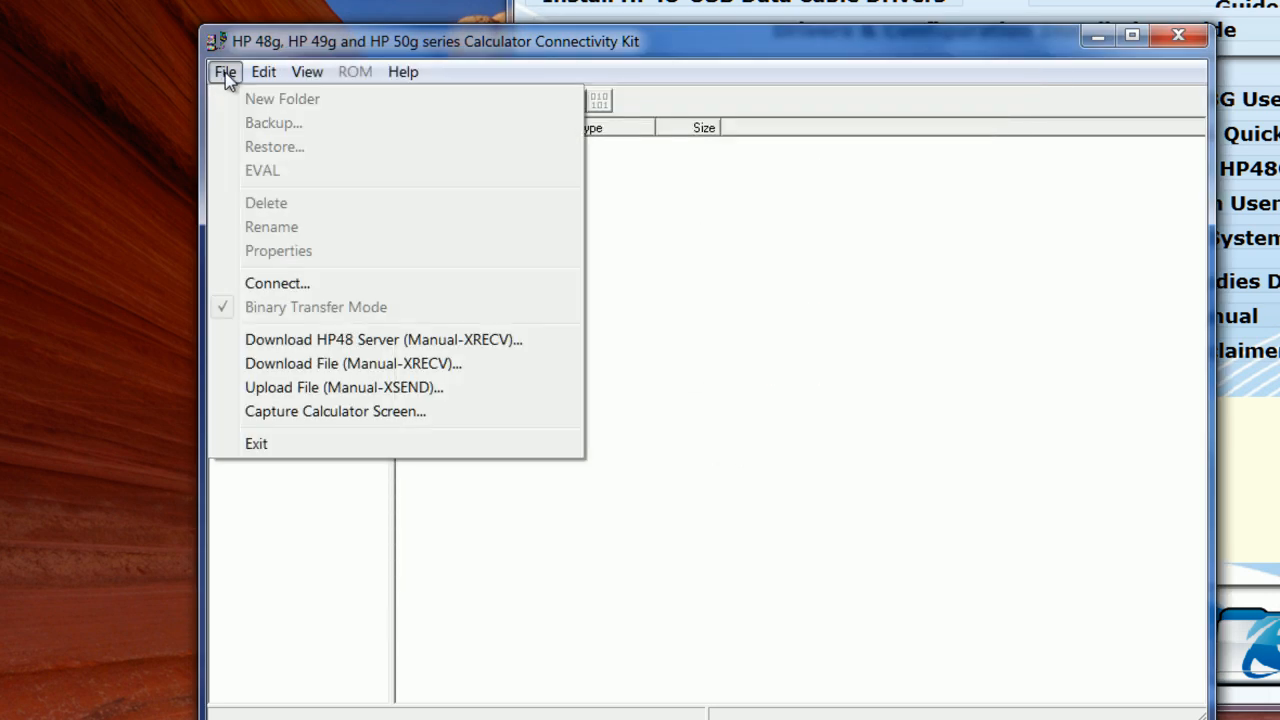
{"action": "left_click", "coordinate": [344, 387]}
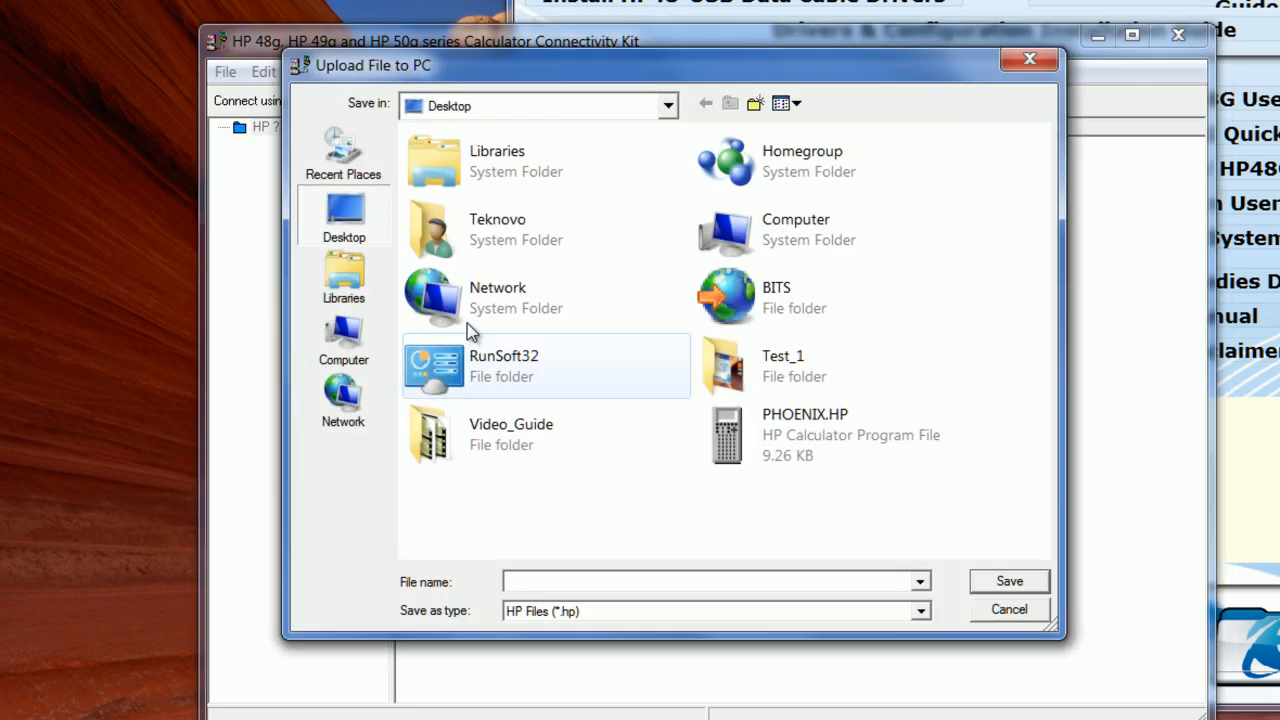
{"action": "mouse_move", "coordinate": [610, 388]}
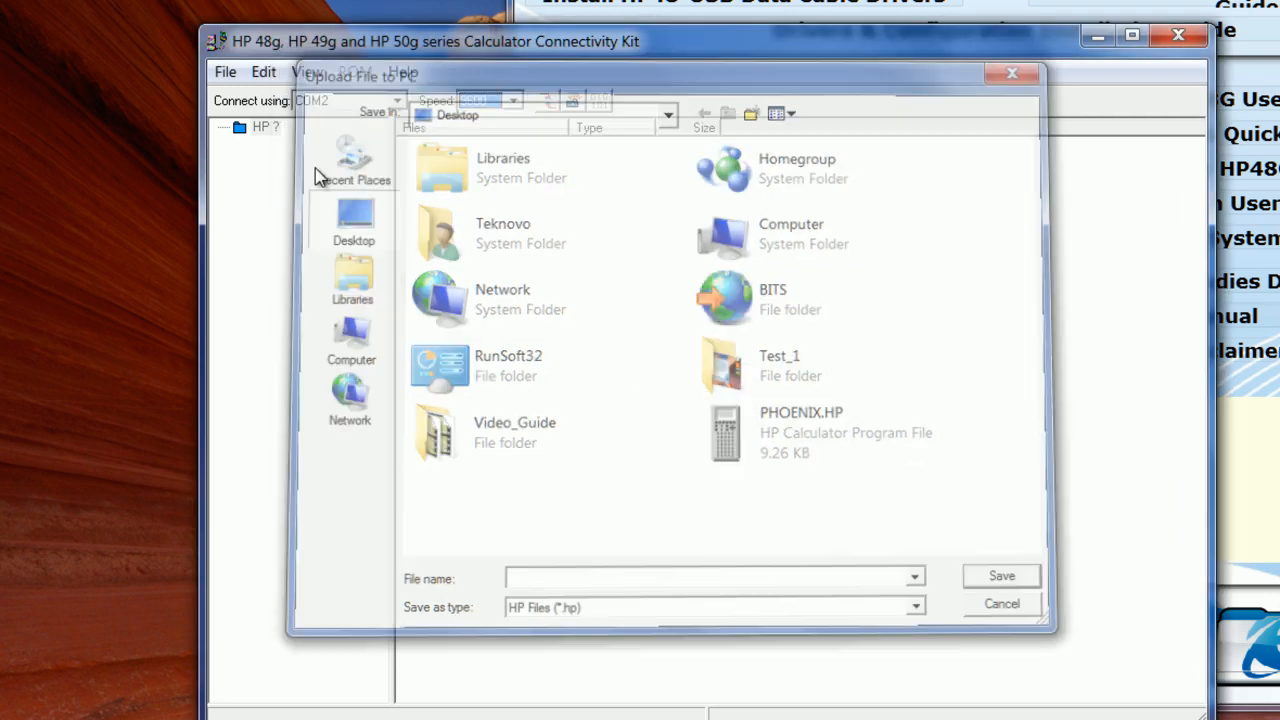
{"action": "left_click", "coordinate": [225, 71]}
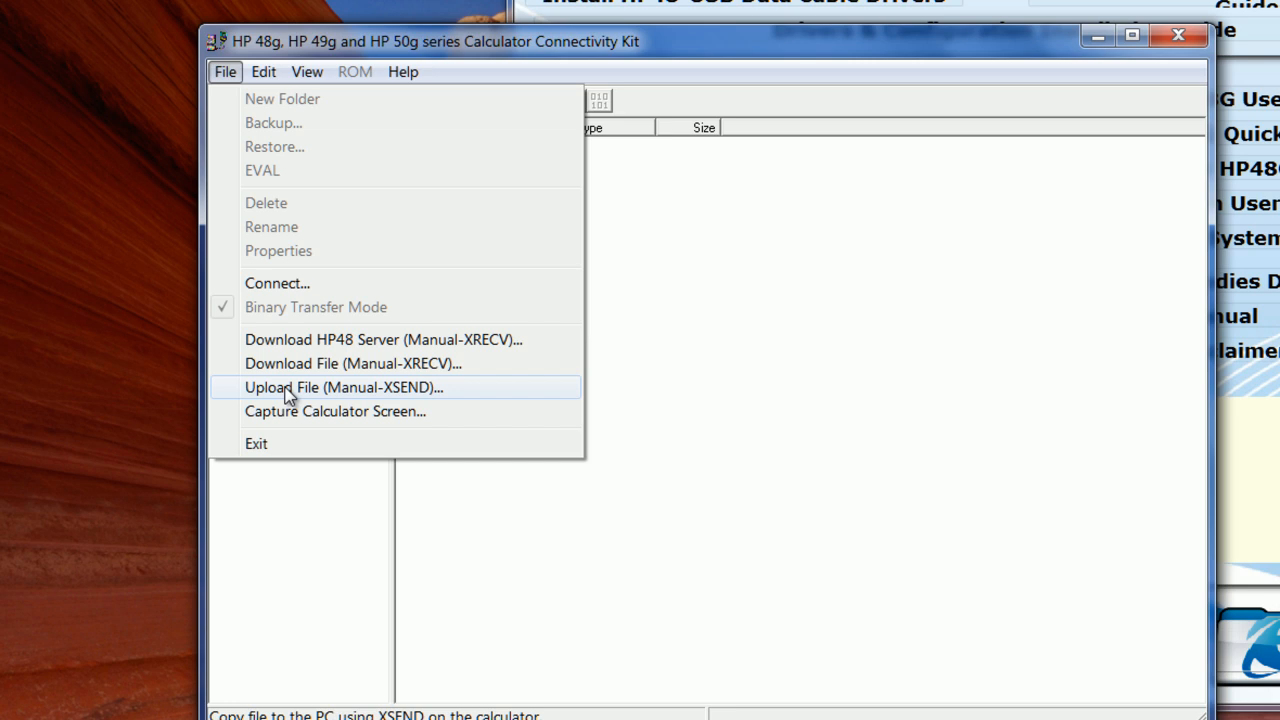
{"action": "left_click", "coordinate": [343, 387]}
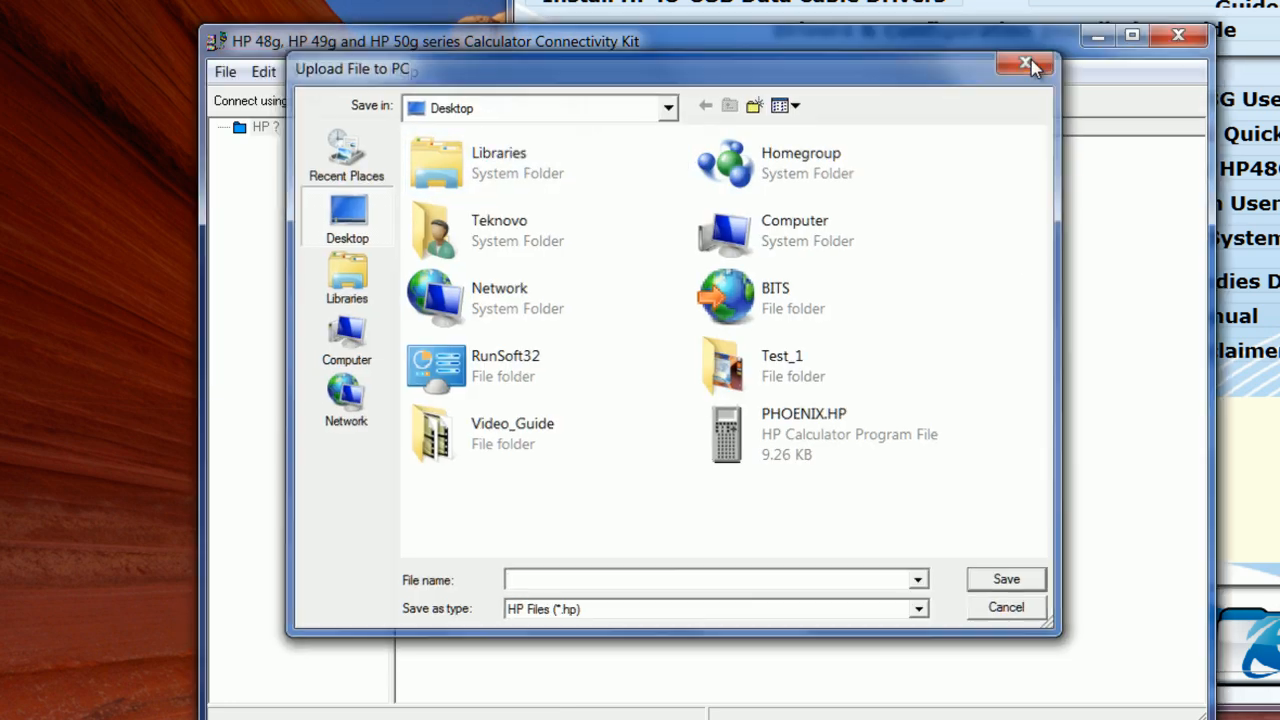
{"action": "left_click", "coordinate": [1033, 64]}
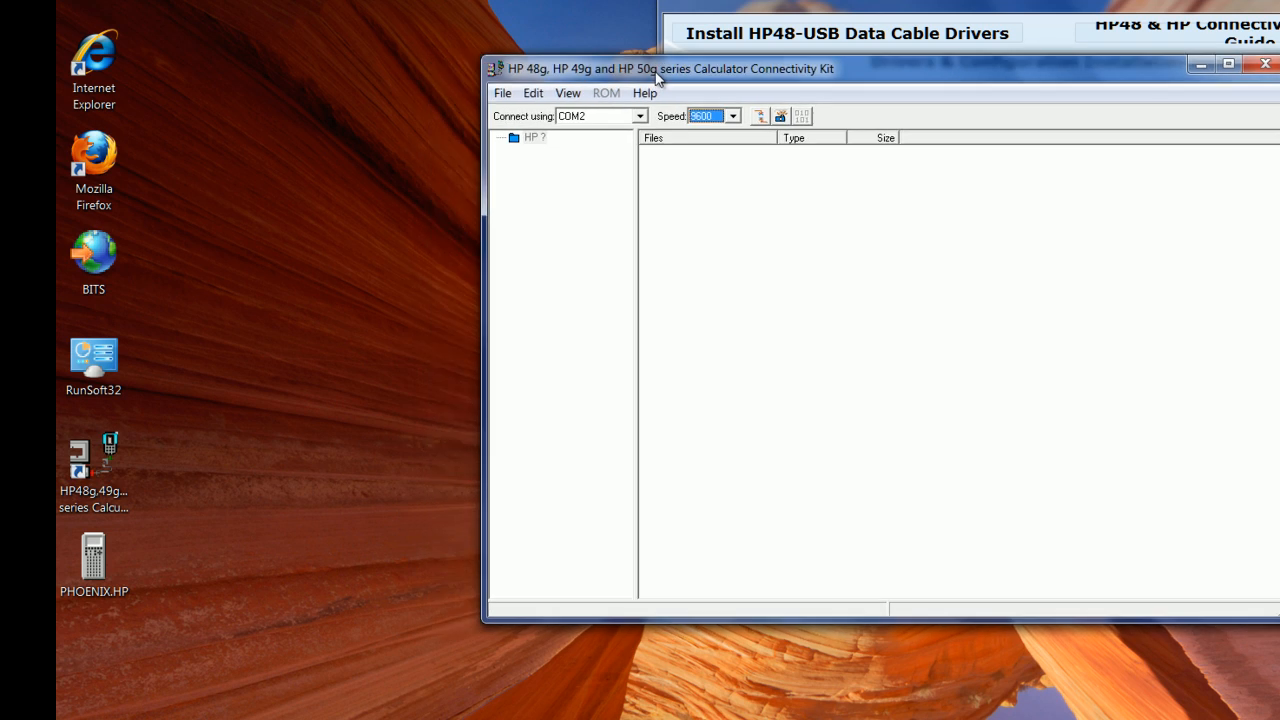
{"action": "mouse_move", "coordinate": [326, 292]}
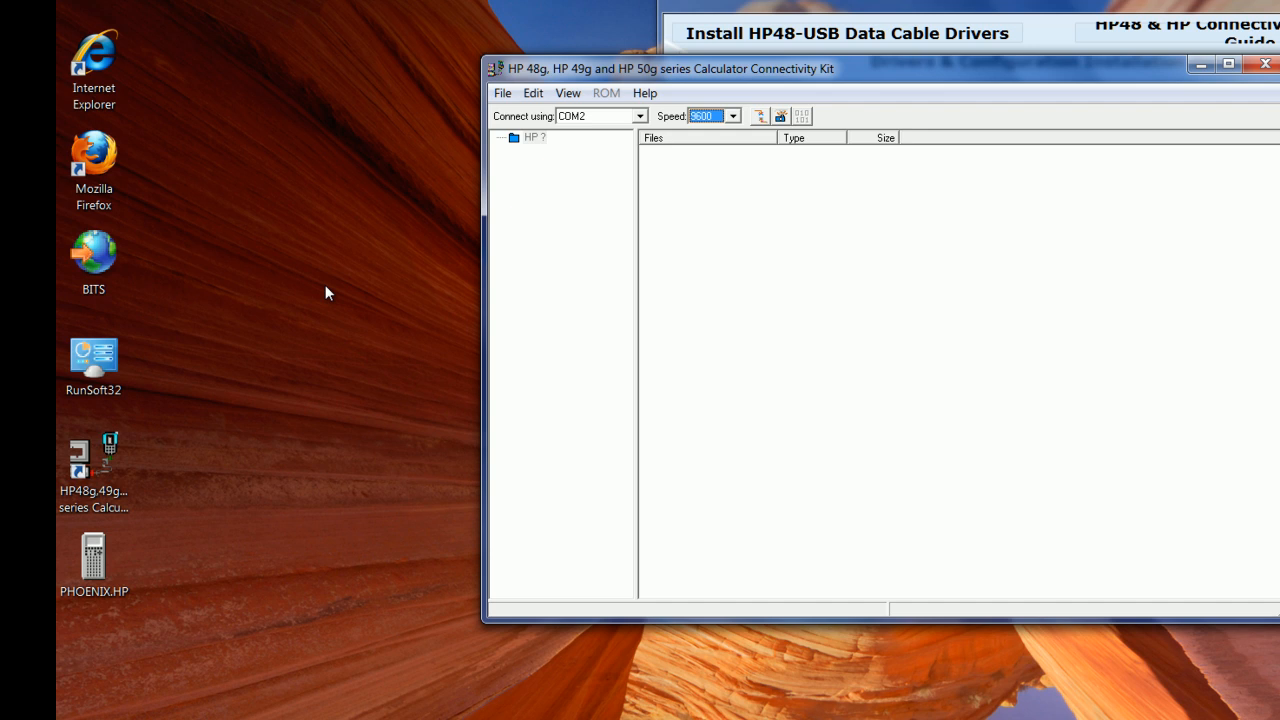
{"action": "mouse_move", "coordinate": [221, 545]}
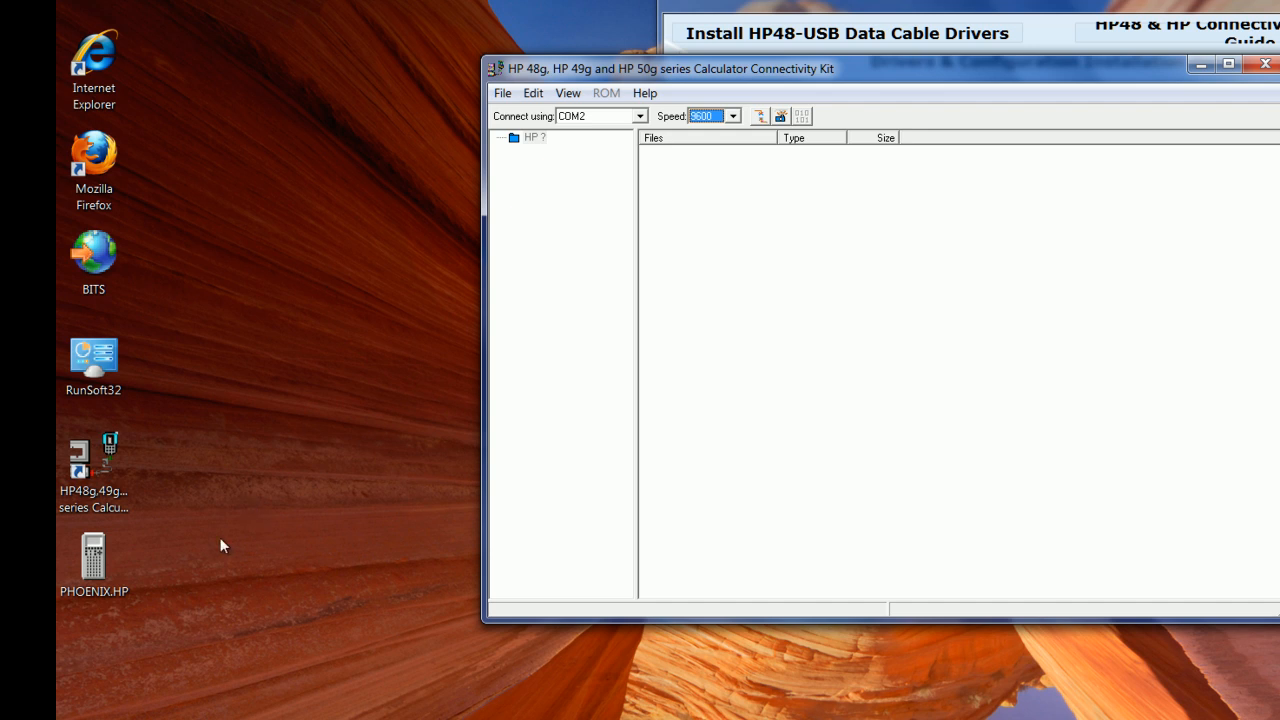
{"action": "mouse_move", "coordinate": [253, 597]}
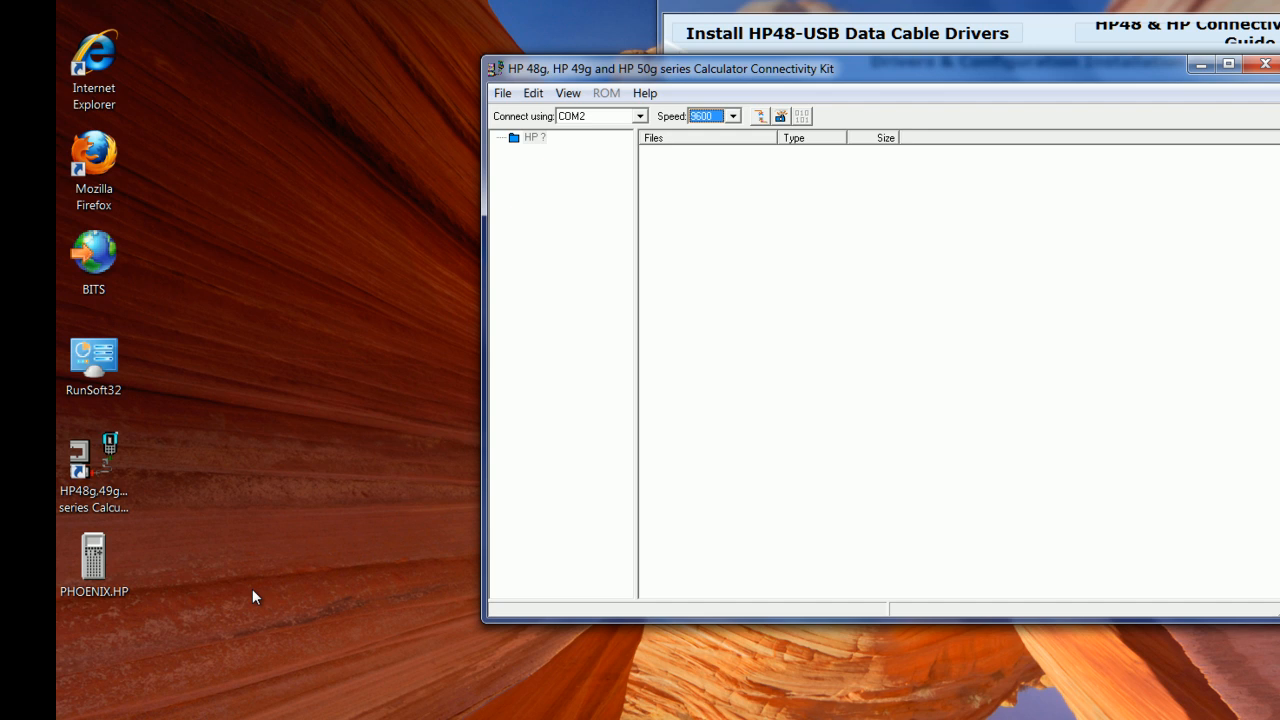
Drag the PHOENIX.HP desktop icon to an empty spot near the Connectivity Kit.
{"action": "left_click", "coordinate": [93, 560]}
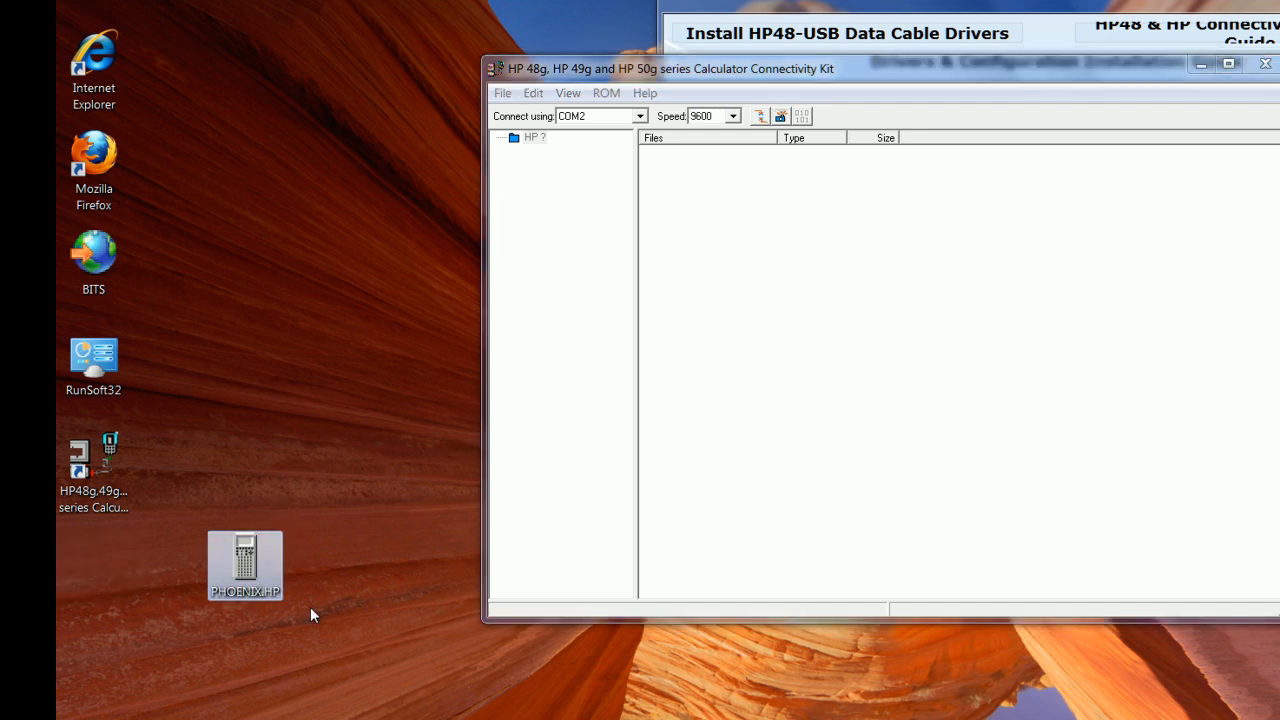
{"action": "mouse_move", "coordinate": [268, 572]}
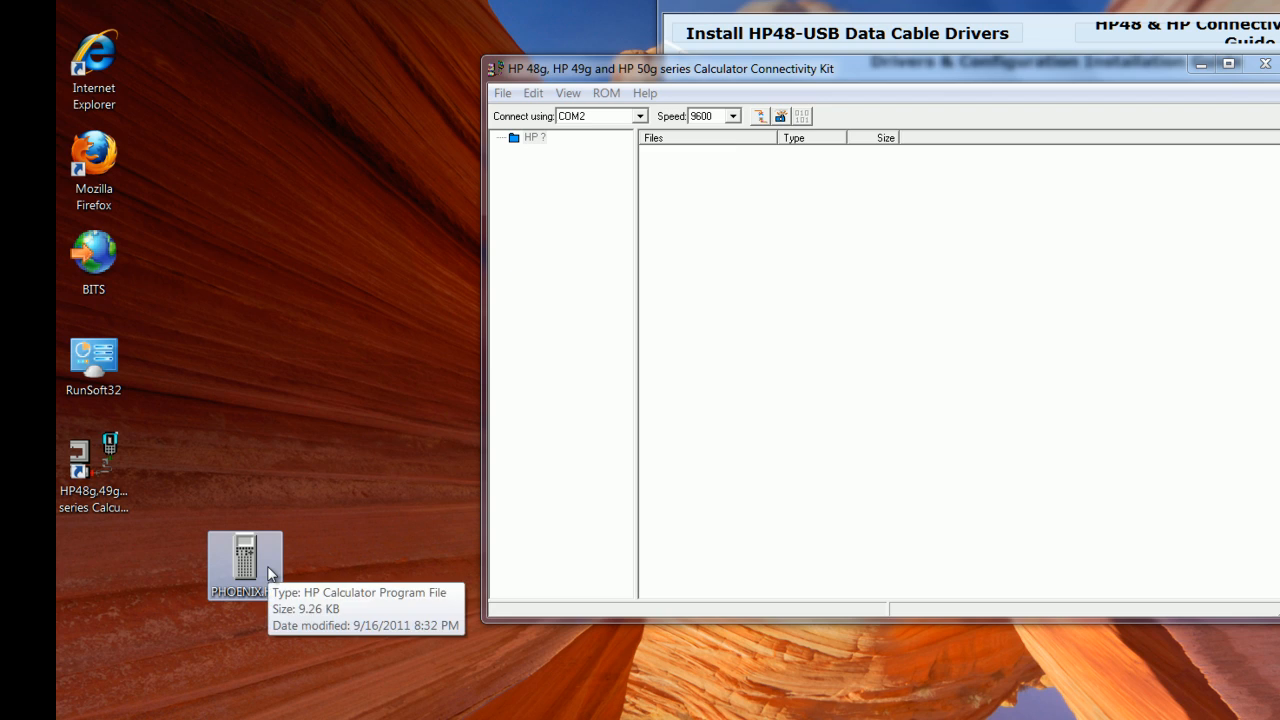
{"action": "mouse_move", "coordinate": [363, 447]}
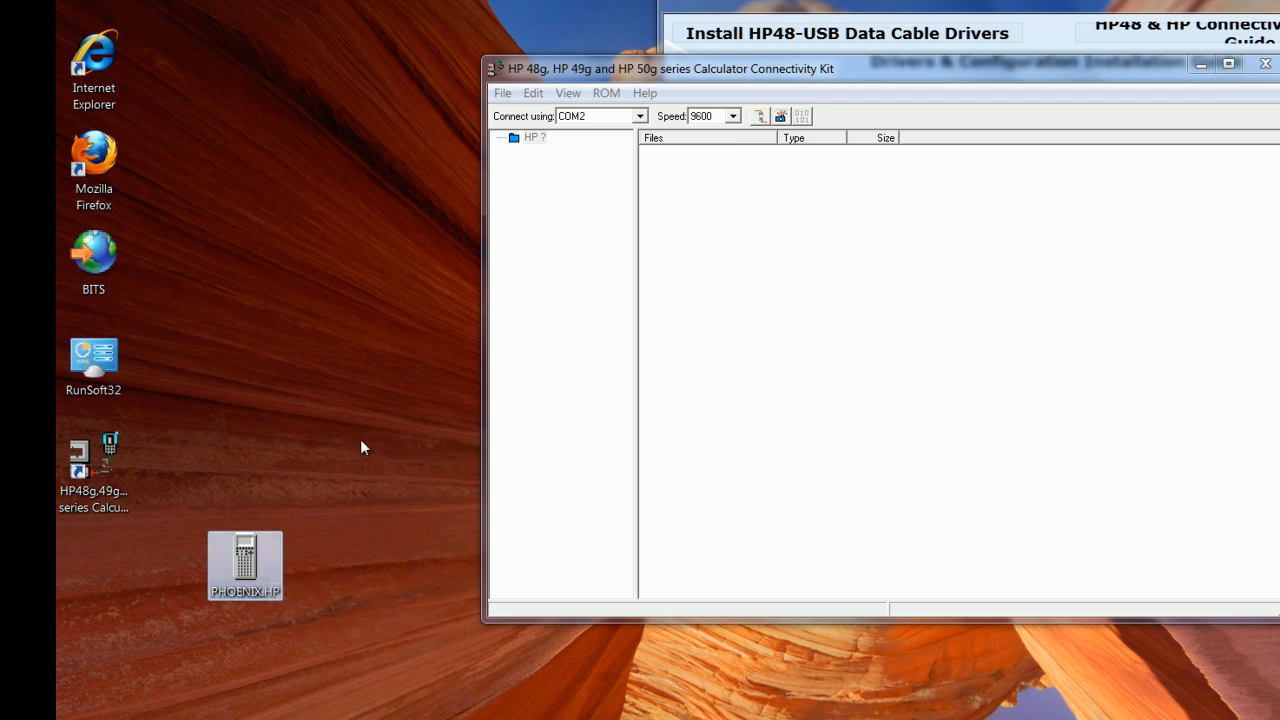
{"action": "left_click_drag", "start_coordinate": [670, 68], "coordinate": [415, 58]}
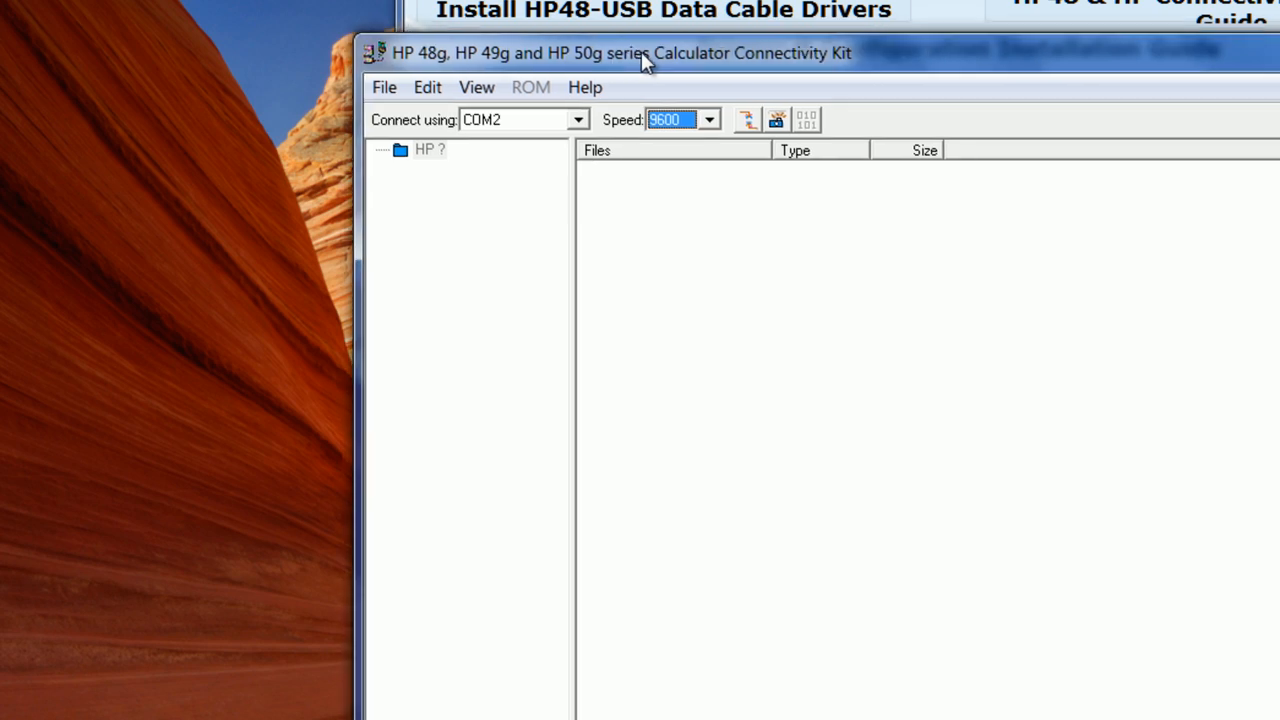
Start a manual XRECV download of PHOENIX.HP from the Desktop.
{"action": "left_click", "coordinate": [383, 87]}
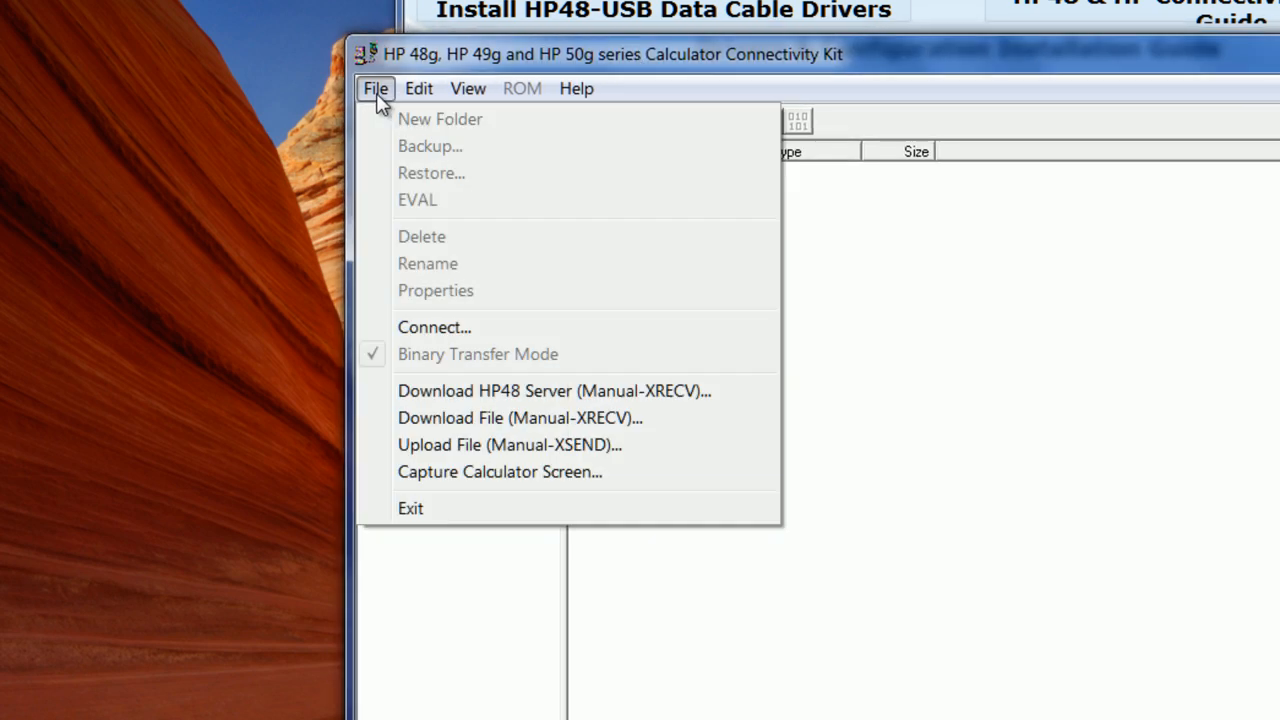
{"action": "mouse_move", "coordinate": [460, 425]}
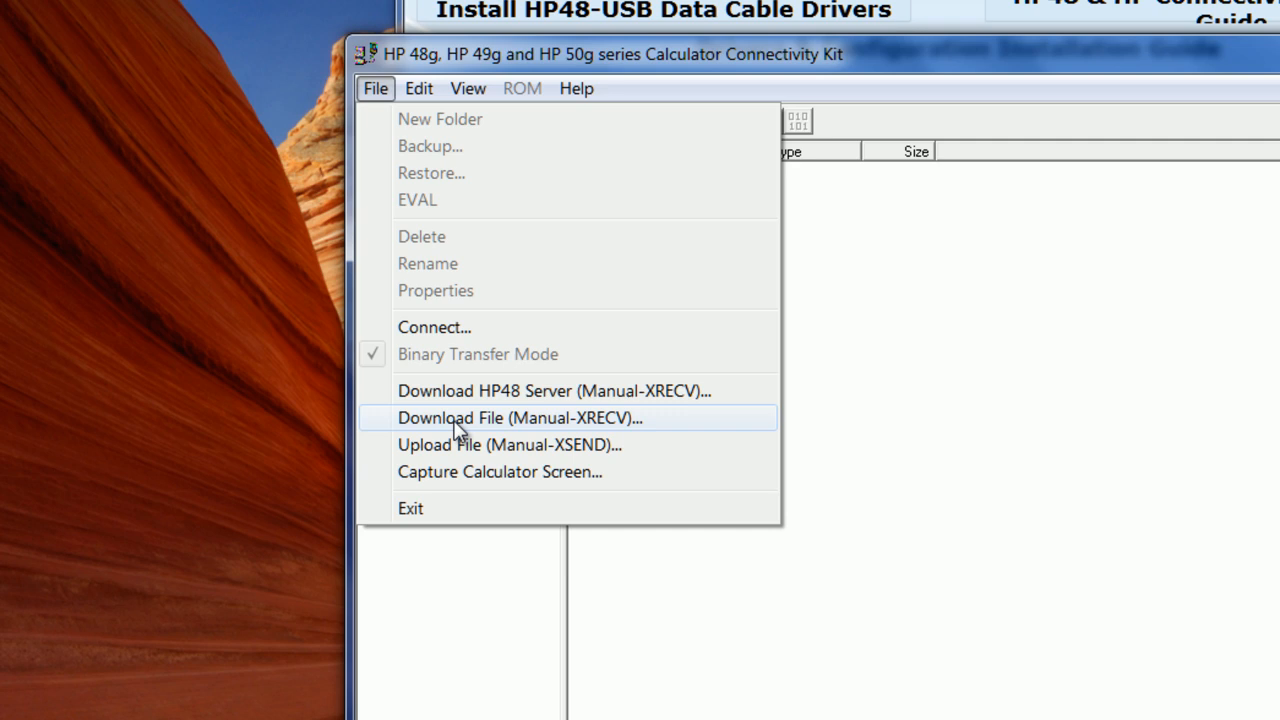
{"action": "left_click", "coordinate": [518, 417]}
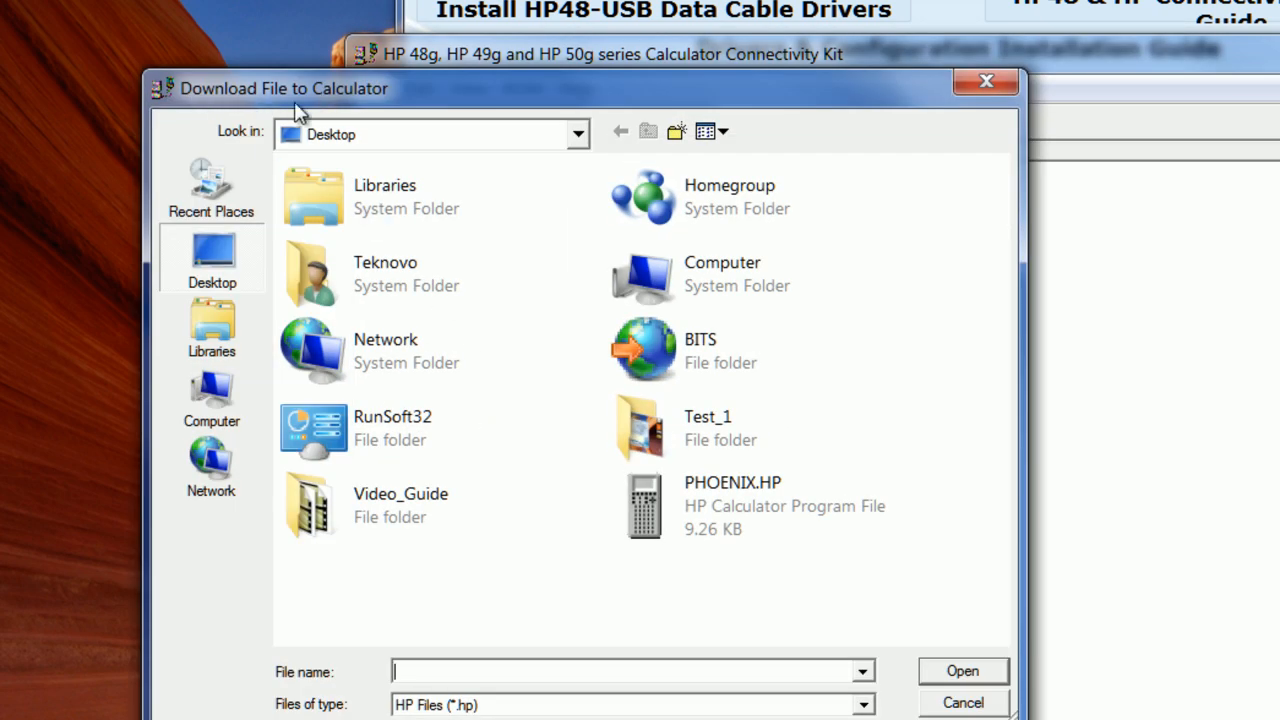
{"action": "left_click", "coordinate": [730, 505]}
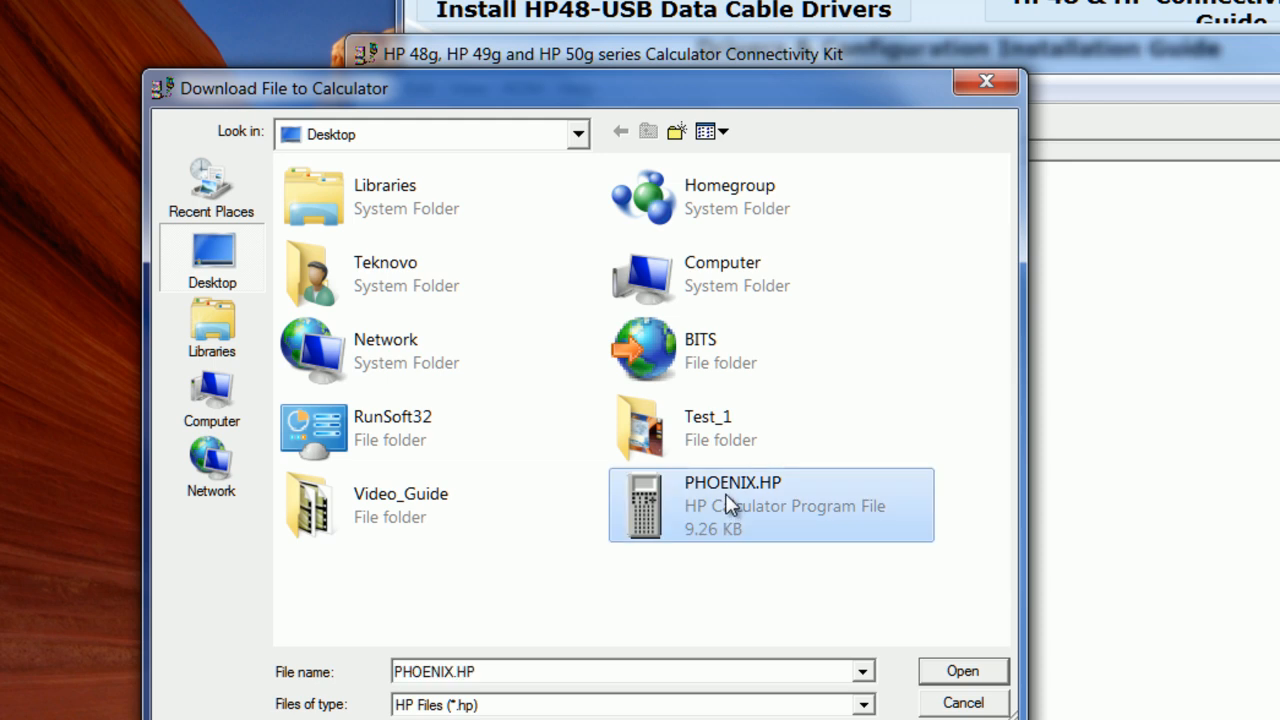
{"action": "mouse_move", "coordinate": [575, 618]}
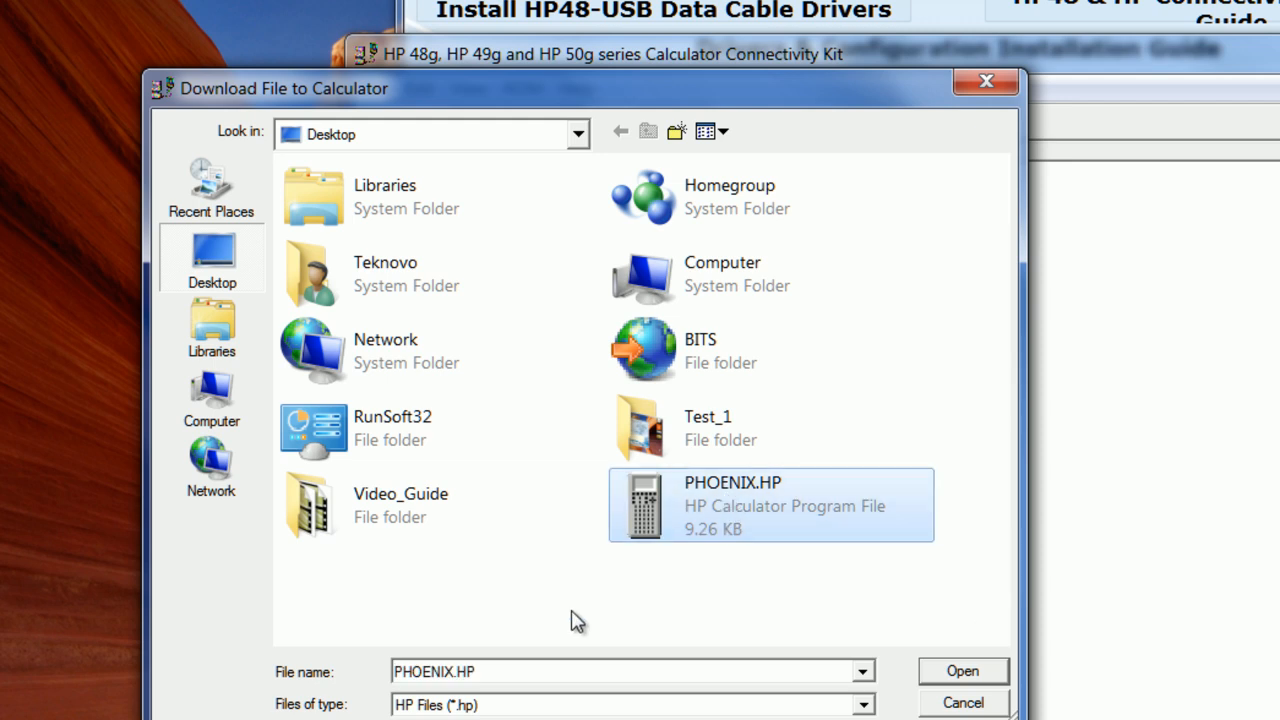
{"action": "left_click", "coordinate": [961, 671]}
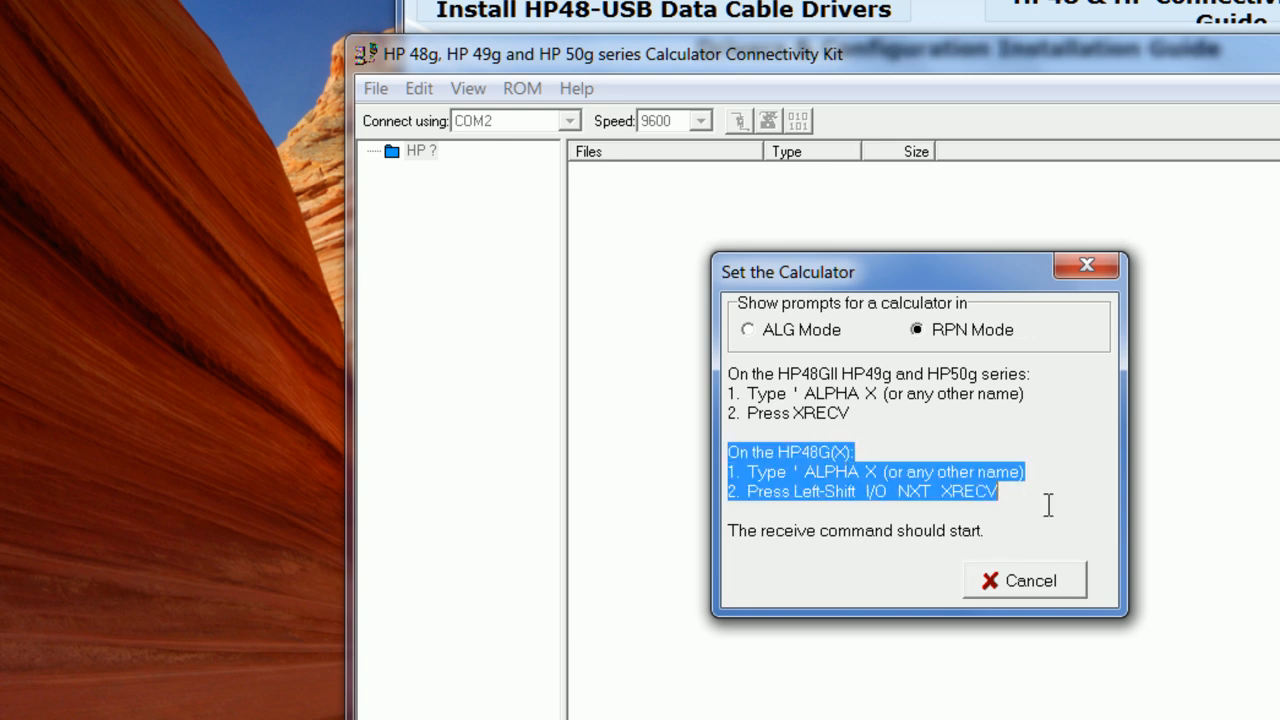
{"action": "mouse_move", "coordinate": [985, 490]}
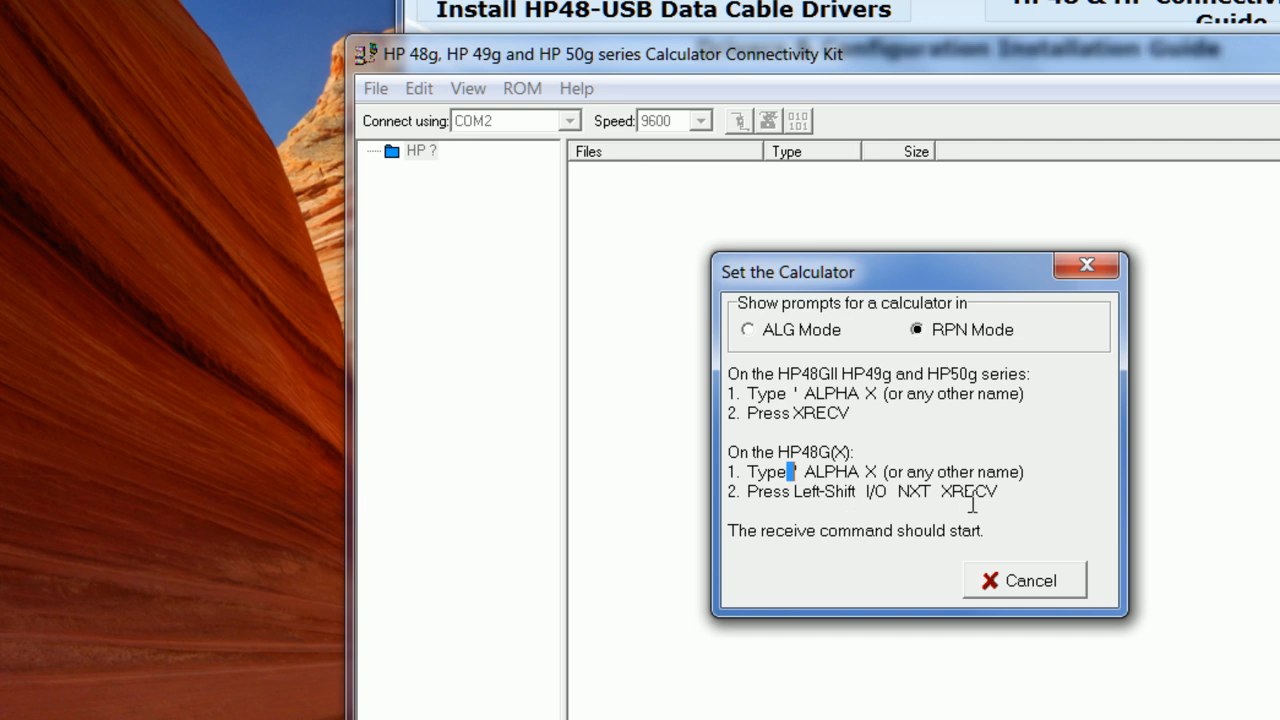
{"action": "mouse_move", "coordinate": [945, 500]}
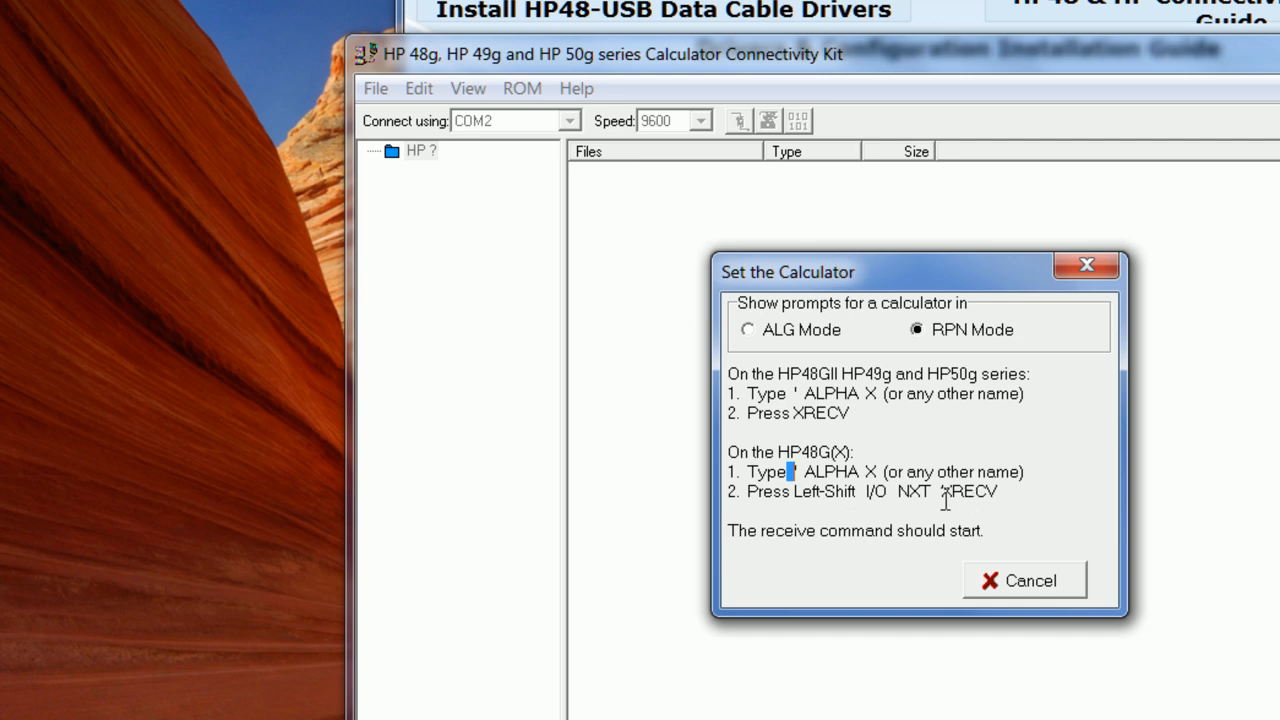
{"action": "left_click_drag", "start_coordinate": [793, 472], "coordinate": [1005, 505]}
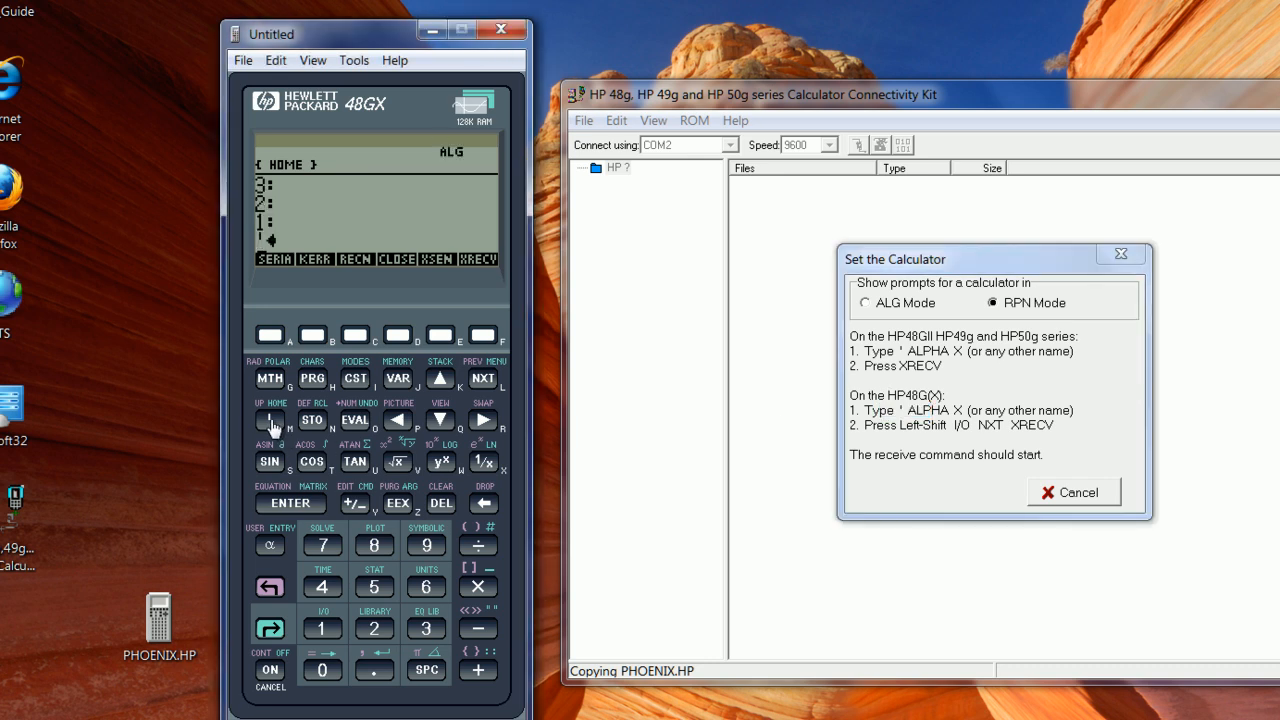
Enter the quoted name 'PHOENIX' and reach the shifted I/O receive commands.
{"action": "left_click", "coordinate": [269, 544]}
{"action": "type", "text": "P"}
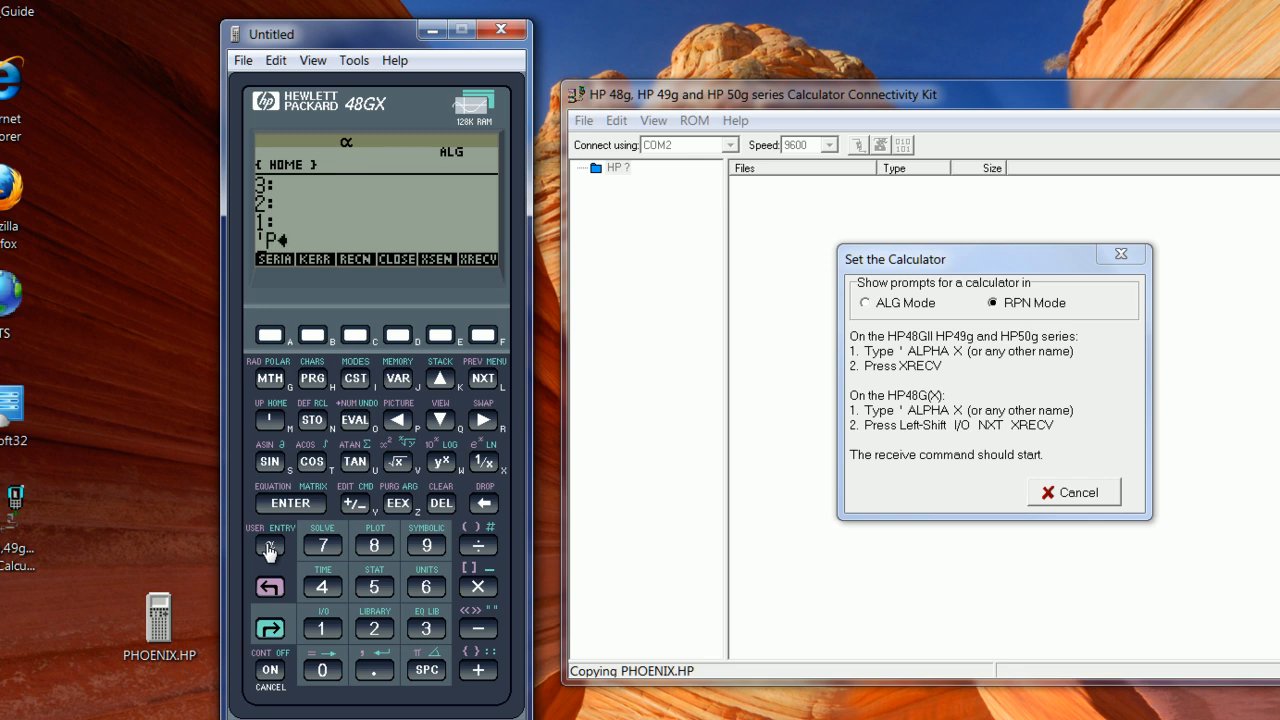
{"action": "type", "text": "HOENIX'"}
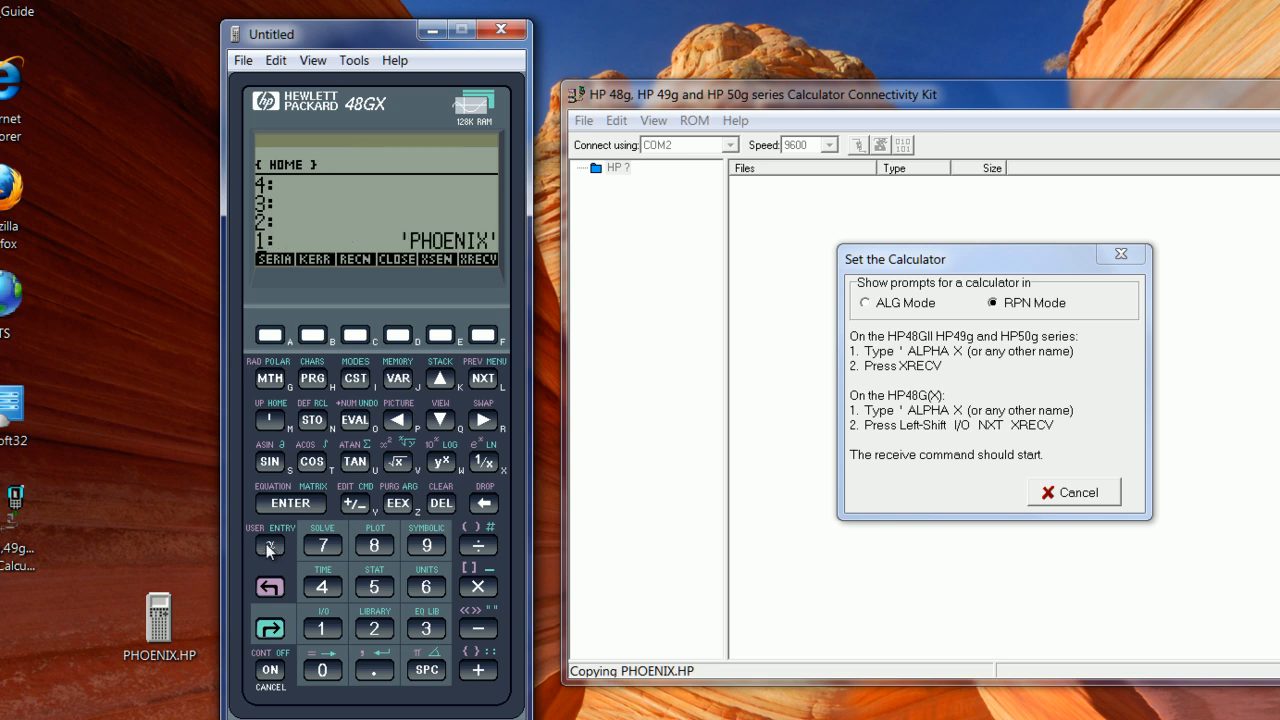
{"action": "mouse_move", "coordinate": [895, 430]}
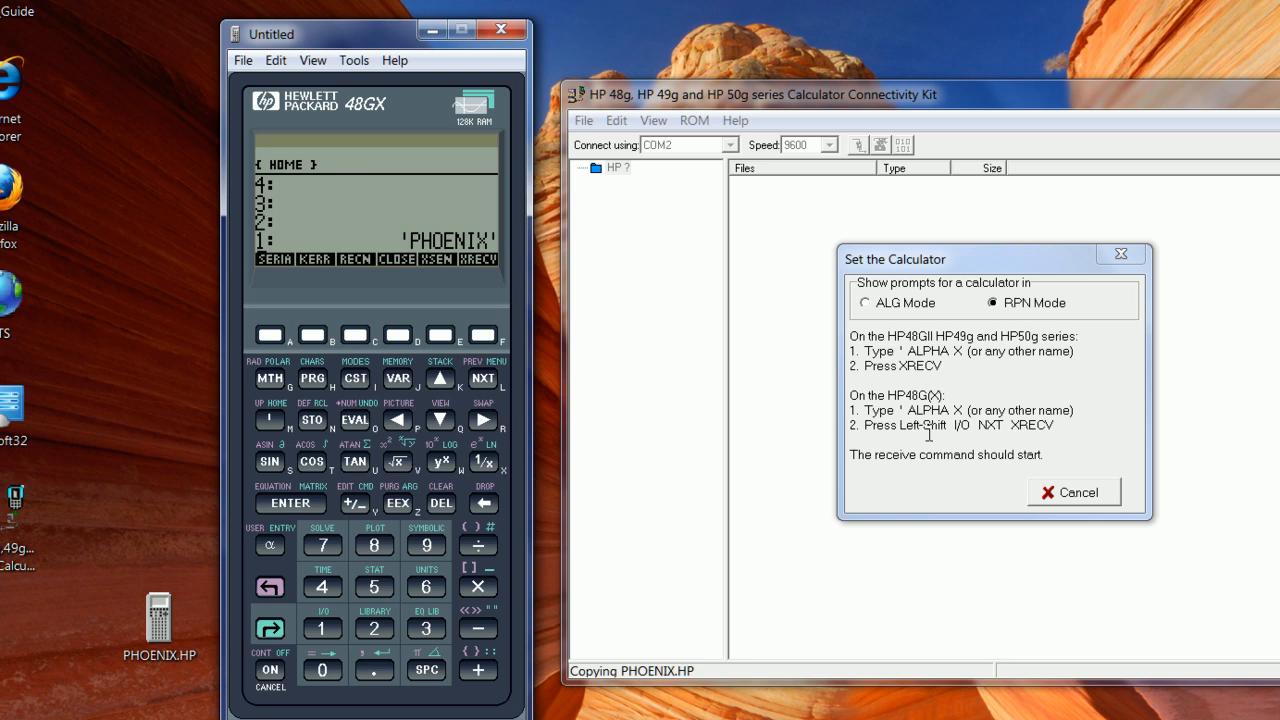
{"action": "mouse_move", "coordinate": [269, 587]}
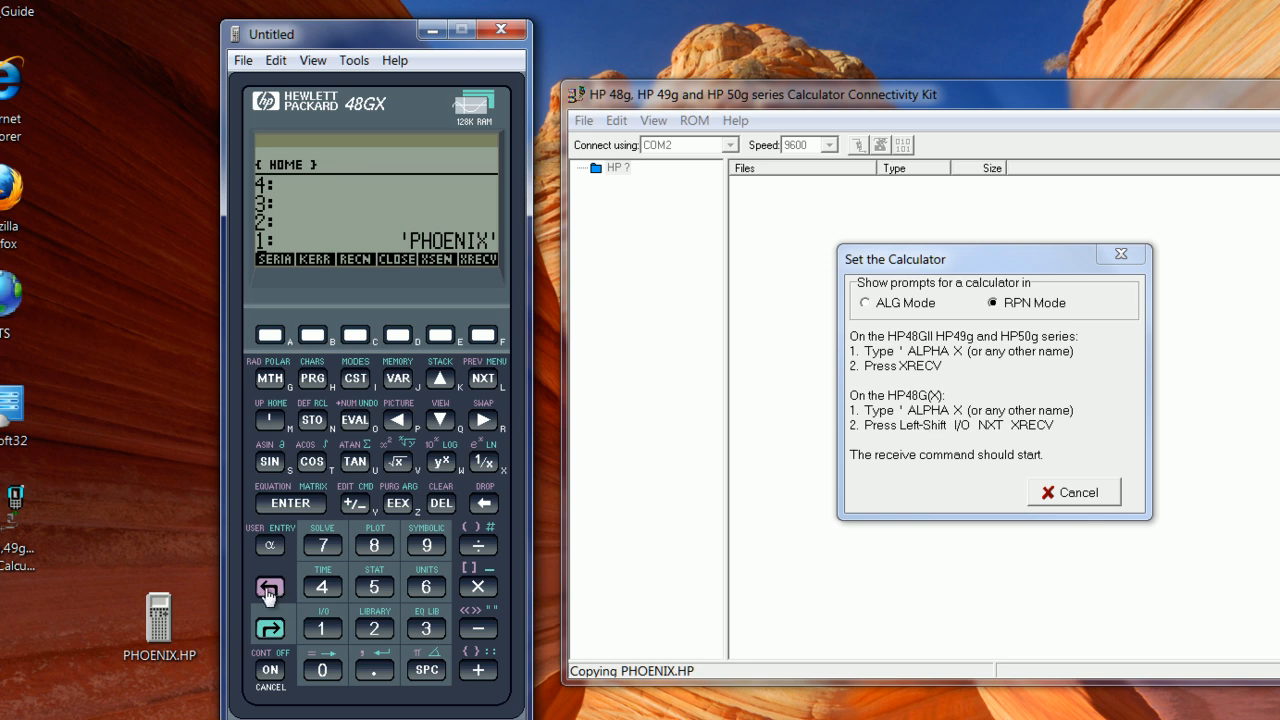
{"action": "left_click", "coordinate": [268, 587]}
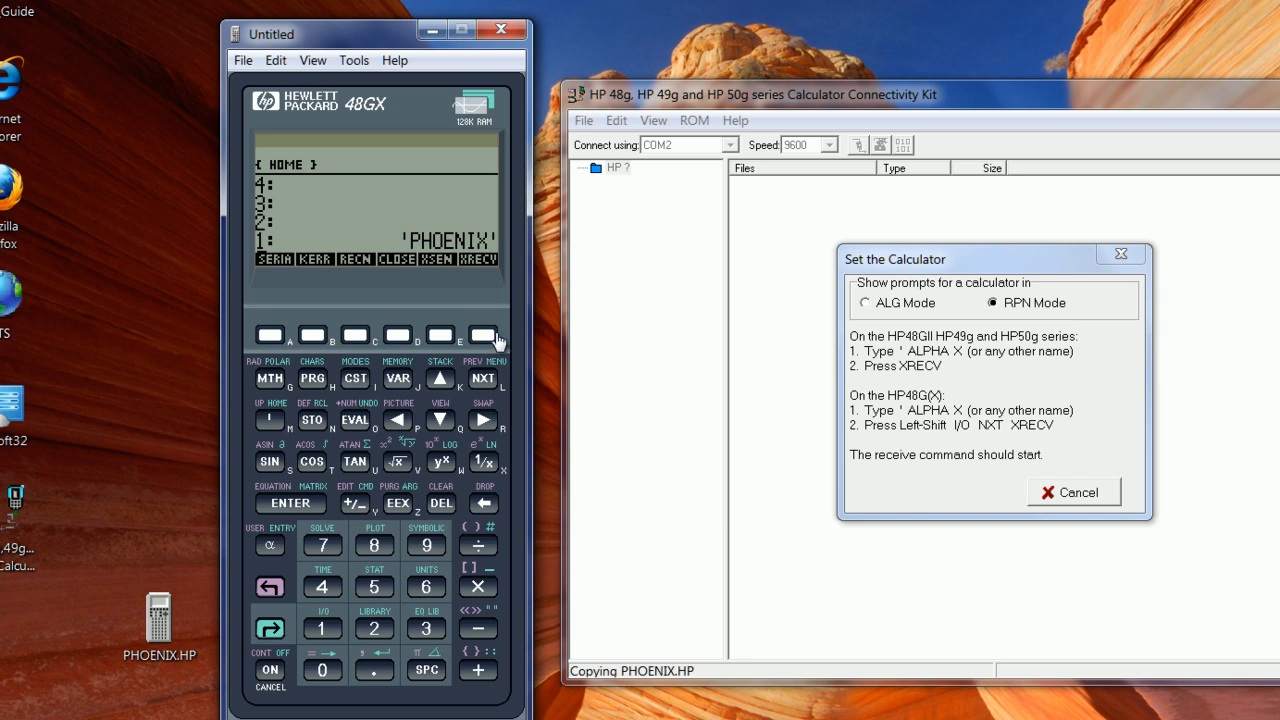
{"action": "mouse_move", "coordinate": [490, 340]}
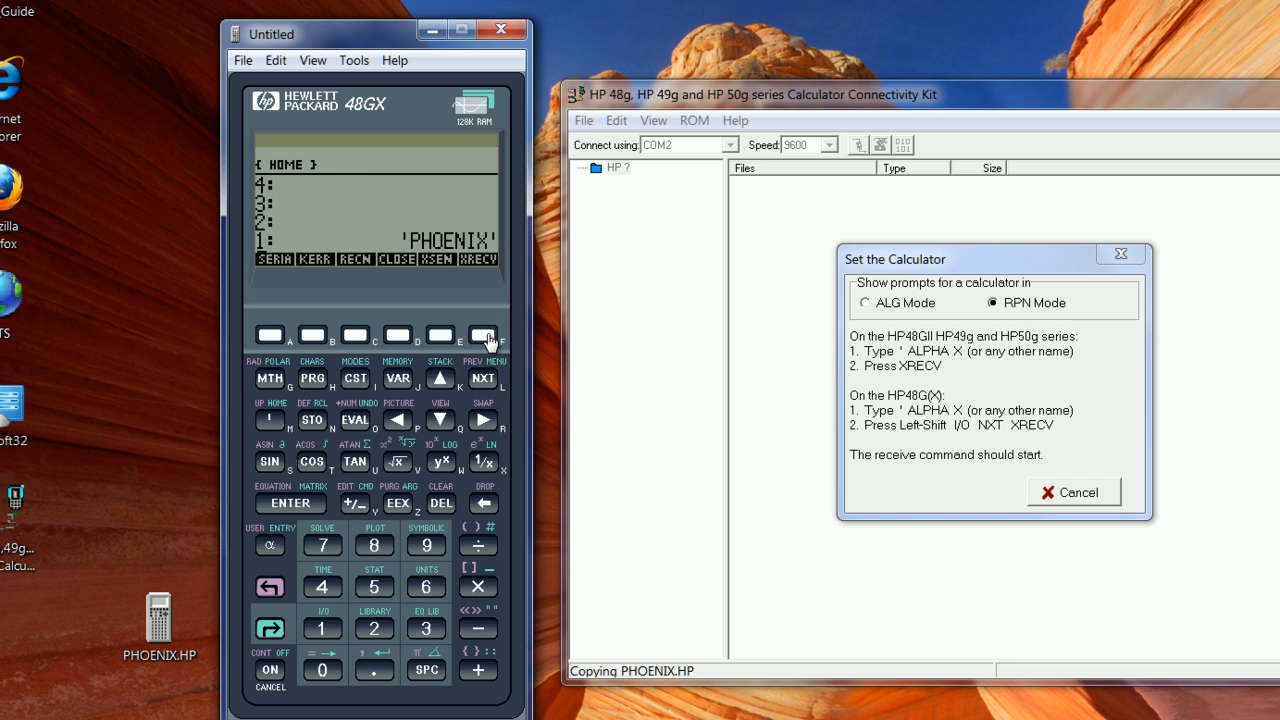
{"action": "mouse_move", "coordinate": [401, 126]}
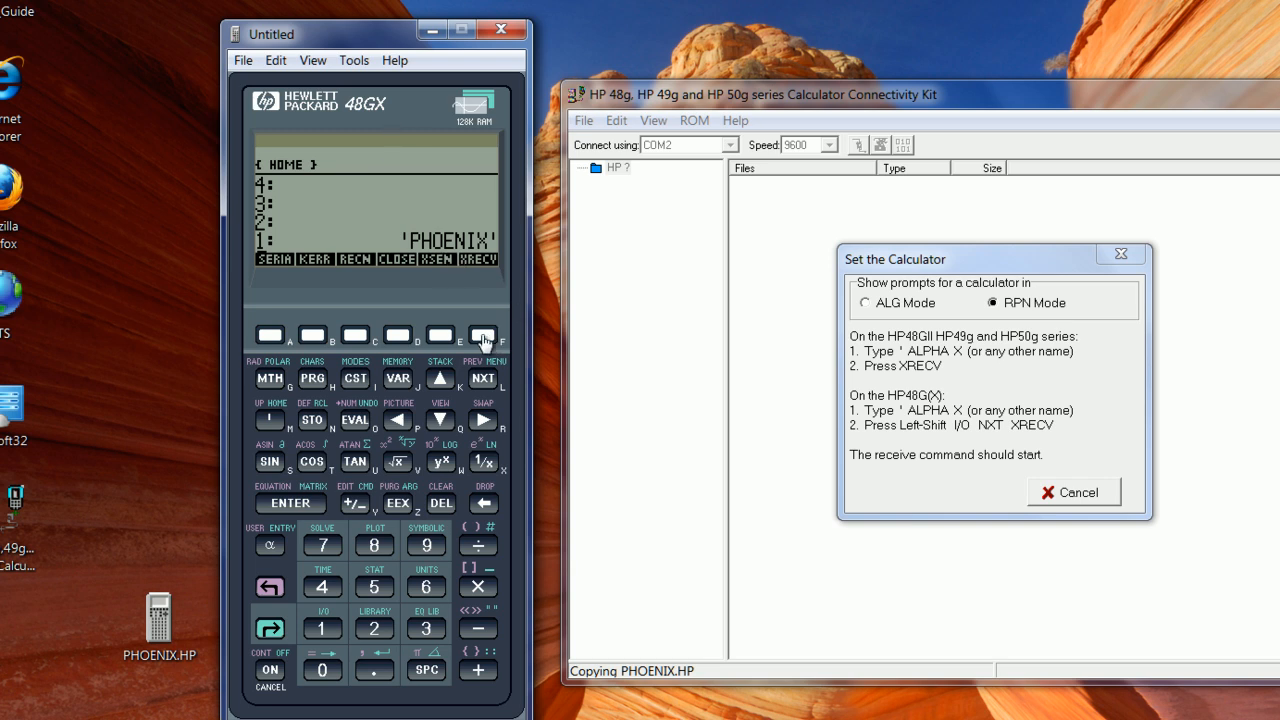
{"action": "mouse_move", "coordinate": [484, 340]}
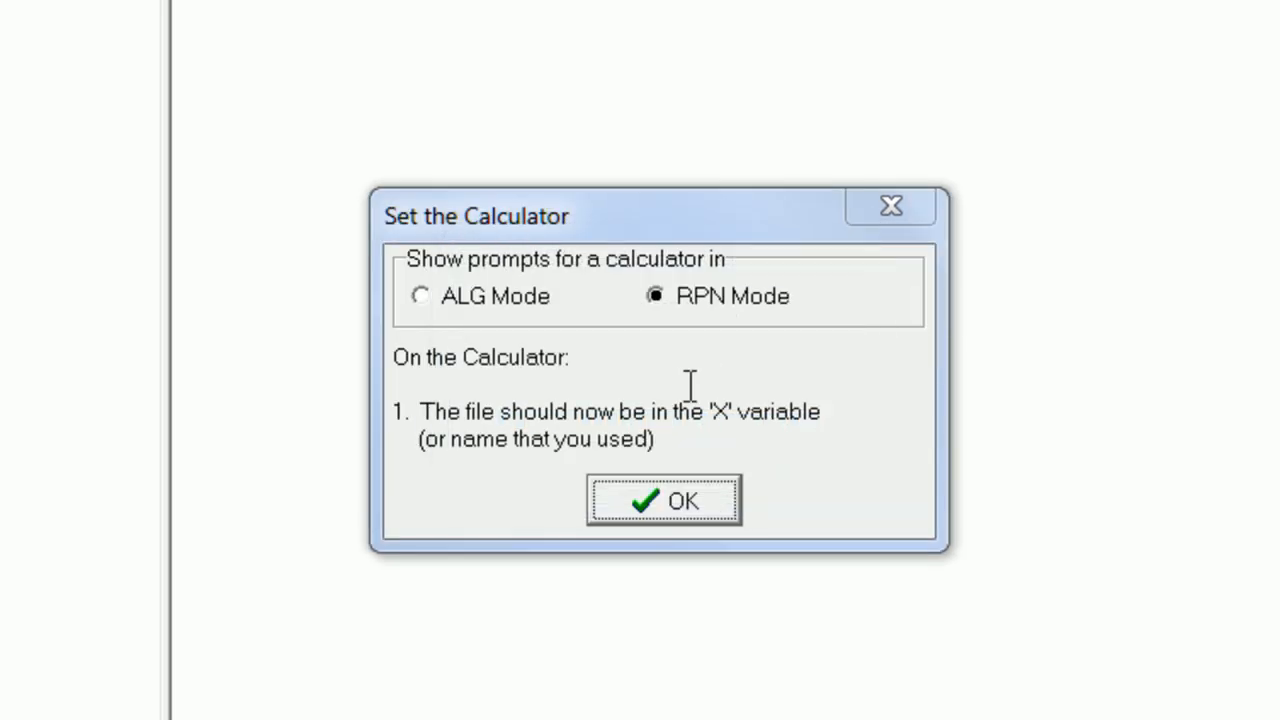
{"action": "mouse_move", "coordinate": [470, 430]}
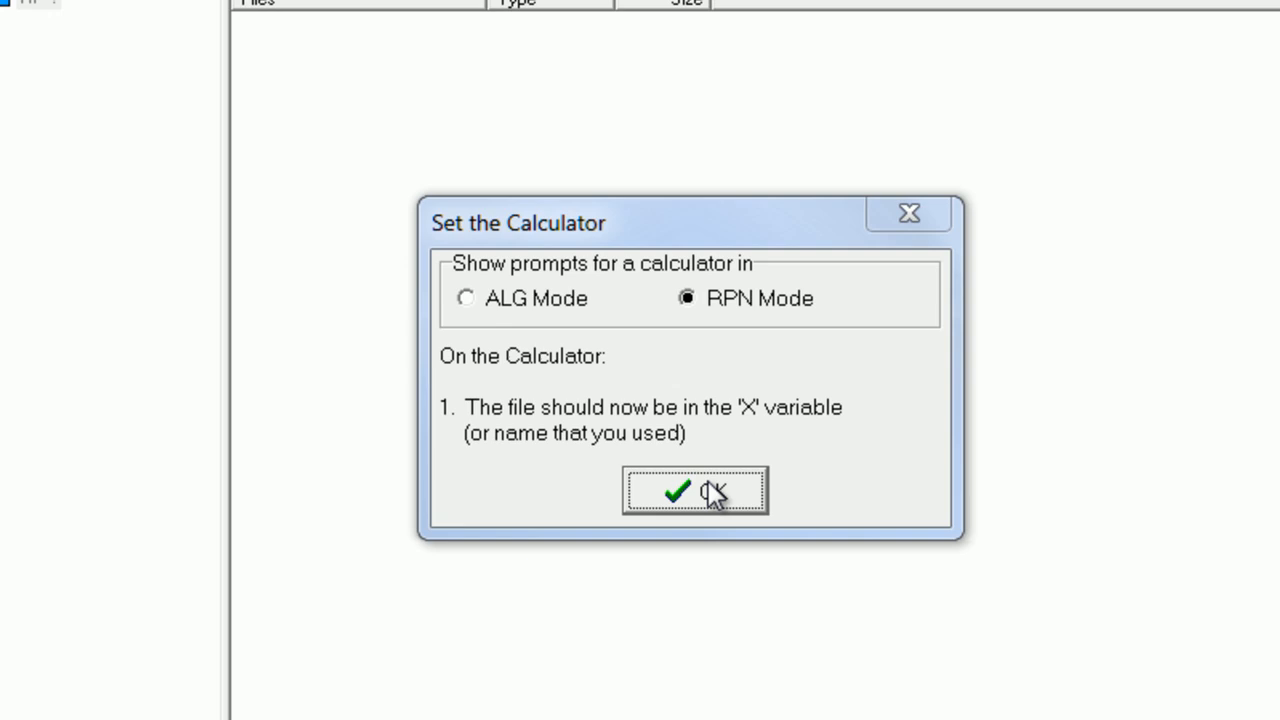
Dismiss the Set the Calculator notice with OK.
{"action": "left_click", "coordinate": [694, 491]}
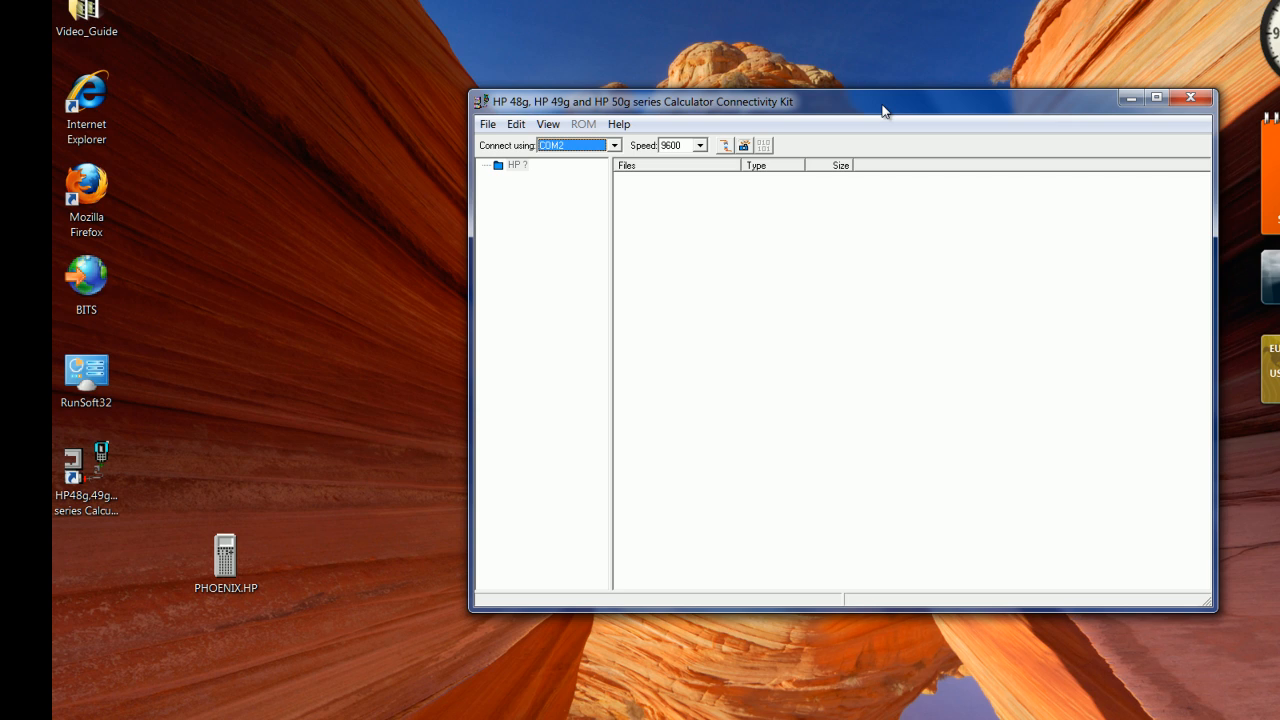
{"action": "mouse_move", "coordinate": [697, 361]}
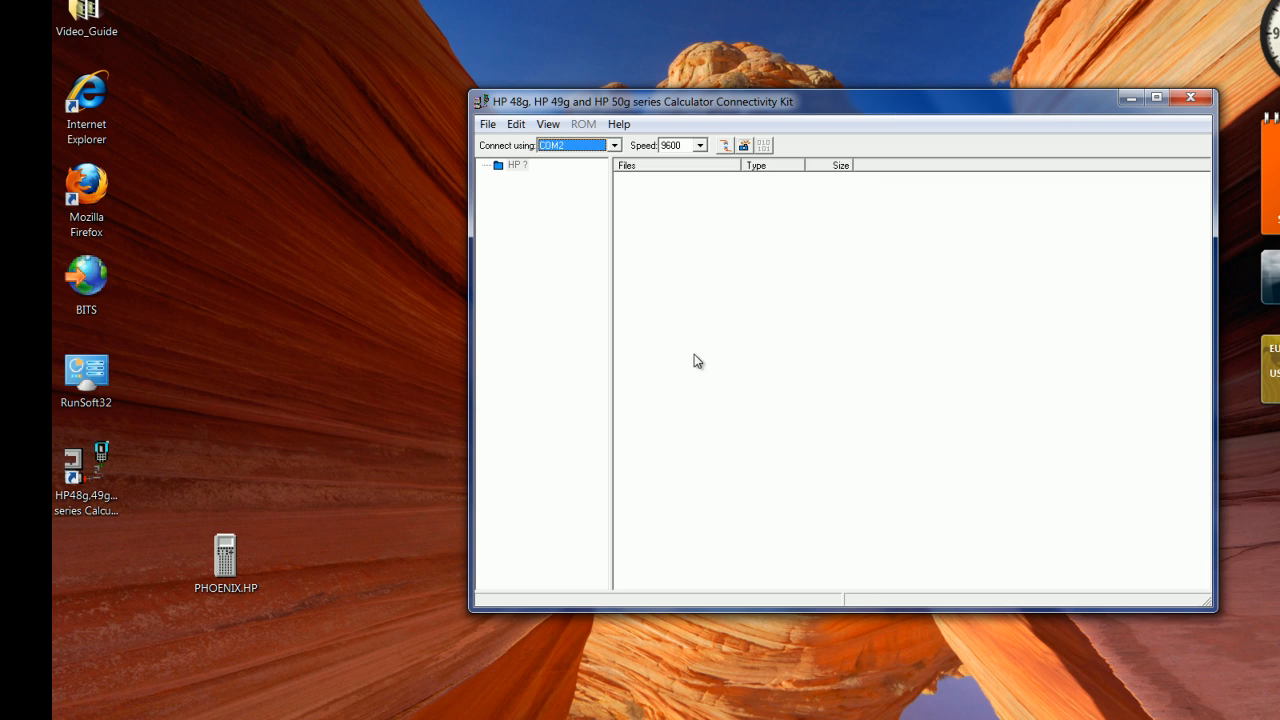
{"action": "mouse_move", "coordinate": [644, 413]}
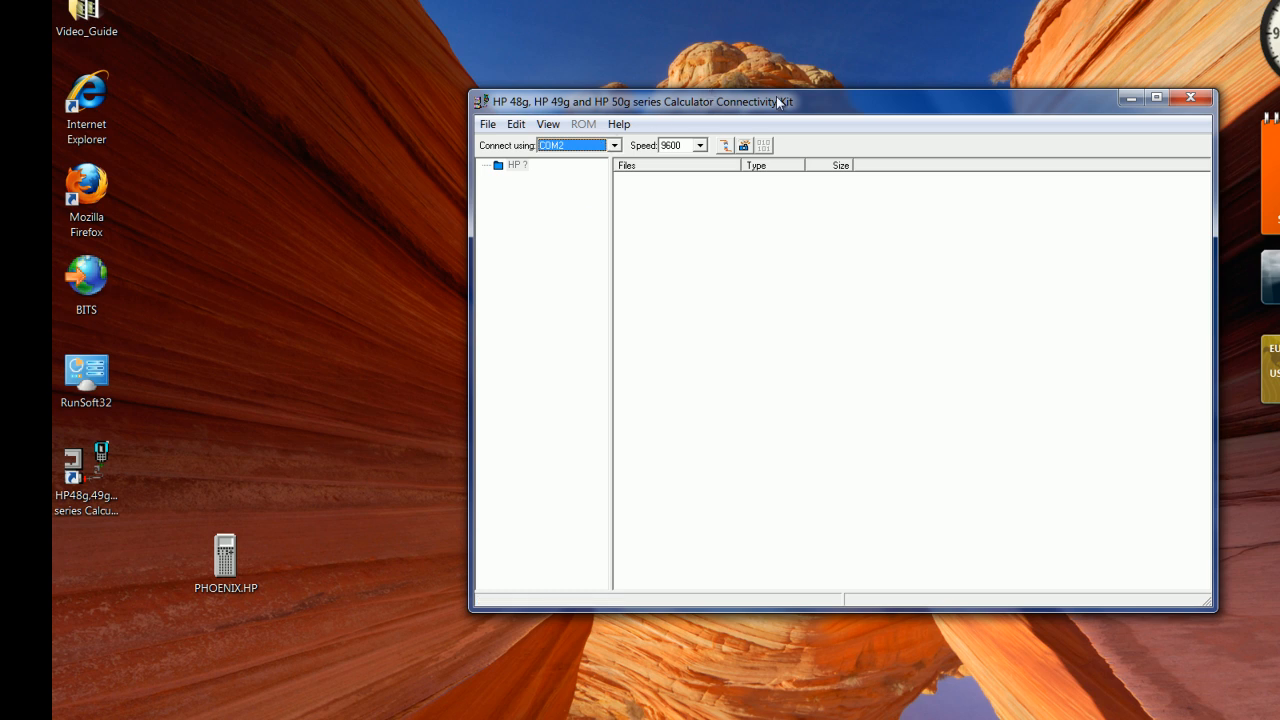
{"action": "mouse_move", "coordinate": [533, 343]}
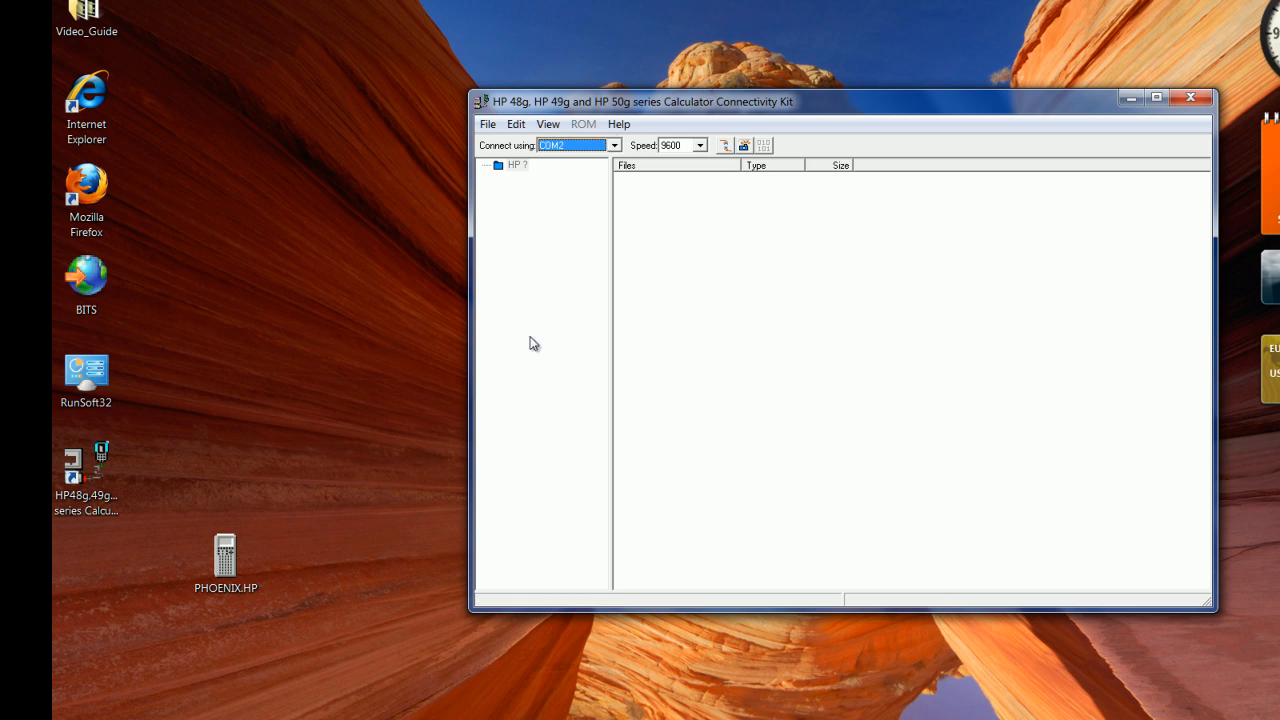
{"action": "mouse_move", "coordinate": [351, 342]}
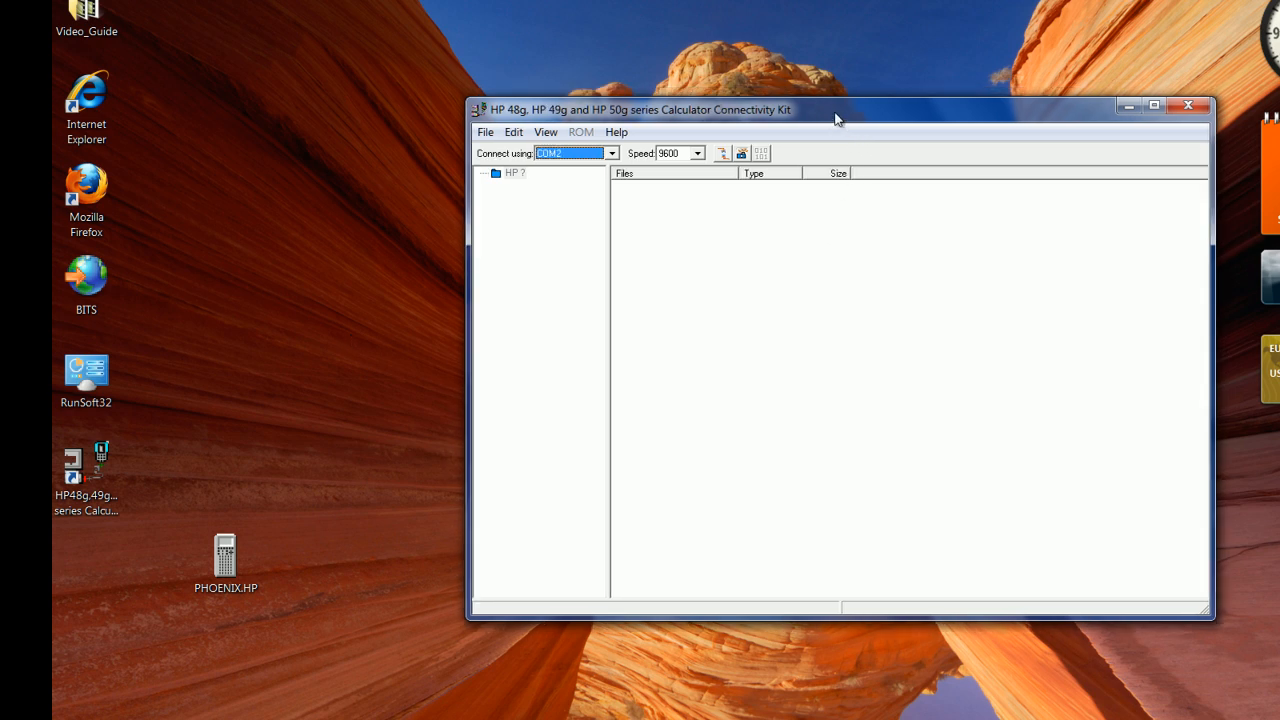
{"action": "left_click", "coordinate": [484, 132]}
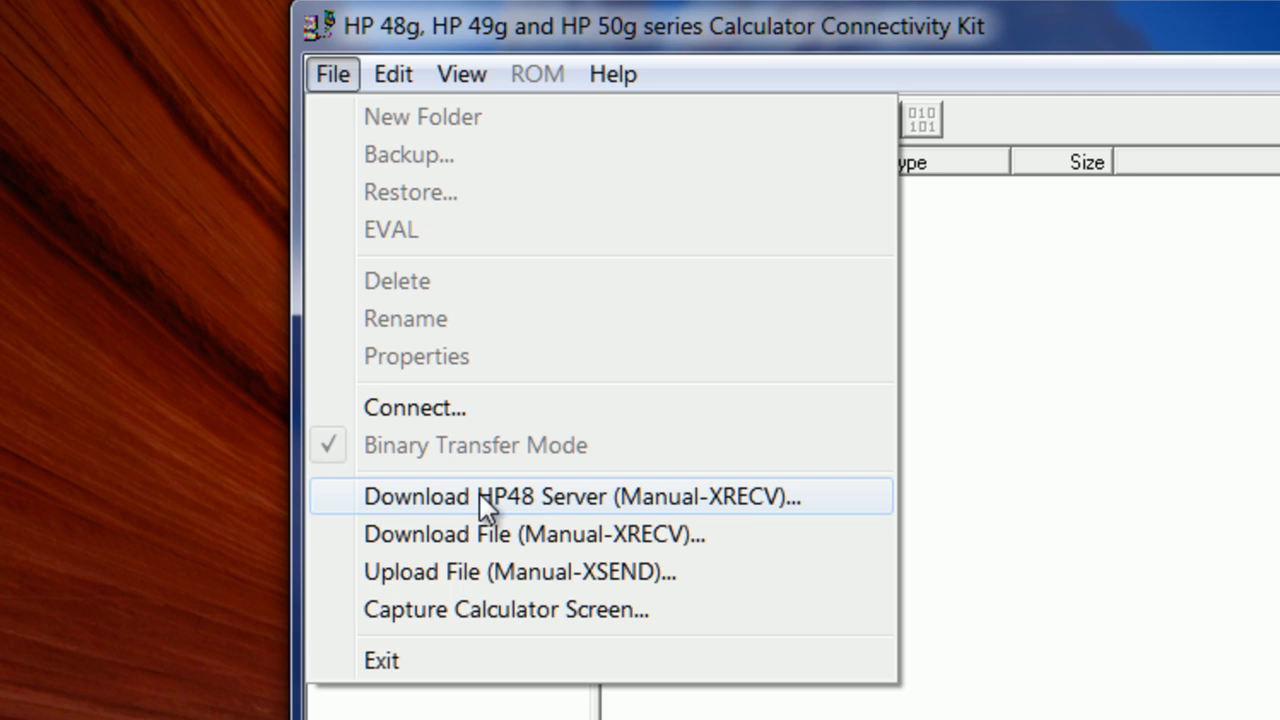
{"action": "mouse_move", "coordinate": [565, 508]}
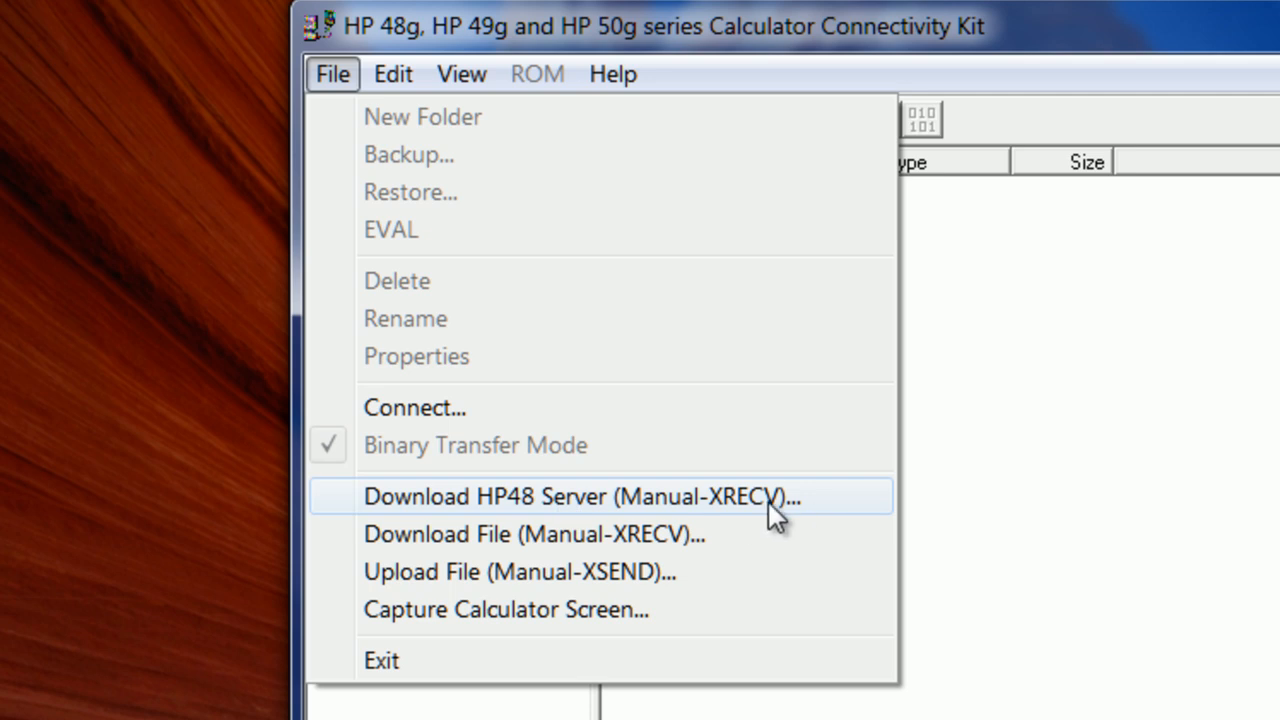
{"action": "mouse_move", "coordinate": [758, 512]}
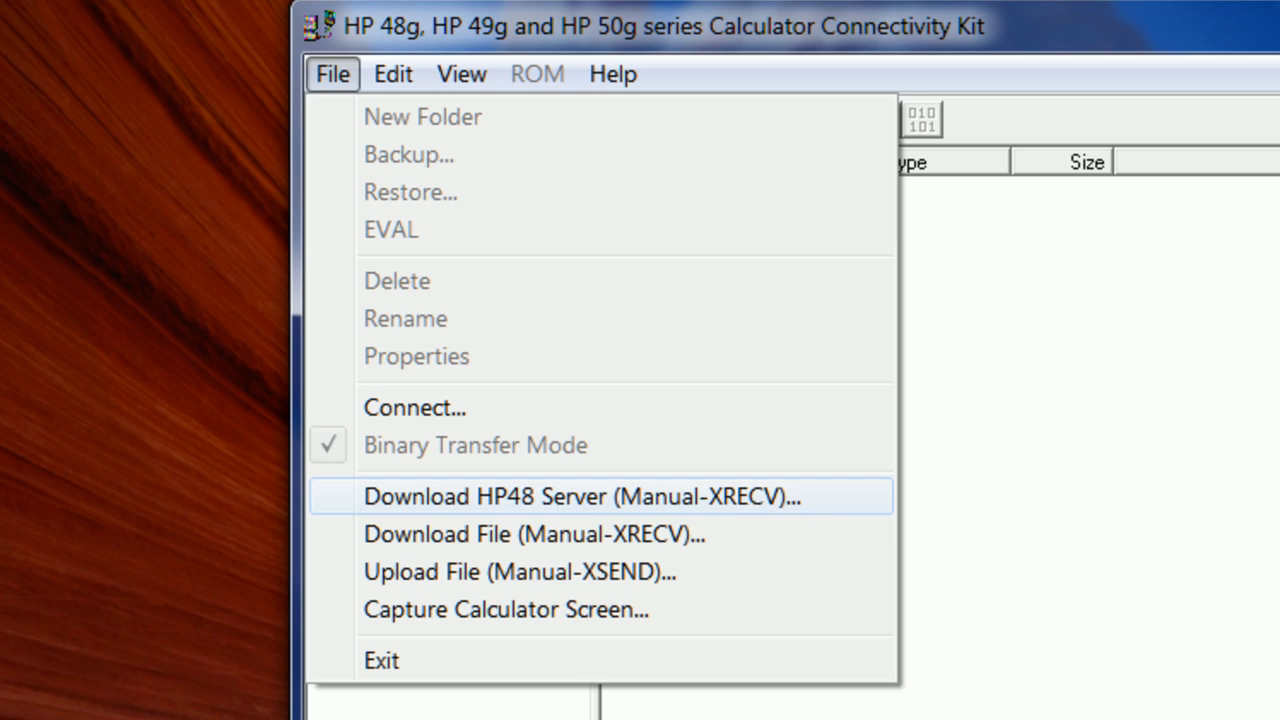
{"action": "mouse_move", "coordinate": [340, 90]}
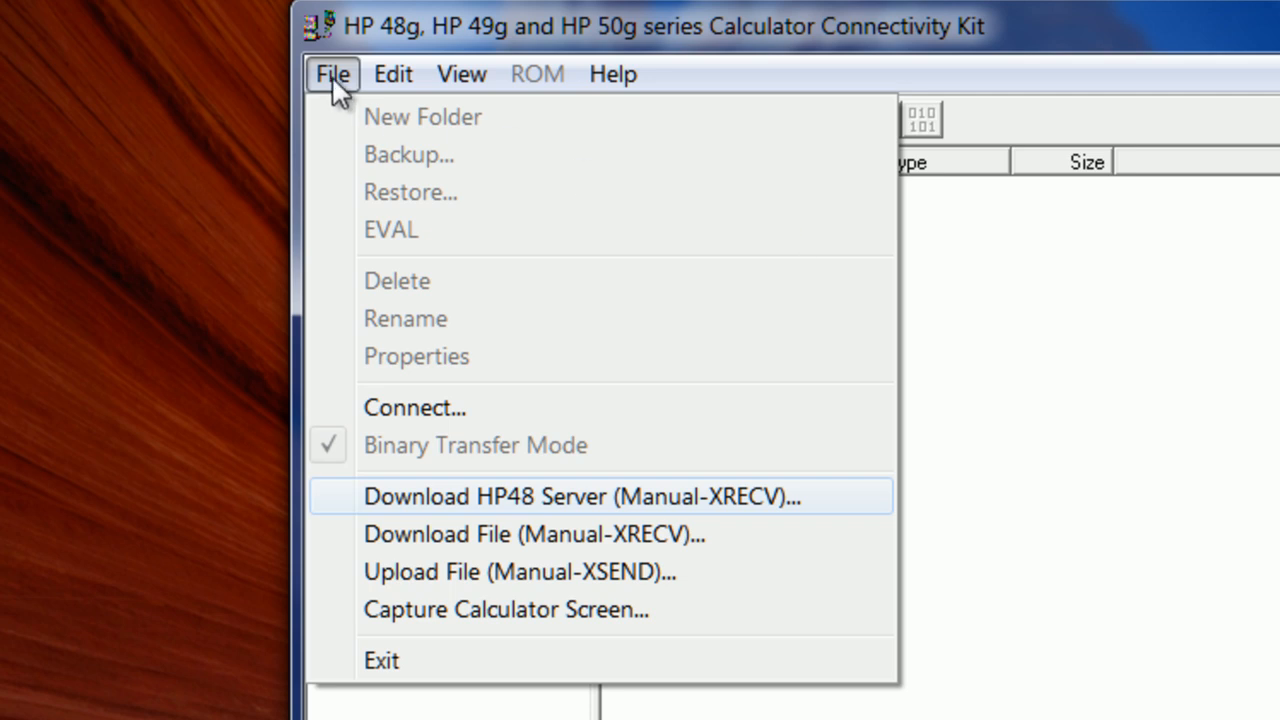
{"action": "mouse_move", "coordinate": [540, 510]}
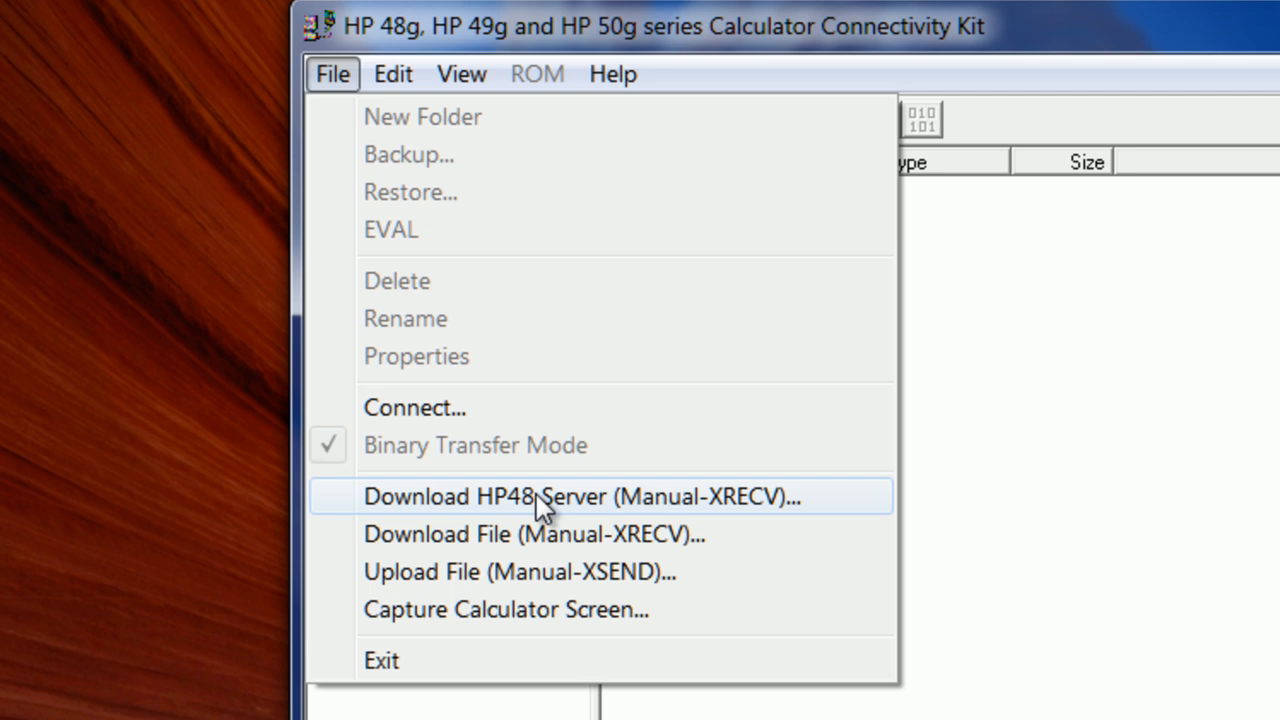
{"action": "mouse_move", "coordinate": [635, 505]}
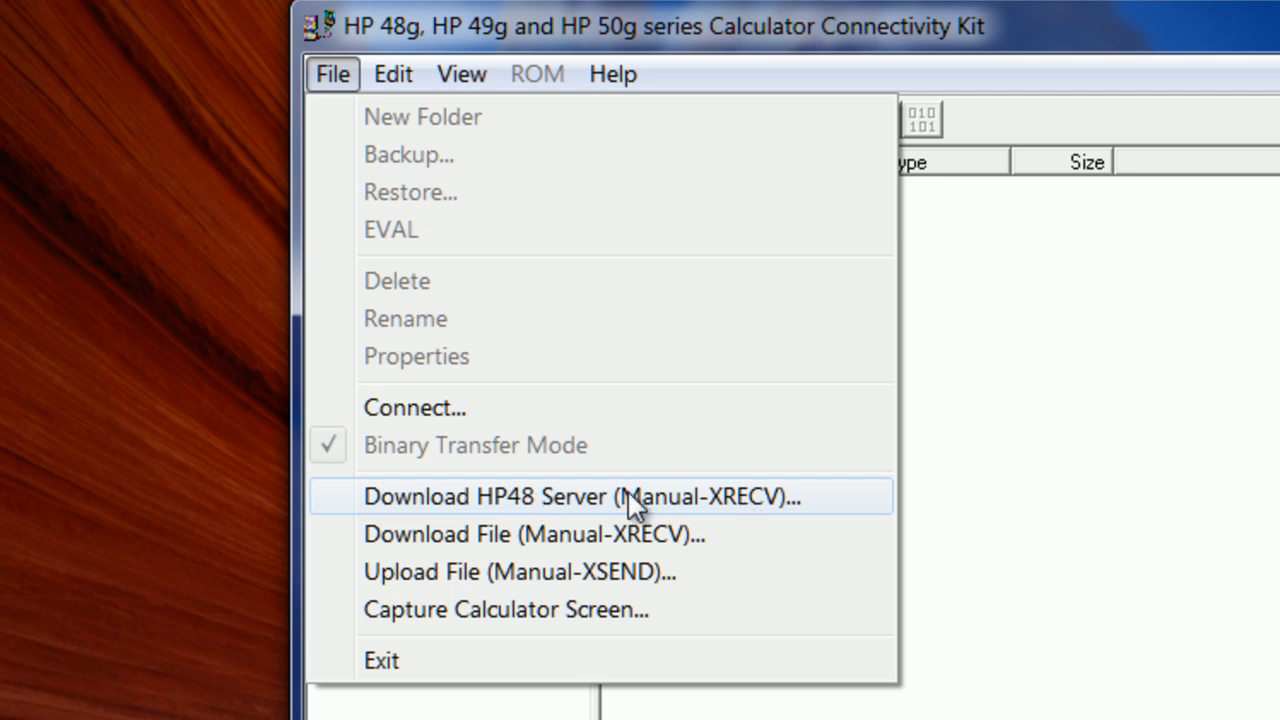
{"action": "mouse_move", "coordinate": [512, 515]}
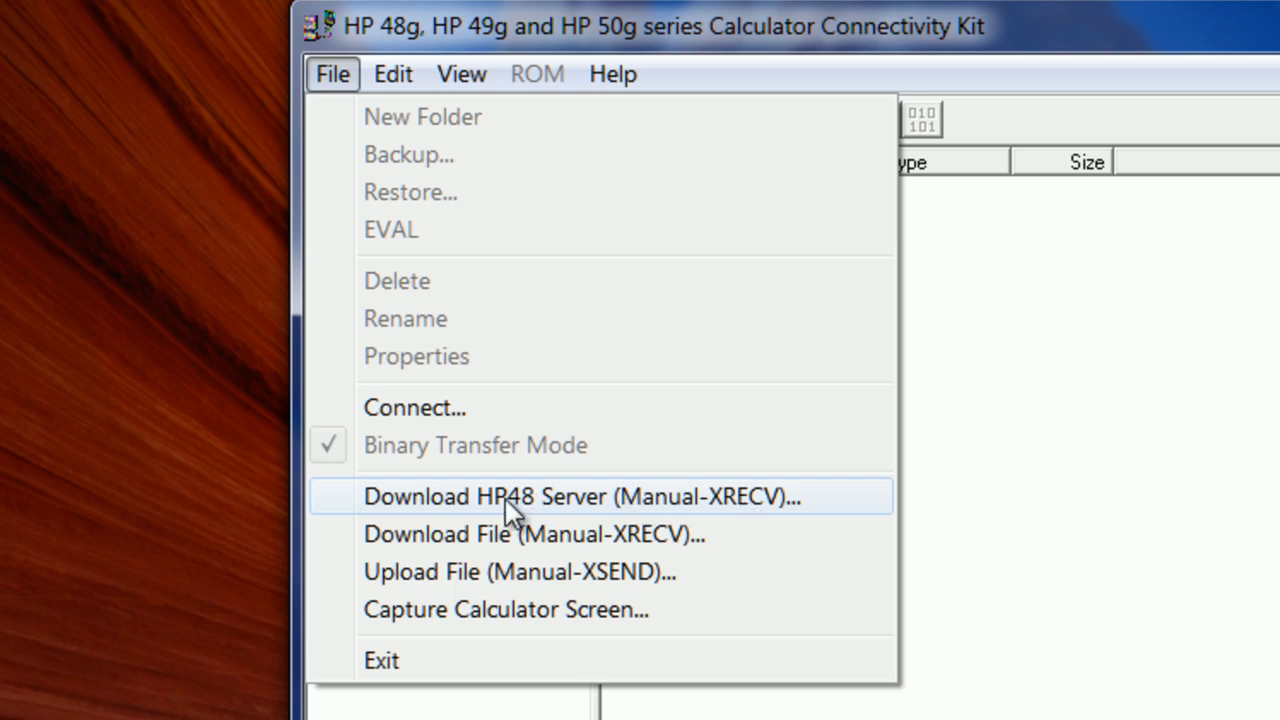
{"action": "mouse_move", "coordinate": [585, 513]}
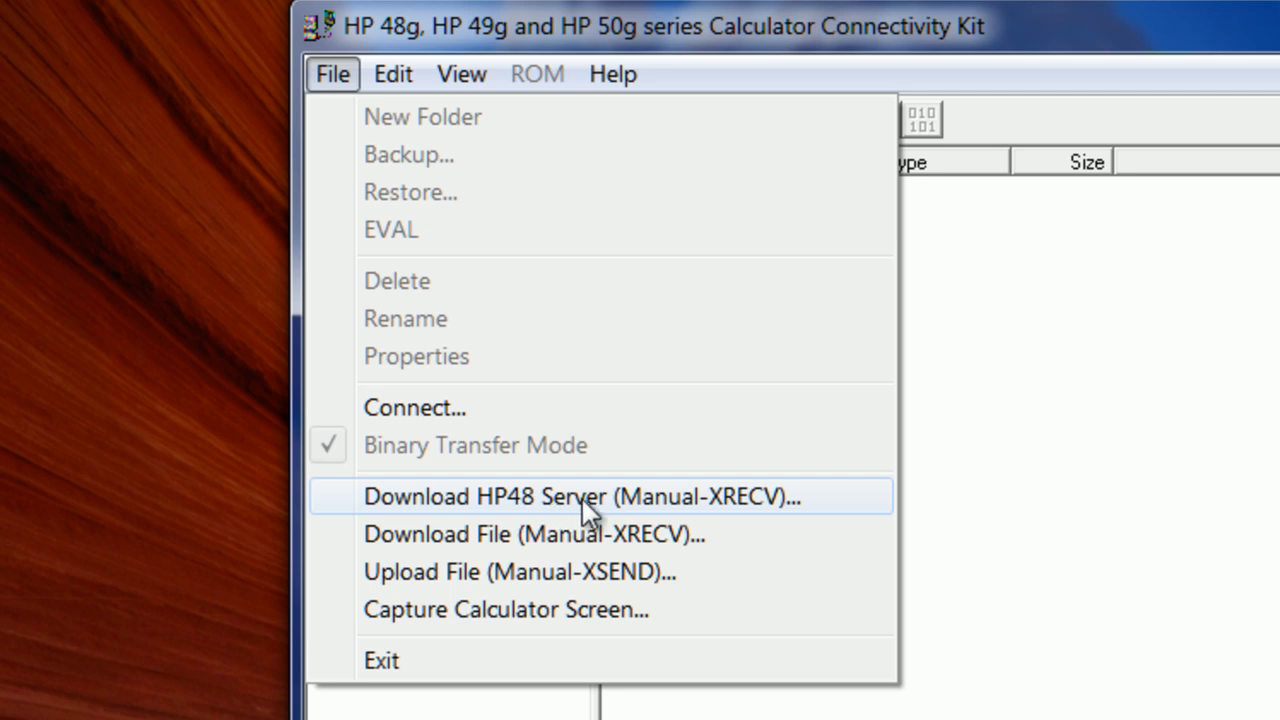
Choose Download HP48 Server (Manual-XRECV) from the File menu.
{"action": "left_click", "coordinate": [582, 496]}
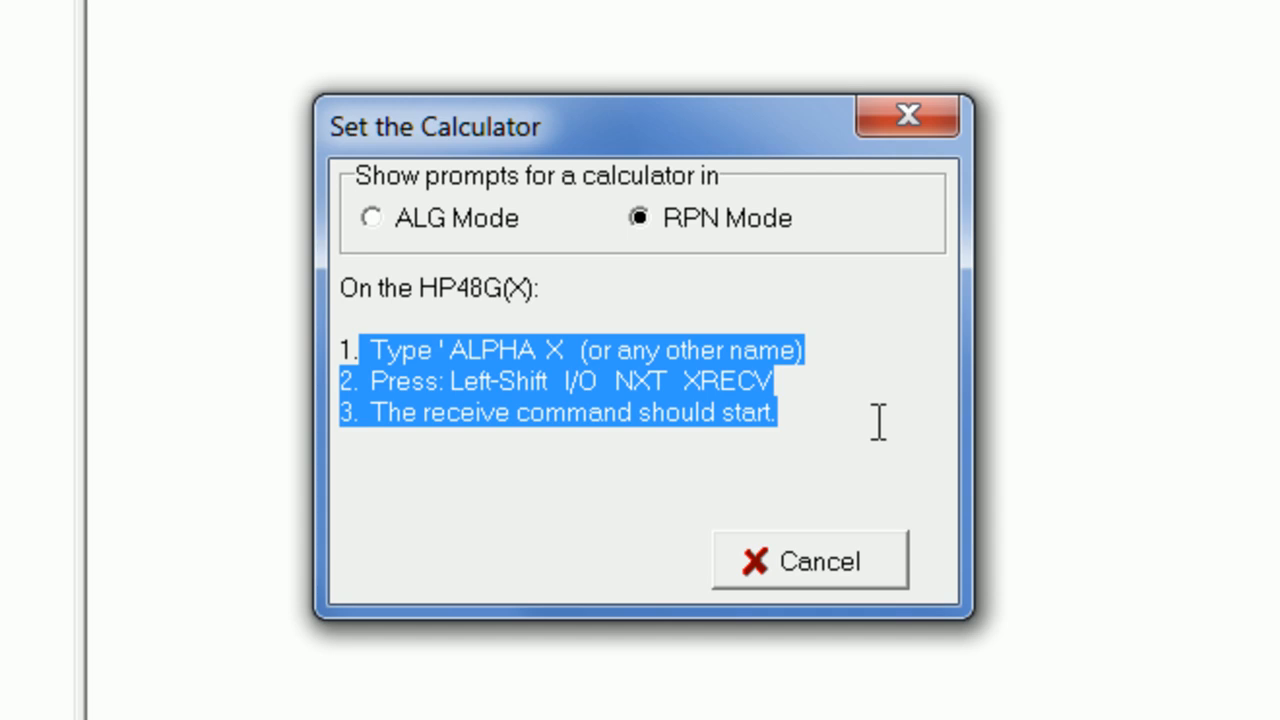
{"action": "mouse_move", "coordinate": [598, 381]}
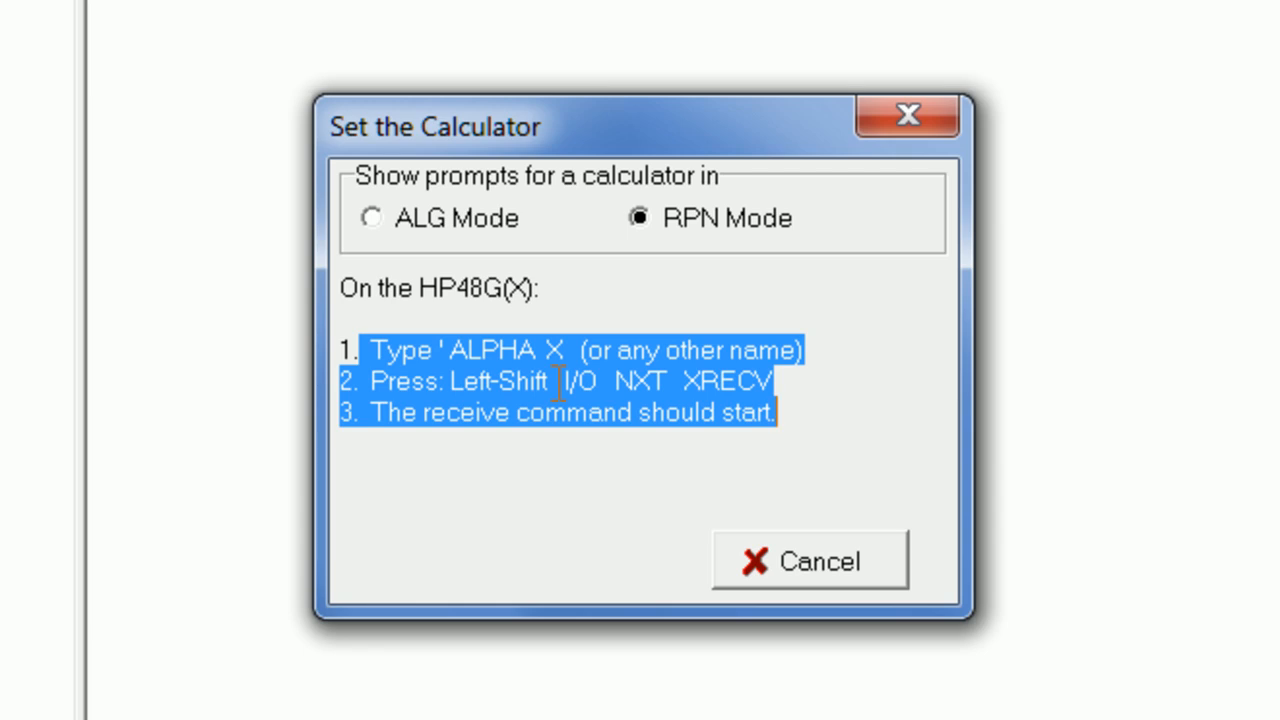
{"action": "mouse_move", "coordinate": [737, 465]}
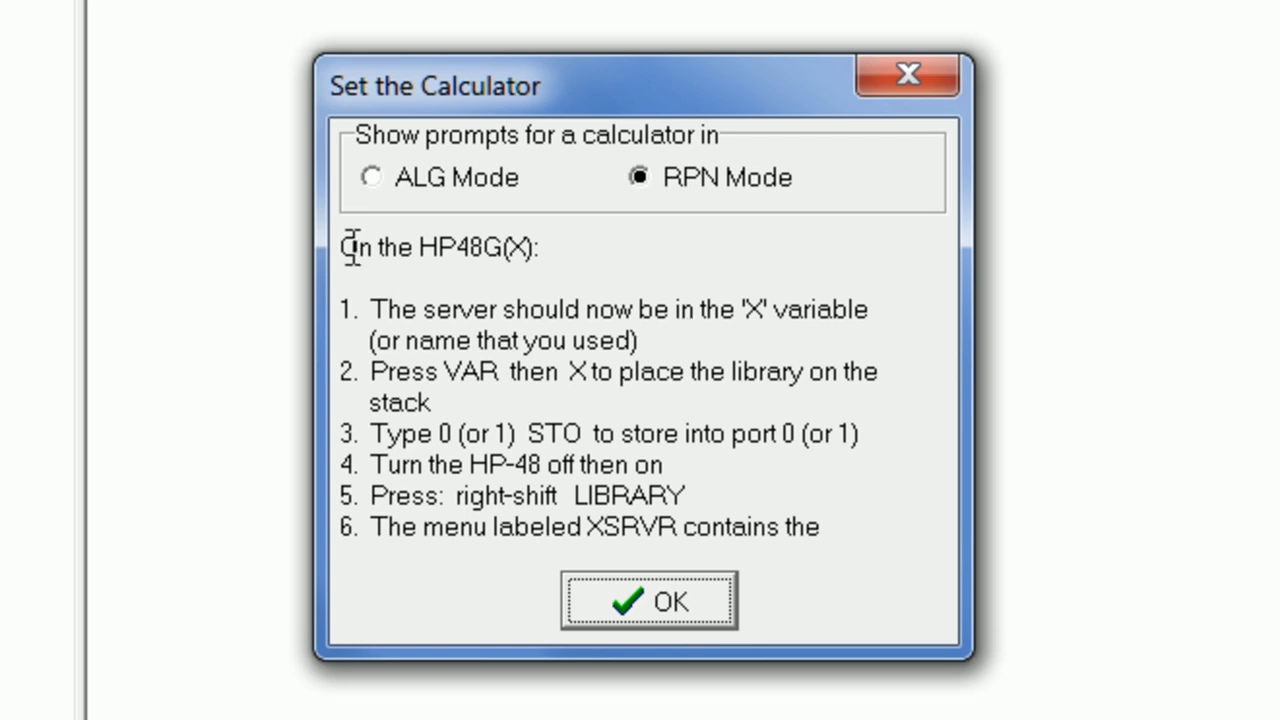
{"action": "left_click_drag", "start_coordinate": [347, 247], "coordinate": [818, 527]}
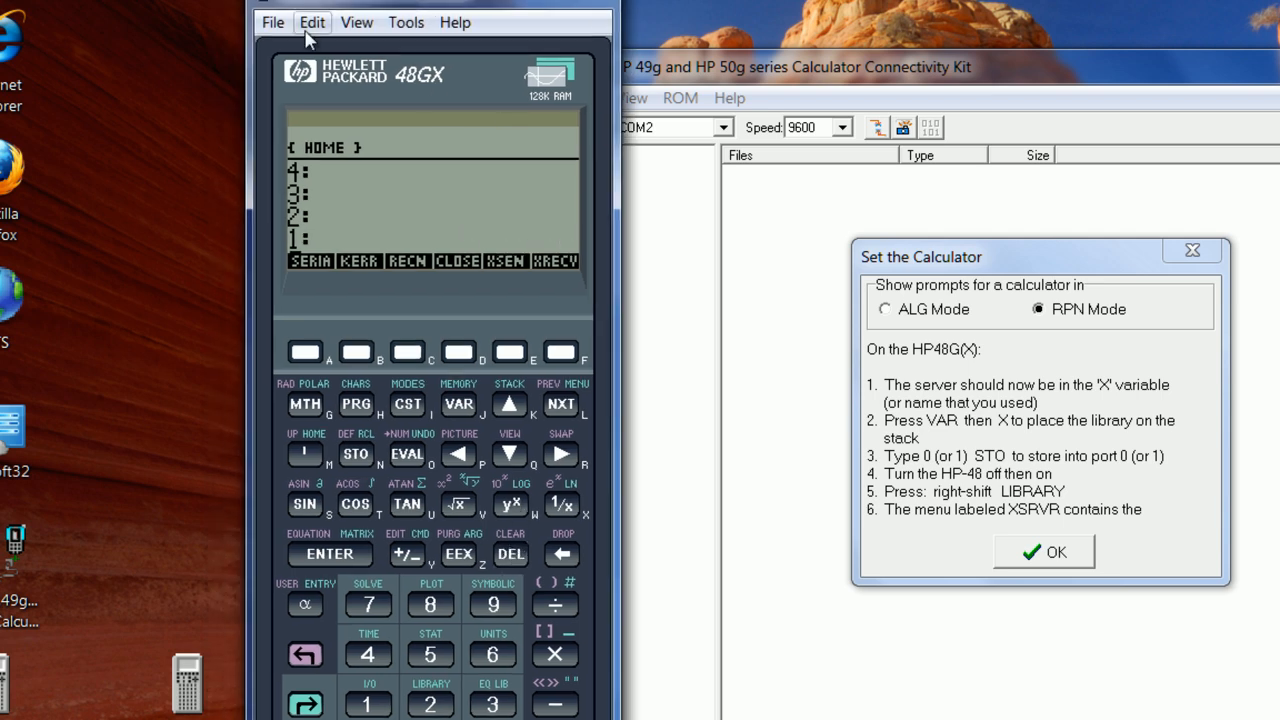
Load XSrvr48.hp from the Desktop into the emulator, accepting the memory warning.
{"action": "left_click", "coordinate": [311, 22]}
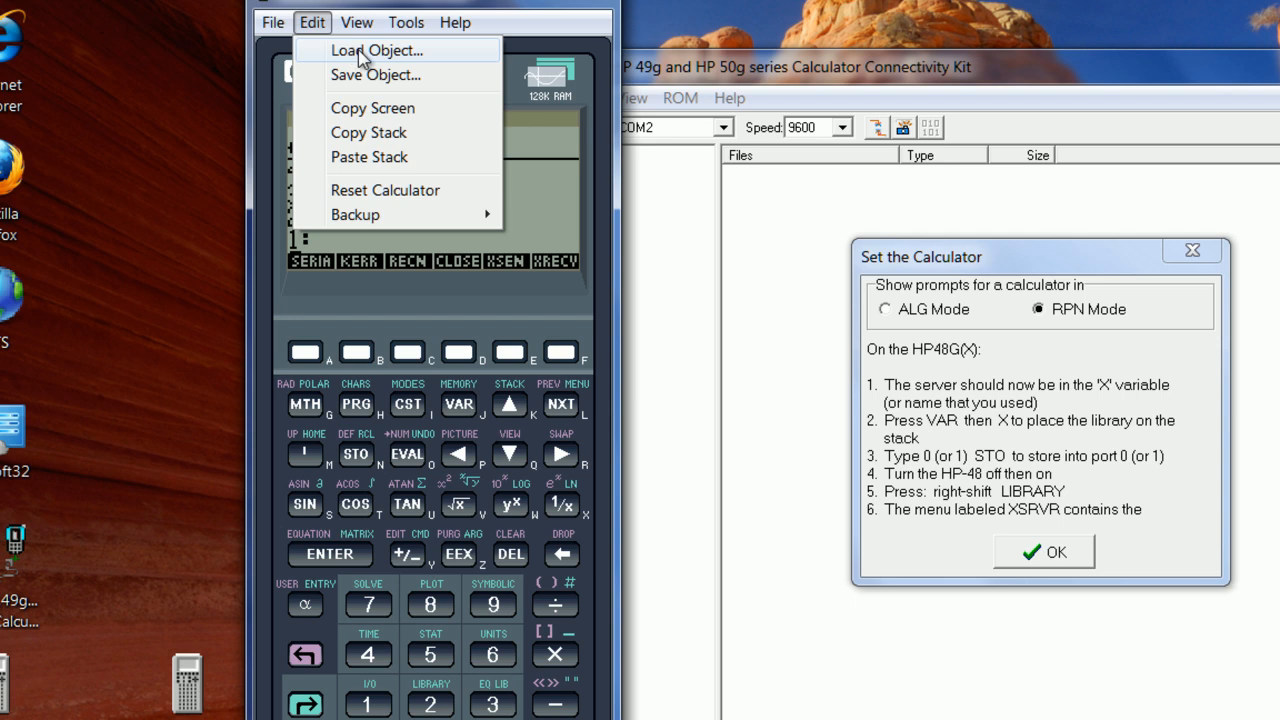
{"action": "left_click", "coordinate": [377, 50]}
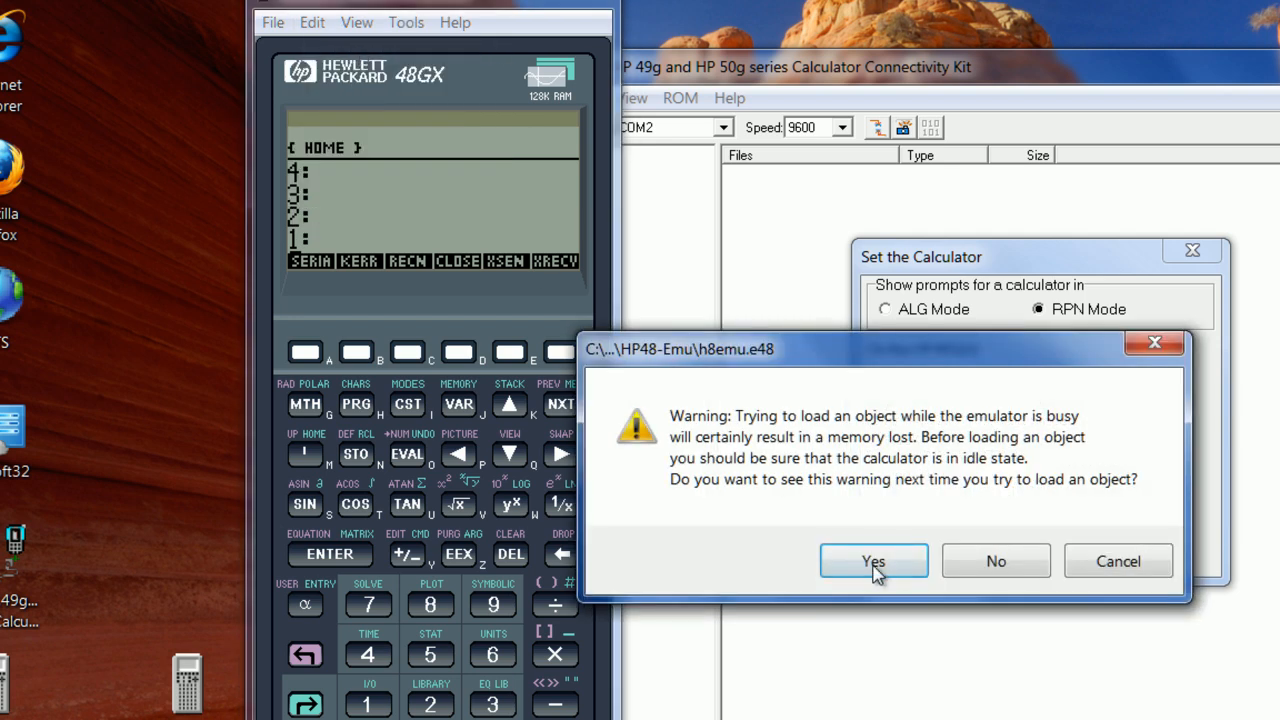
{"action": "left_click", "coordinate": [873, 560]}
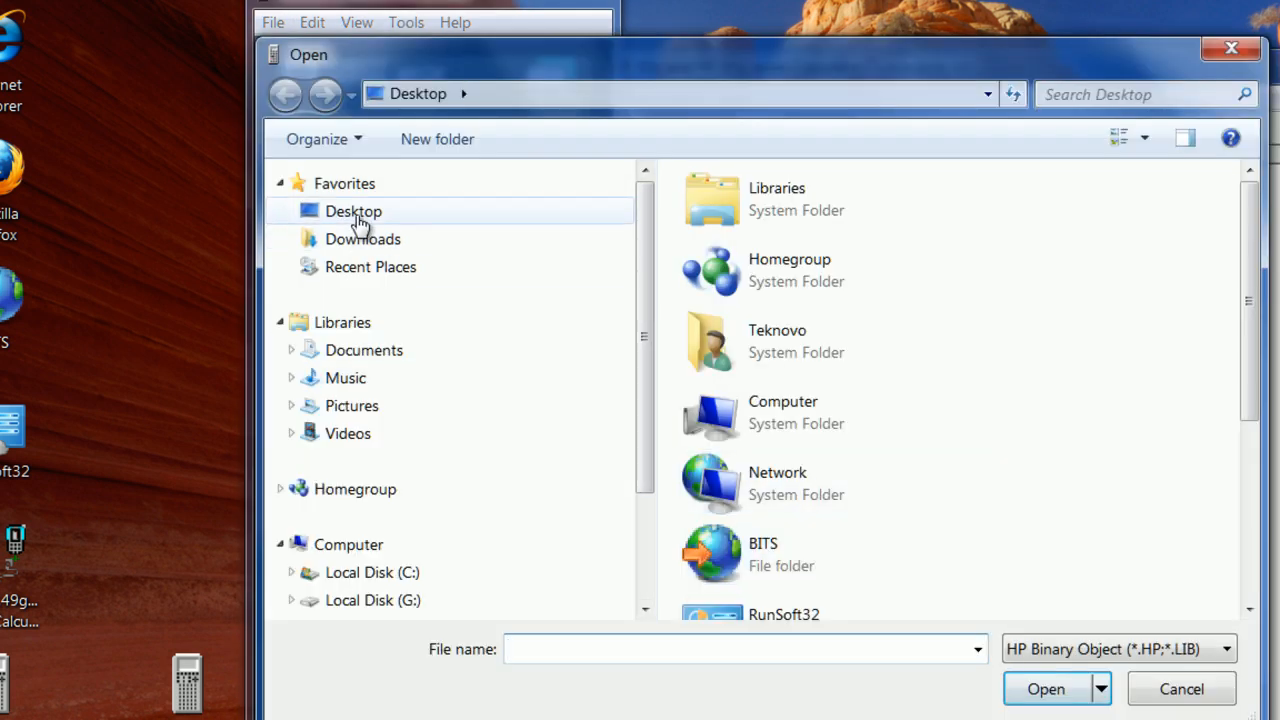
{"action": "scroll", "scroll_direction": "down", "scroll_amount": 3}
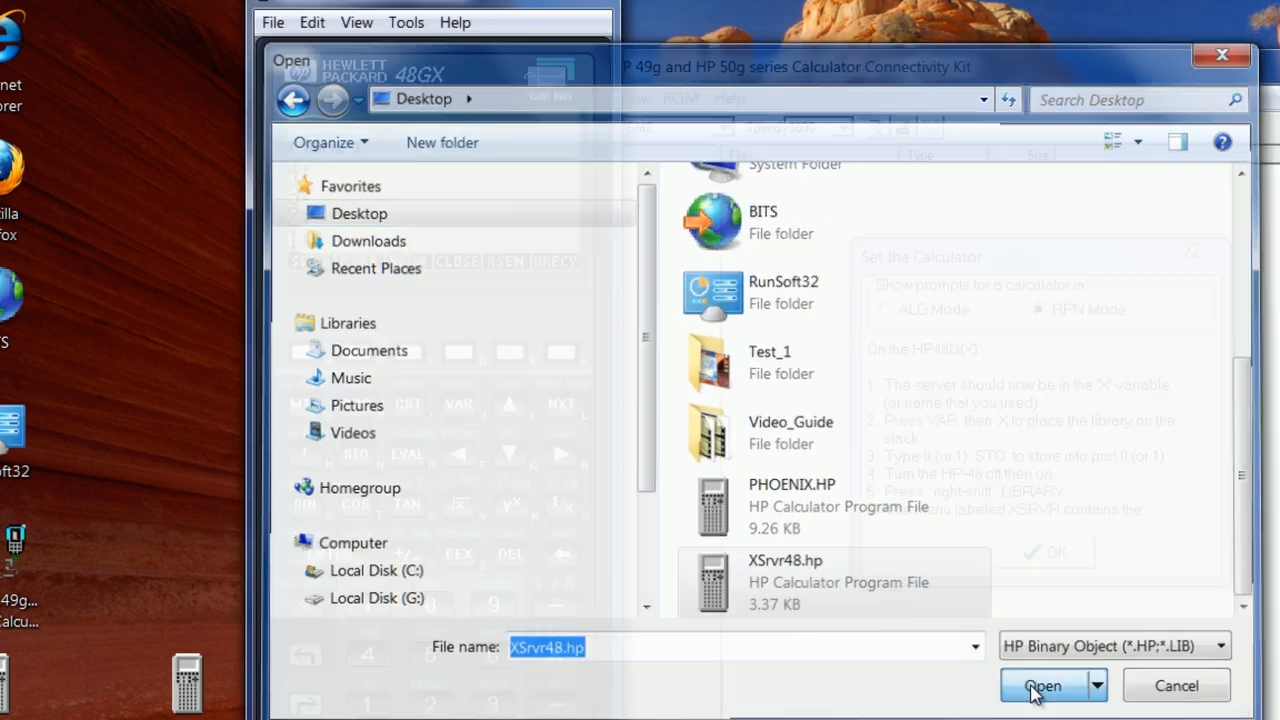
{"action": "left_click", "coordinate": [1042, 685]}
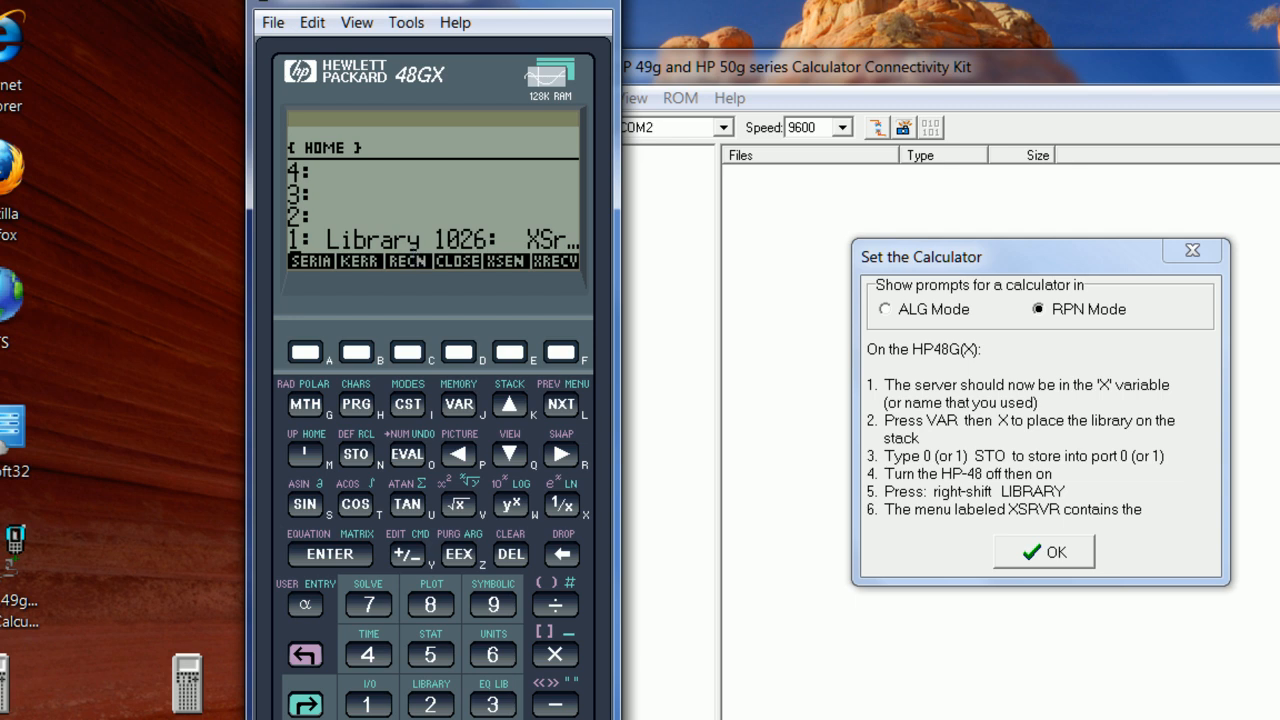
{"action": "mouse_move", "coordinate": [1080, 394]}
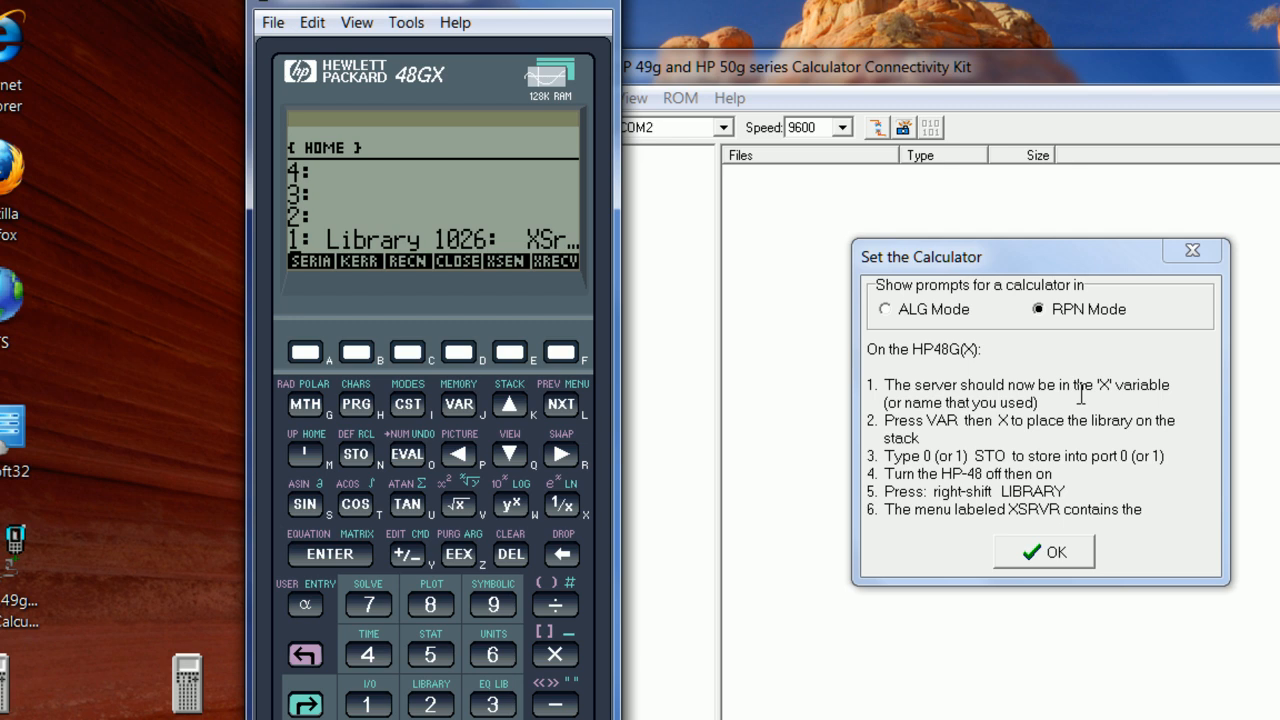
{"action": "mouse_move", "coordinate": [1160, 393]}
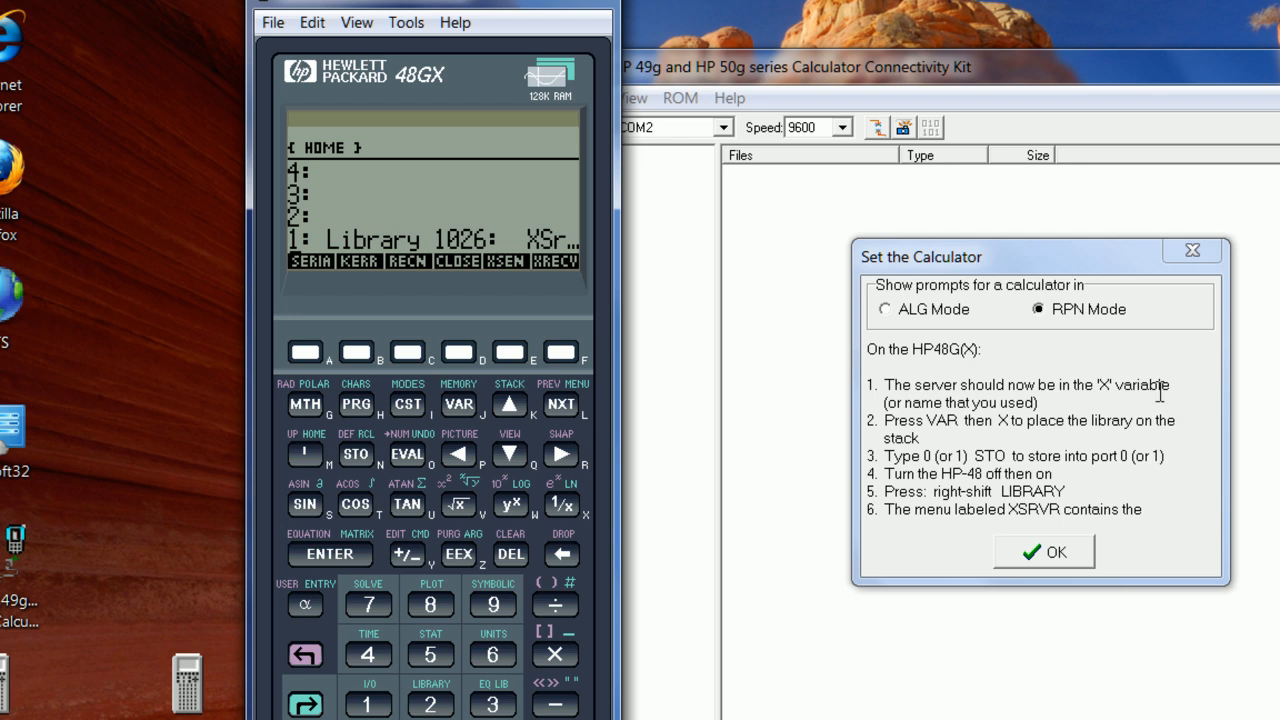
{"action": "mouse_move", "coordinate": [543, 302]}
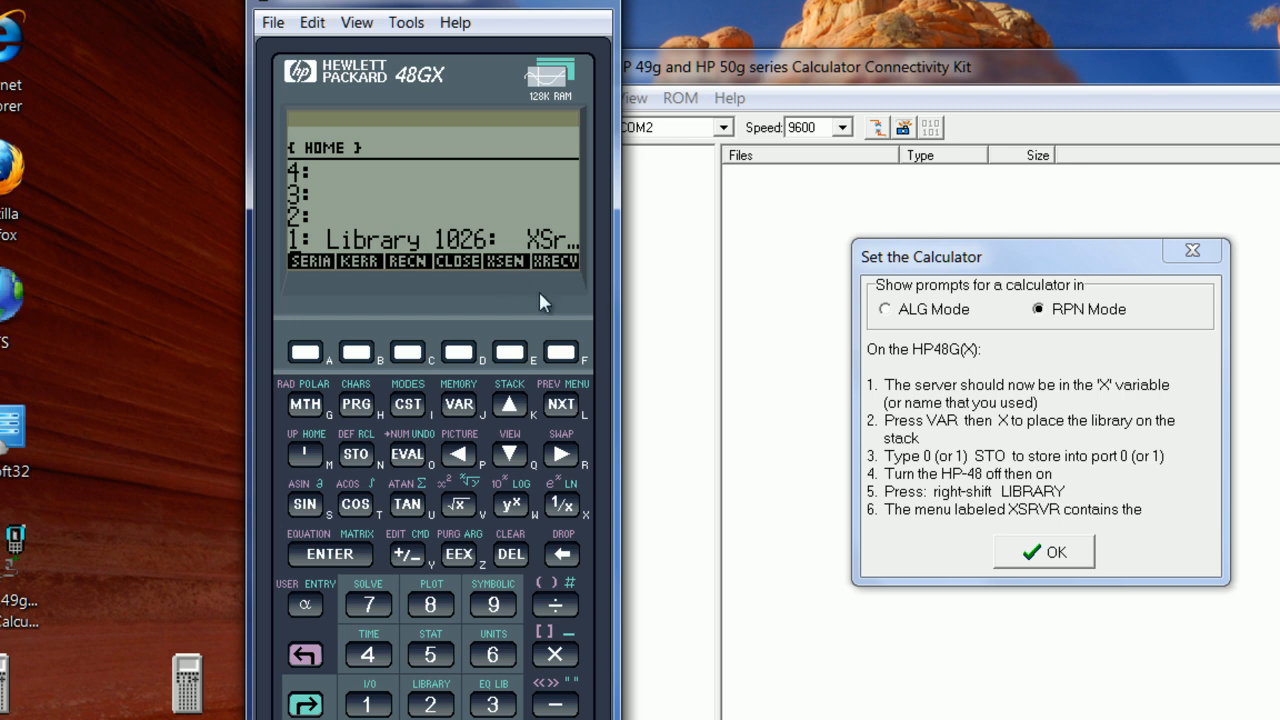
{"action": "mouse_move", "coordinate": [823, 321]}
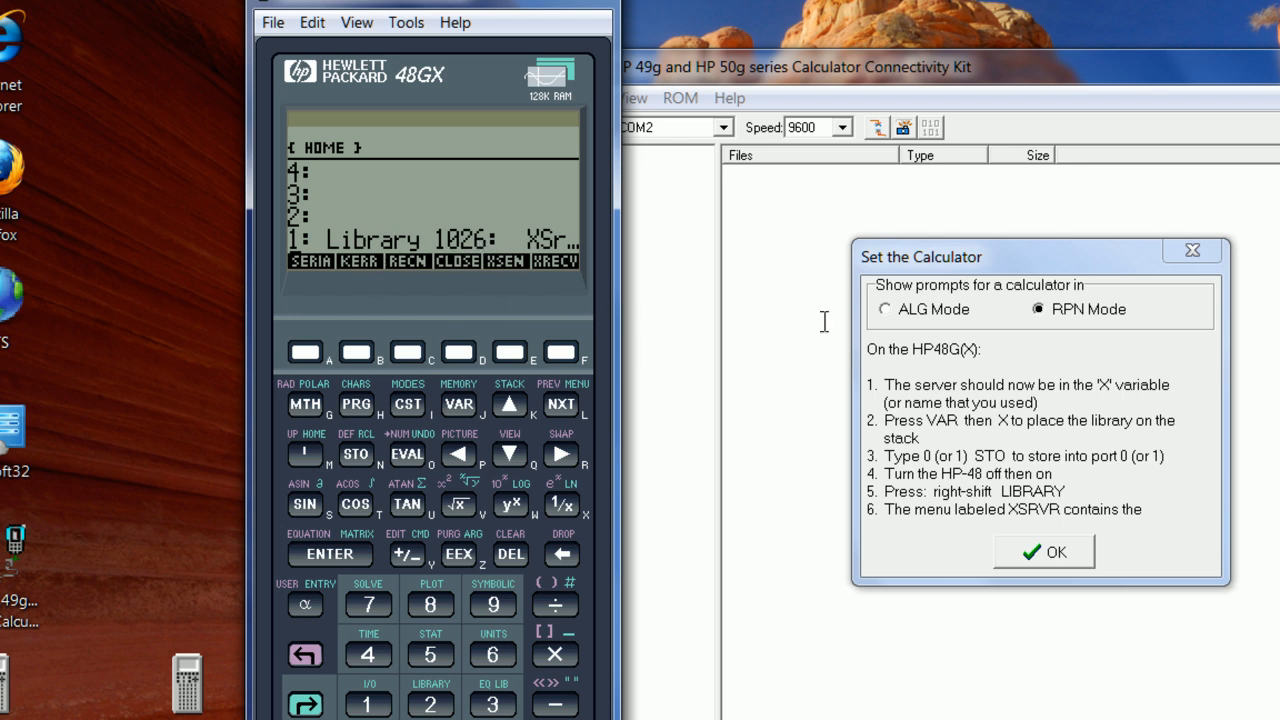
Bring the Connectivity Kit forward and highlight install steps 3 and 4.
{"action": "double_click", "coordinate": [937, 456]}
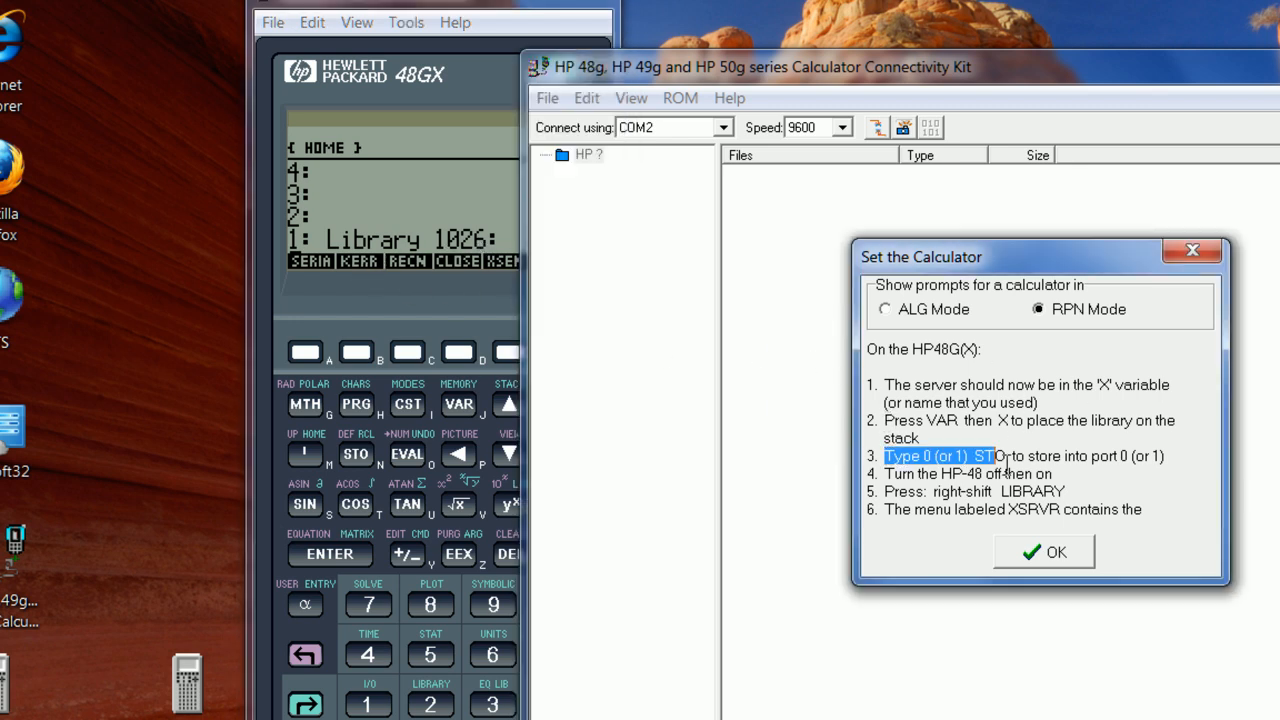
{"action": "left_click_drag", "start_coordinate": [980, 456], "coordinate": [1080, 473]}
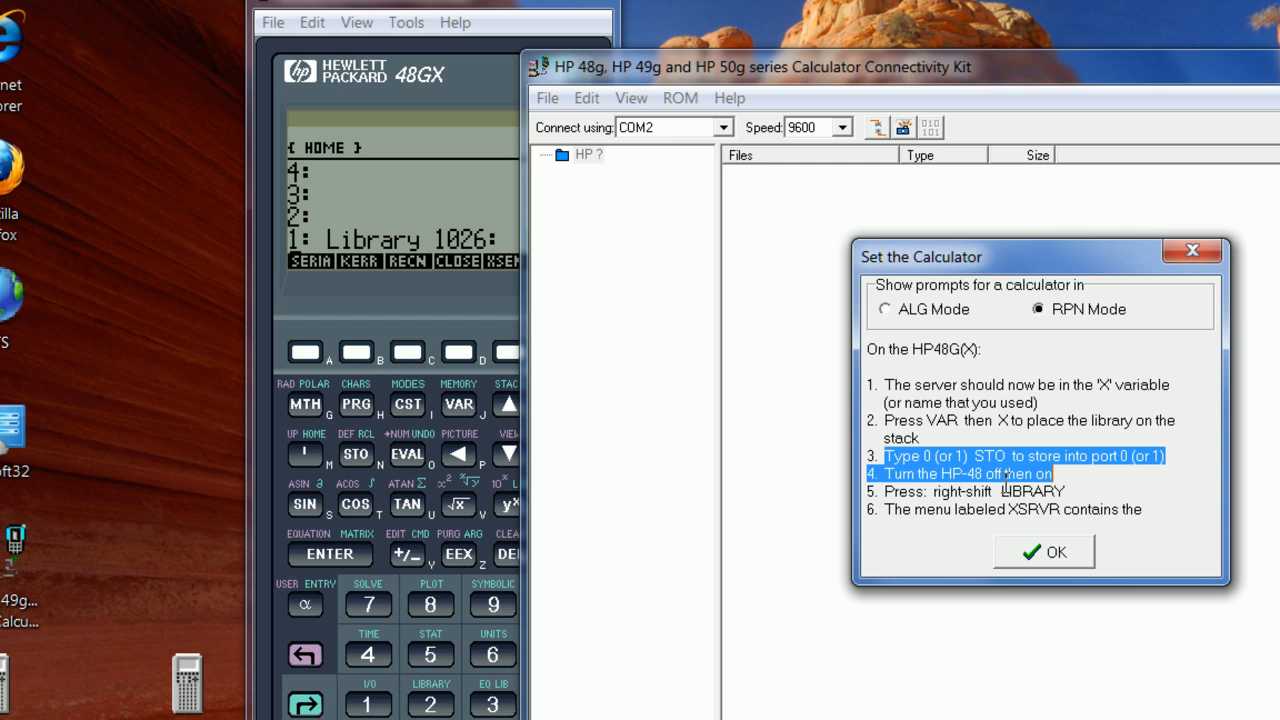
{"action": "mouse_move", "coordinate": [1045, 70]}
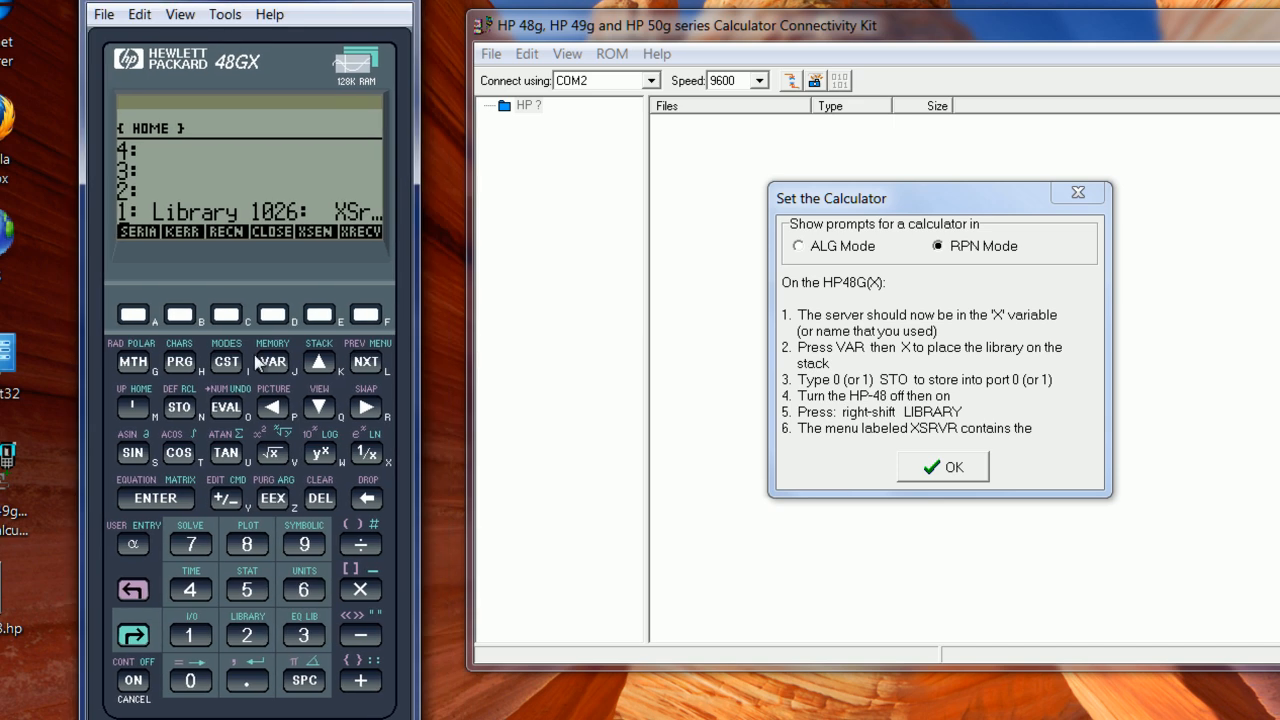
Put port number 0 on the stack, then turn the HP 48GX off and back on.
{"action": "left_click", "coordinate": [155, 498]}
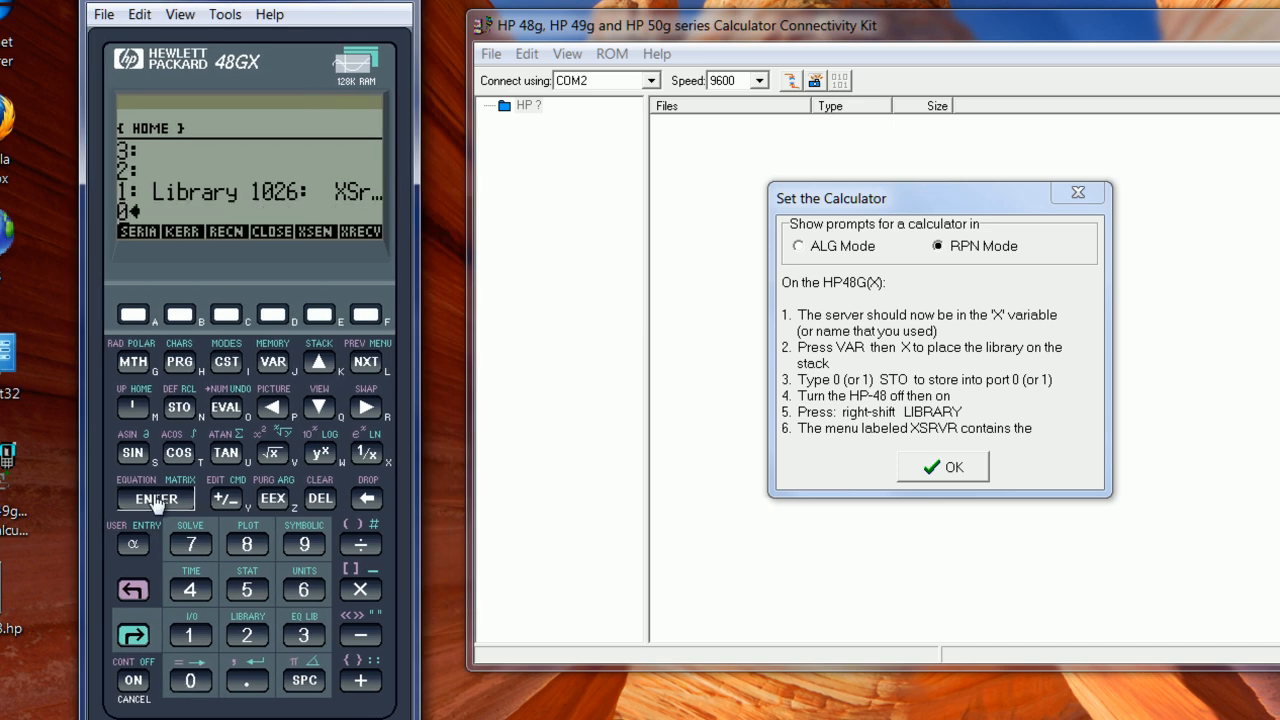
{"action": "left_click", "coordinate": [155, 498]}
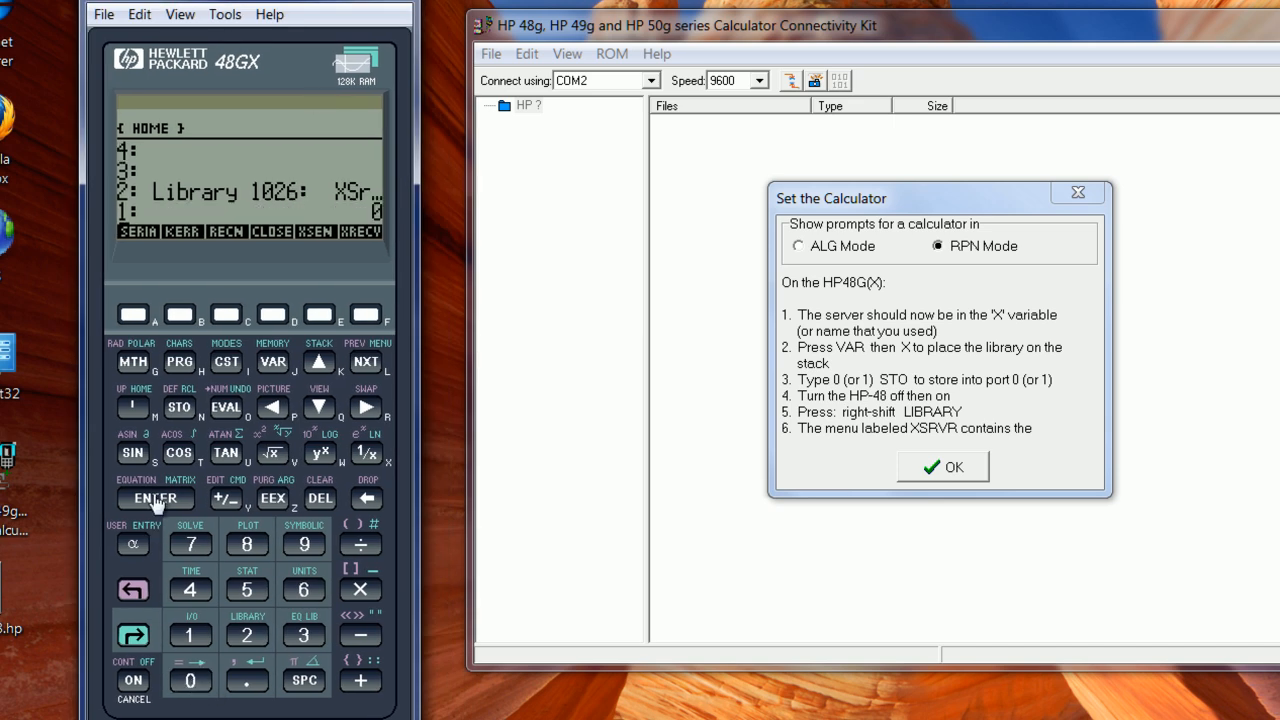
{"action": "mouse_move", "coordinate": [362, 308]}
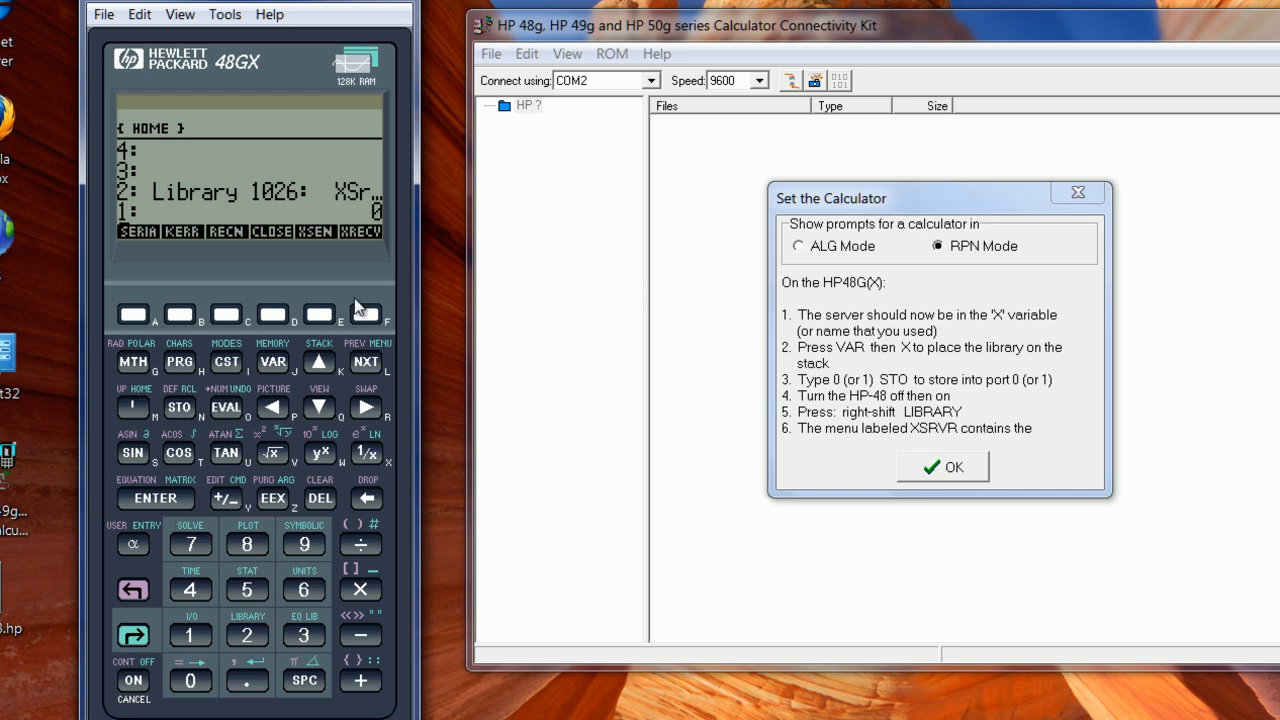
{"action": "mouse_move", "coordinate": [180, 407]}
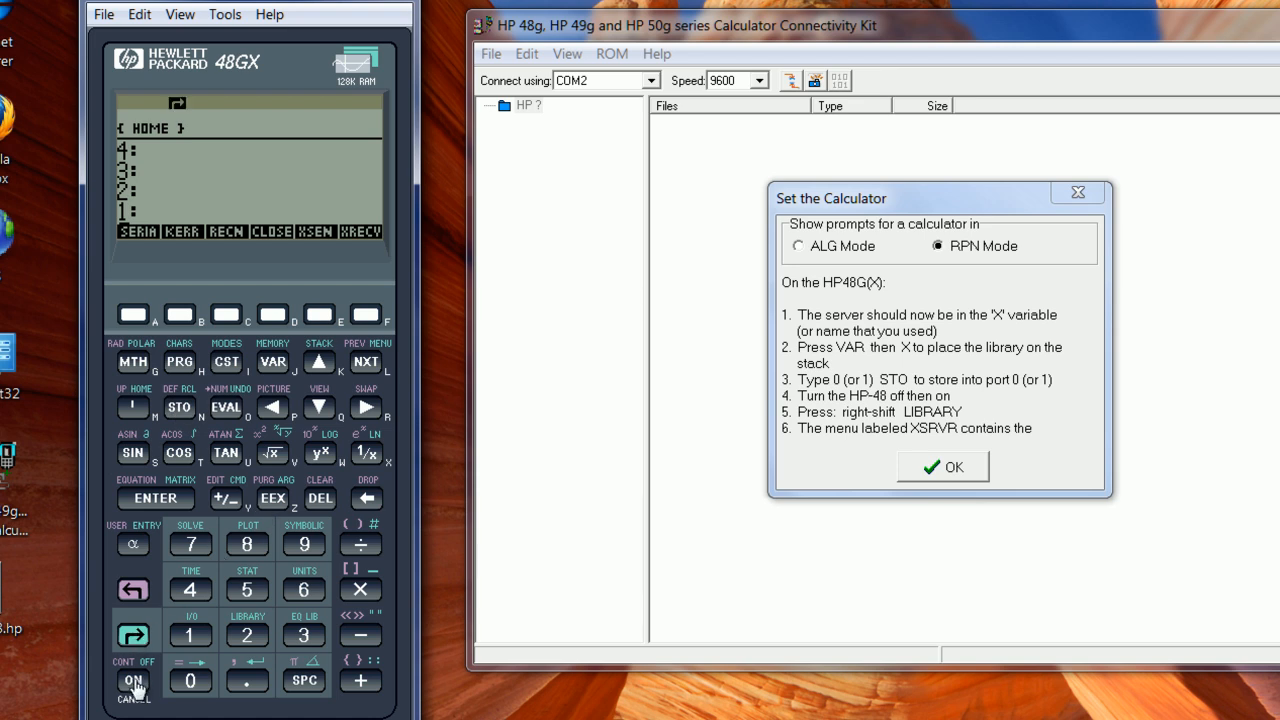
{"action": "left_click", "coordinate": [132, 681]}
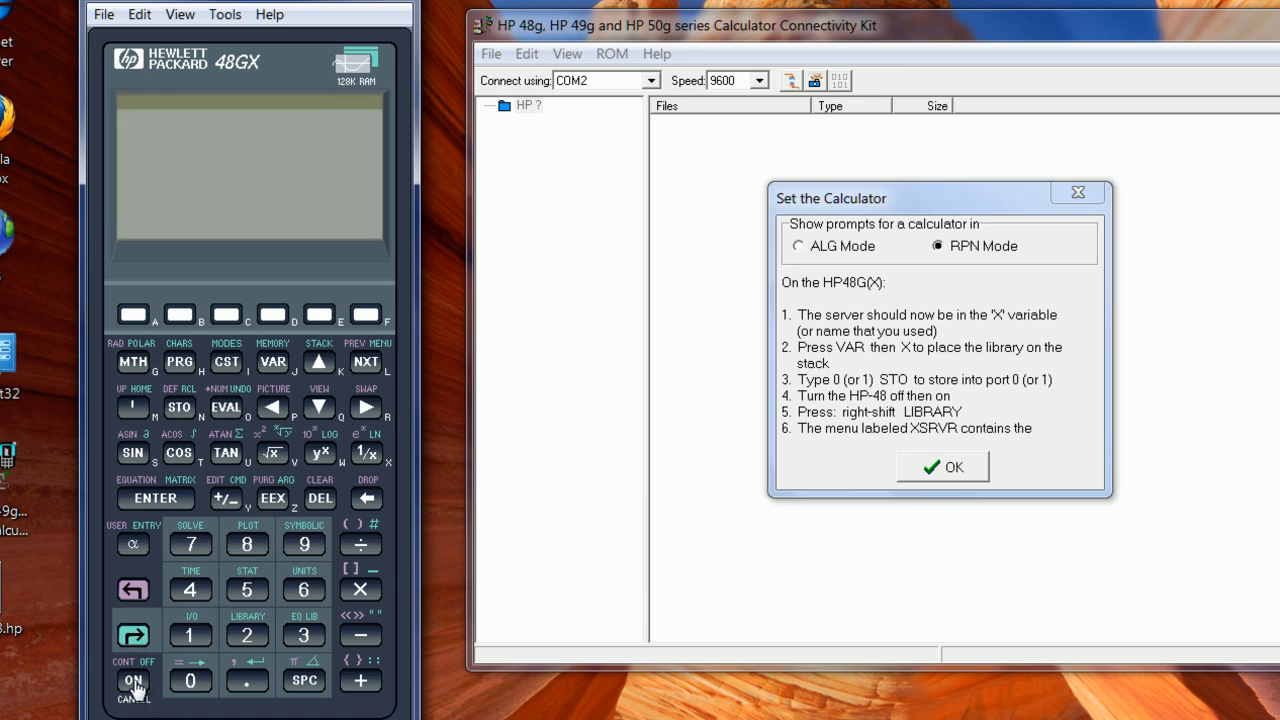
{"action": "left_click", "coordinate": [132, 680]}
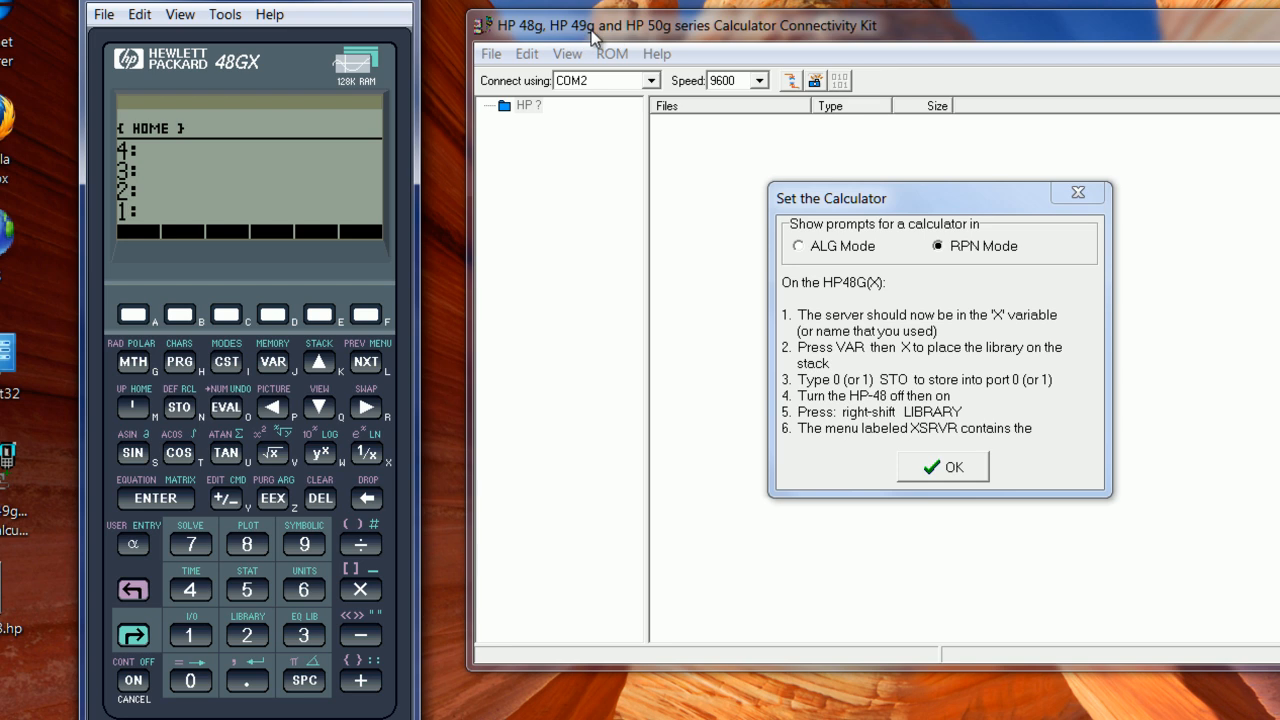
{"action": "mouse_move", "coordinate": [177, 697]}
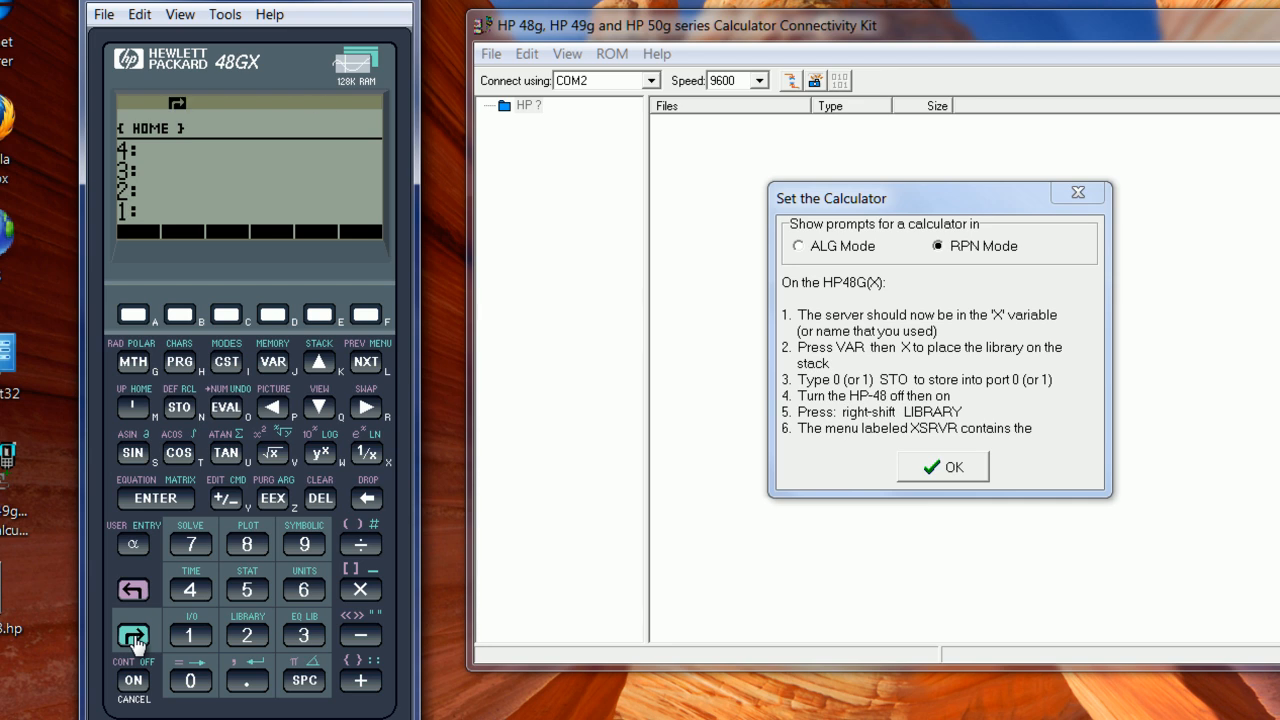
Run XSERV from the XSRVR library menu to start the Xmodem server.
{"action": "left_click", "coordinate": [246, 635]}
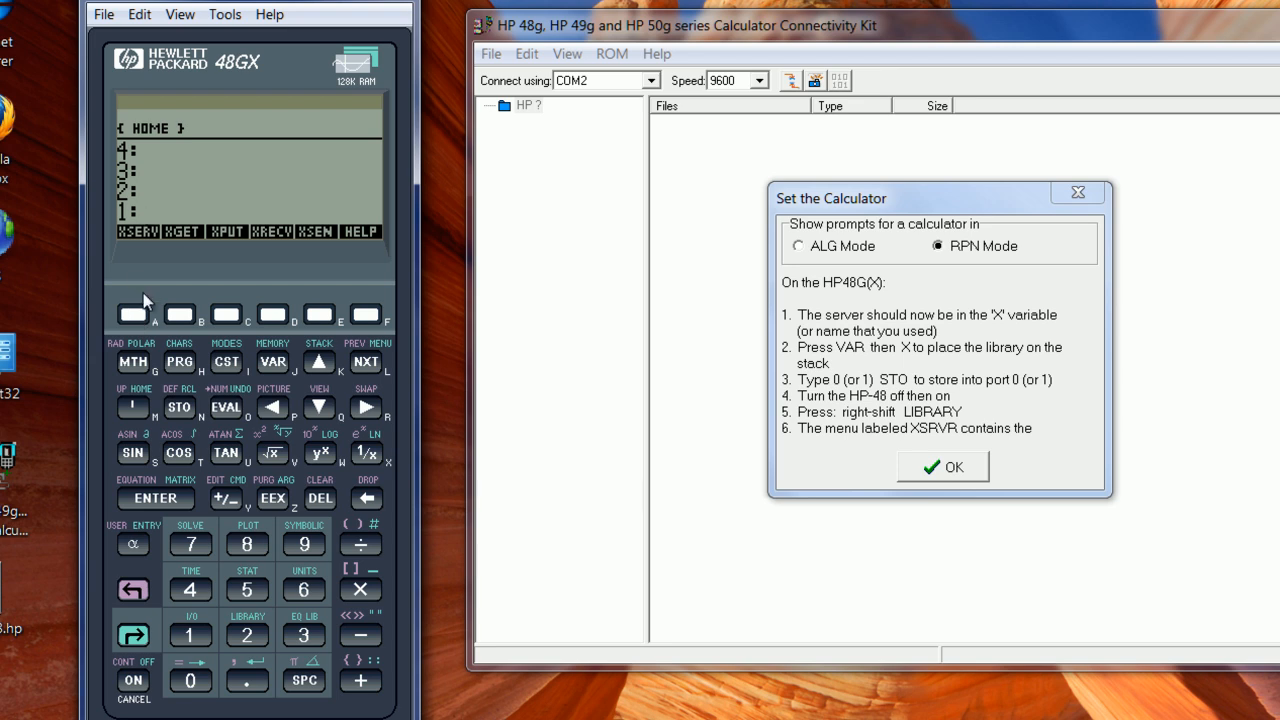
{"action": "mouse_move", "coordinate": [137, 281]}
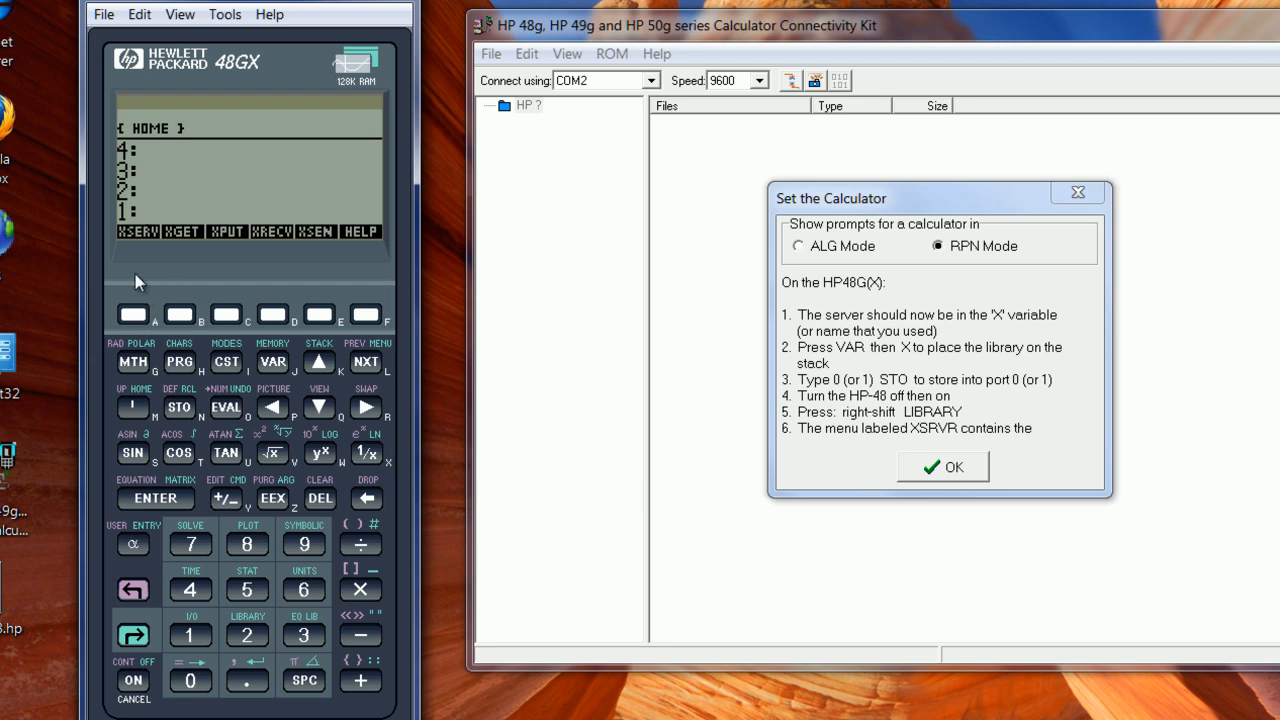
{"action": "mouse_move", "coordinate": [213, 273]}
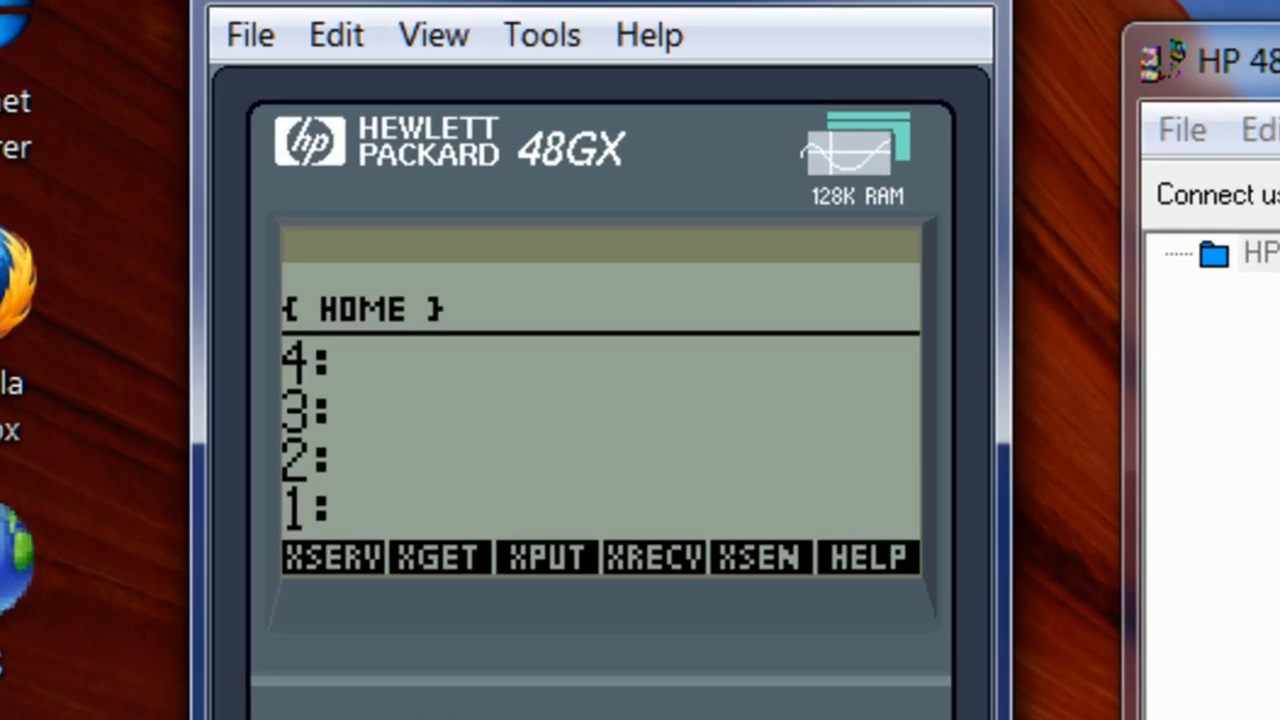
{"action": "left_click", "coordinate": [331, 557]}
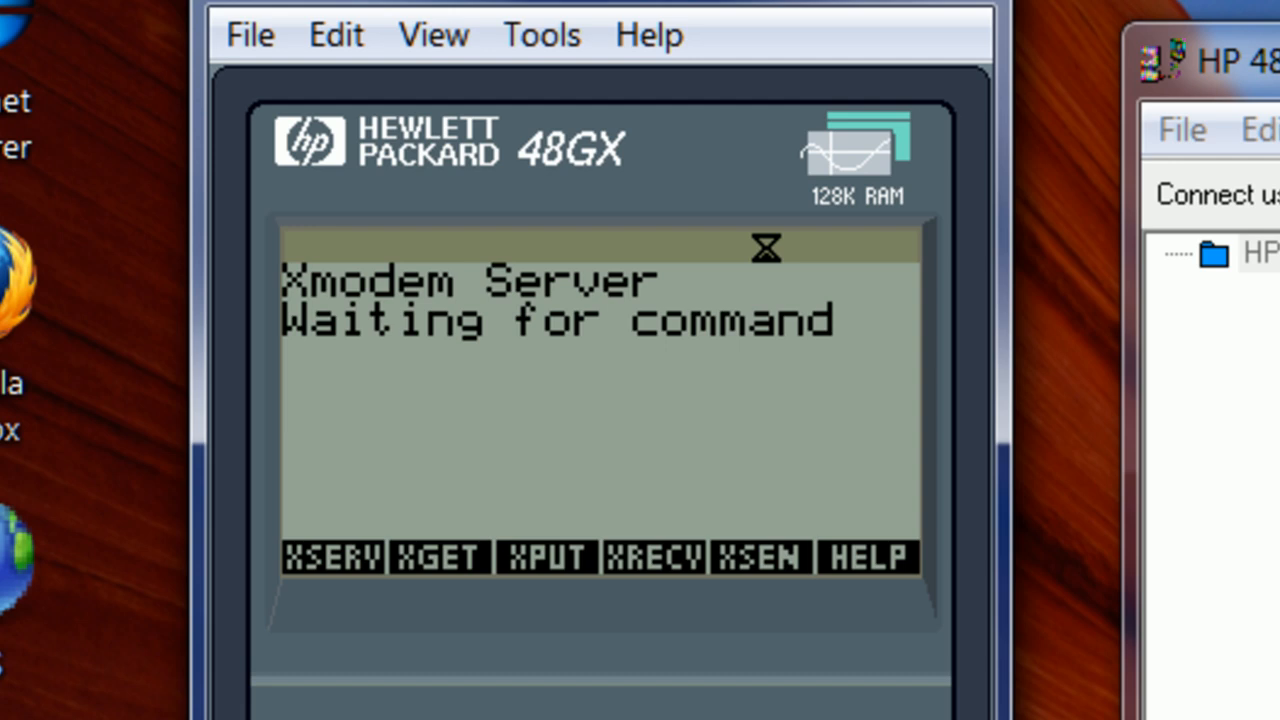
{"action": "mouse_move", "coordinate": [335, 345]}
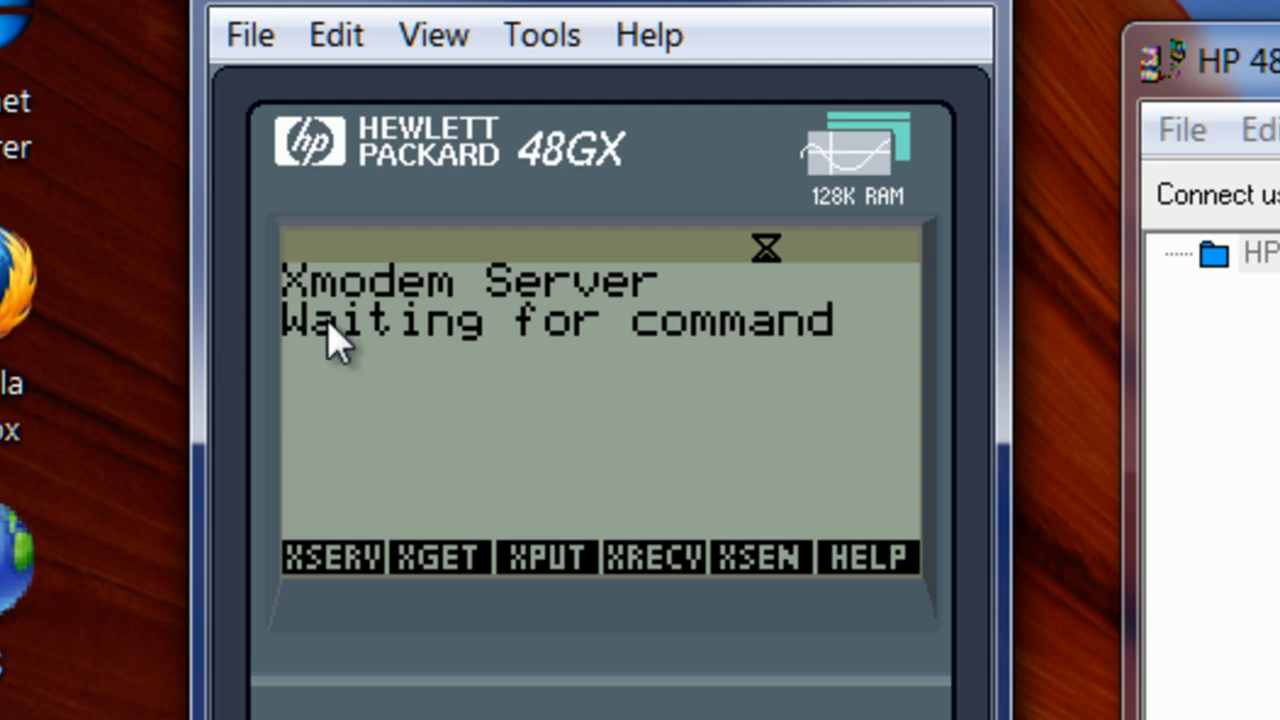
{"action": "mouse_move", "coordinate": [390, 360]}
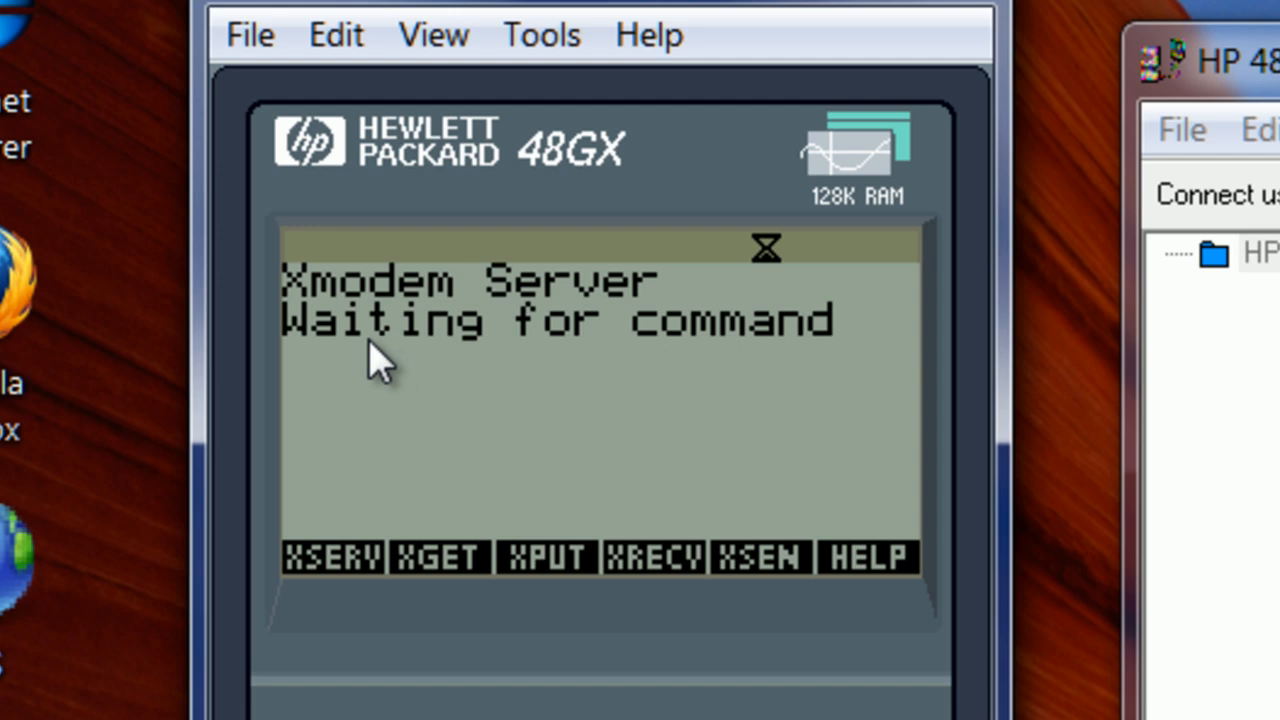
{"action": "mouse_move", "coordinate": [685, 330]}
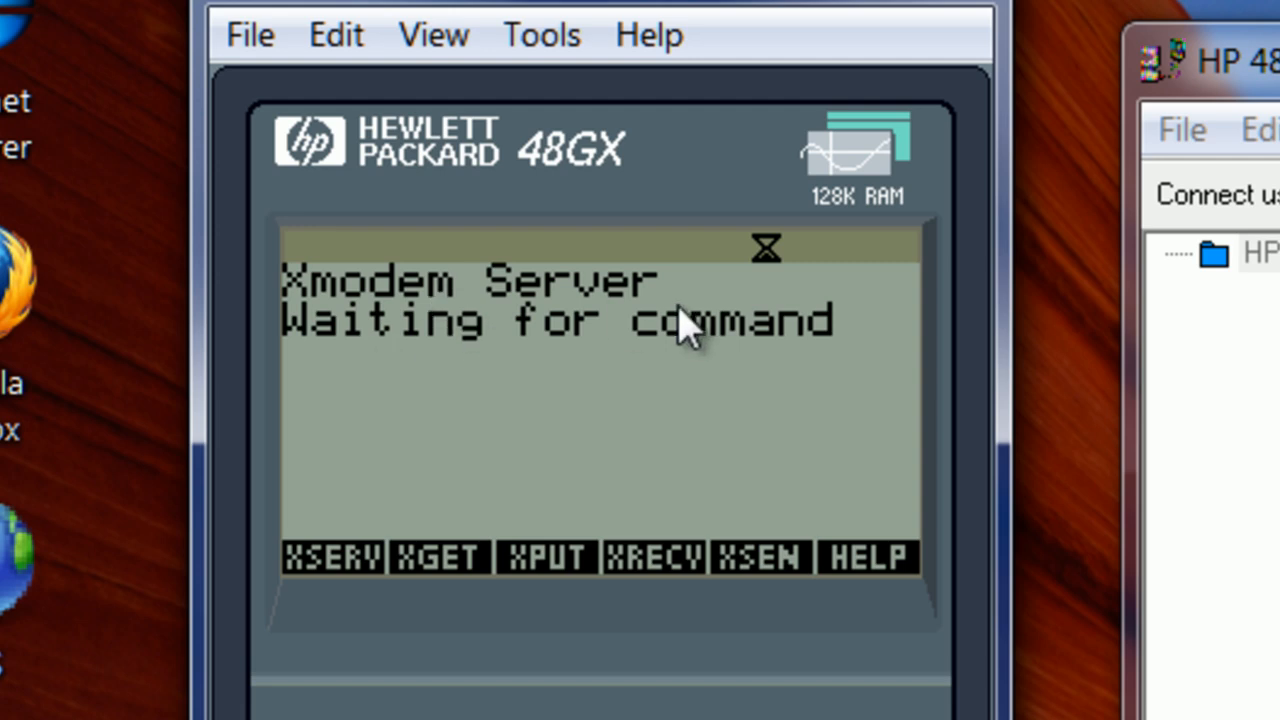
{"action": "mouse_move", "coordinate": [450, 460]}
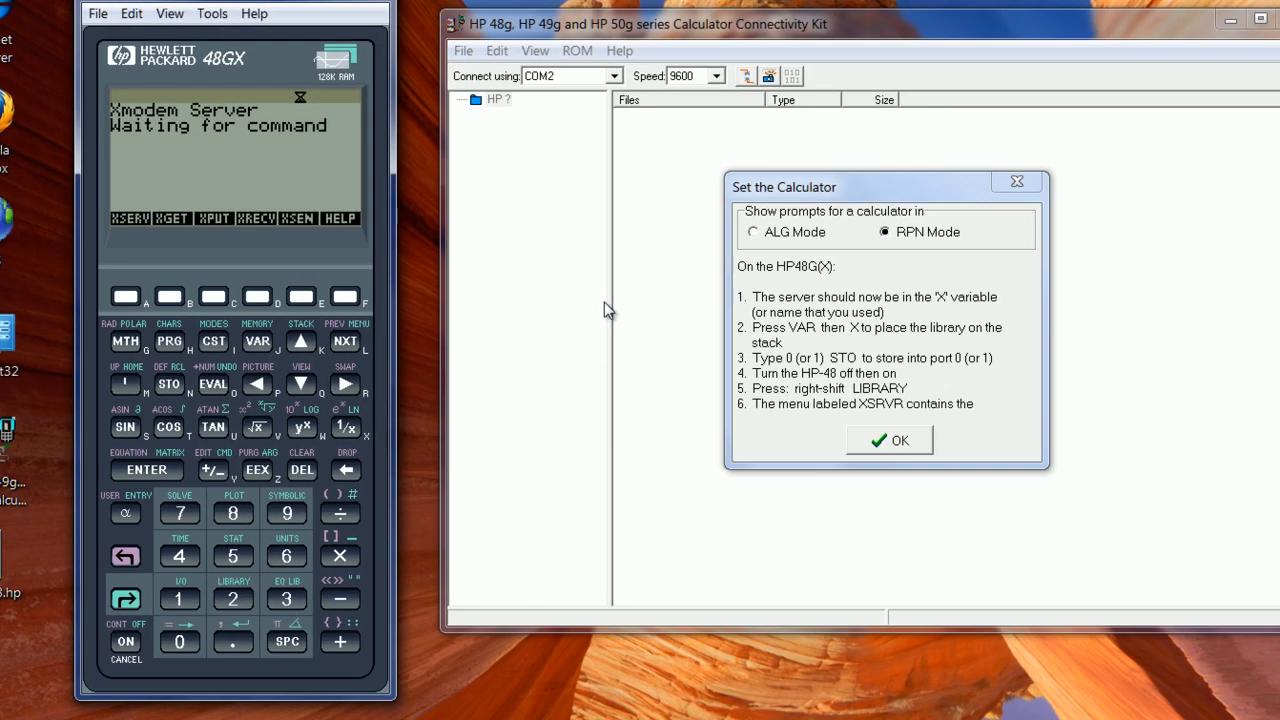
{"action": "mouse_move", "coordinate": [897, 451]}
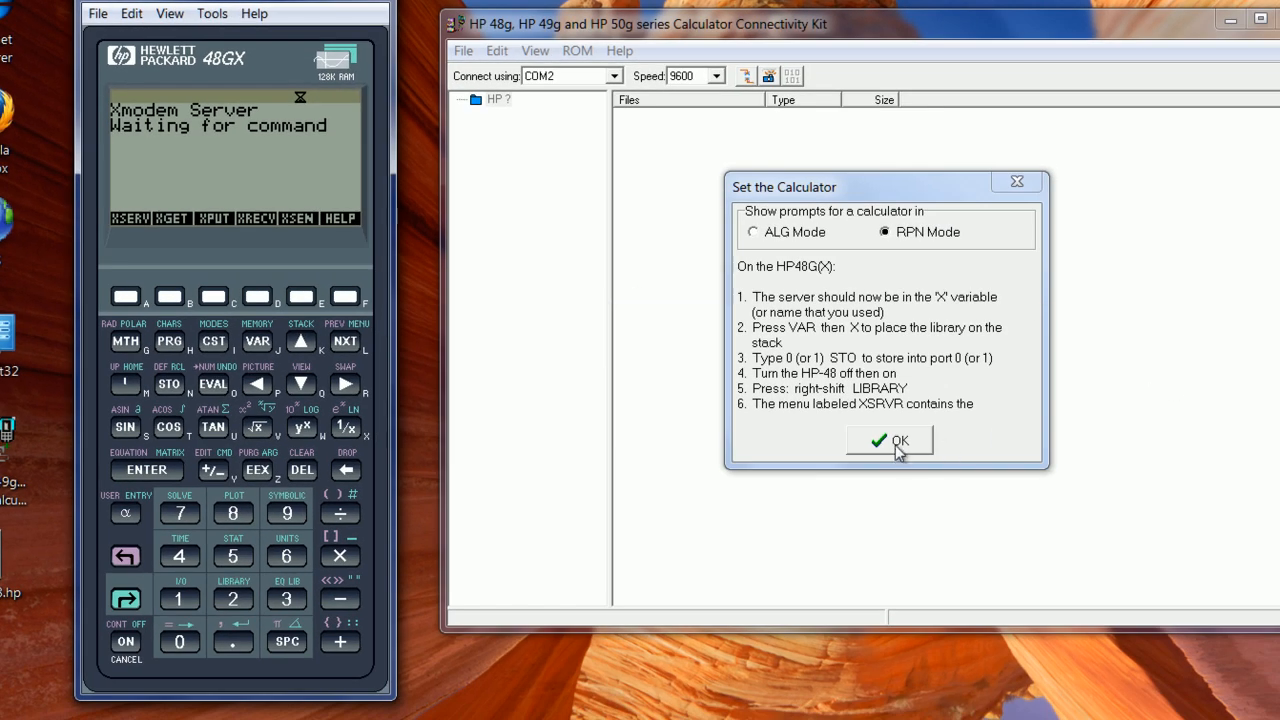
Dismiss the Set the Calculator notice, Quick connect, and show the HP-48 HOME folder's files.
{"action": "left_click", "coordinate": [889, 440]}
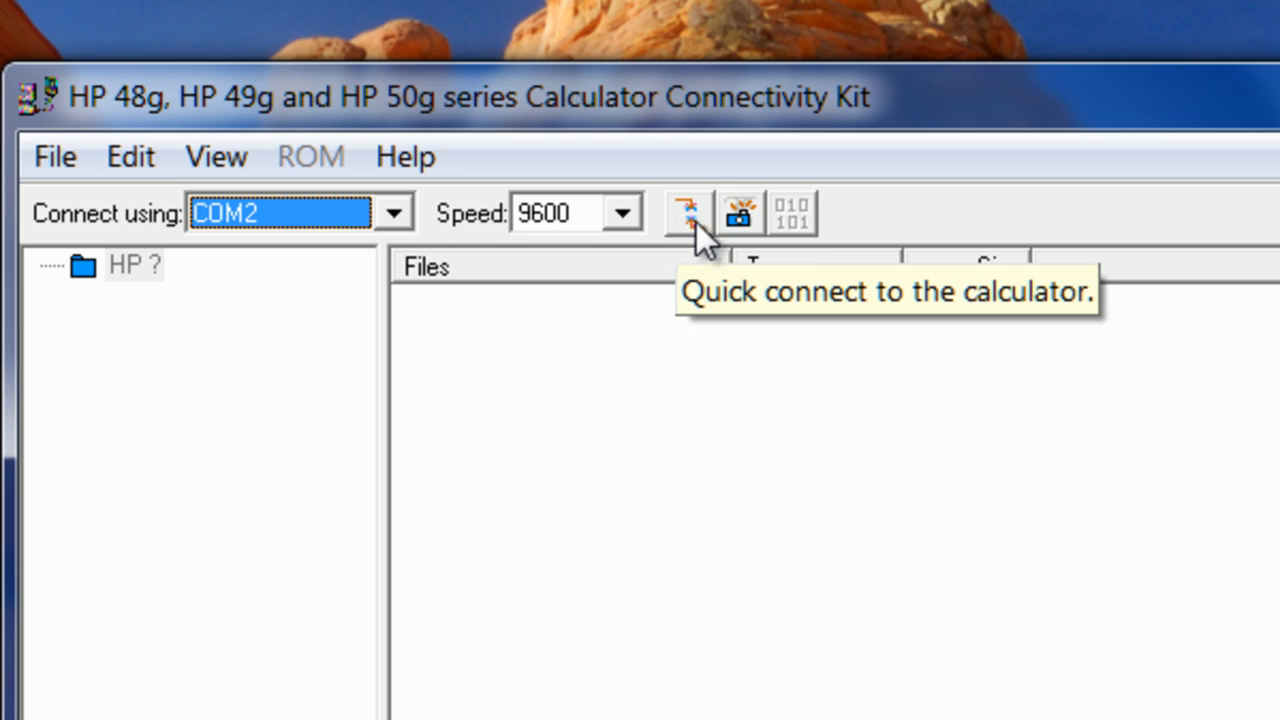
{"action": "left_click", "coordinate": [688, 212]}
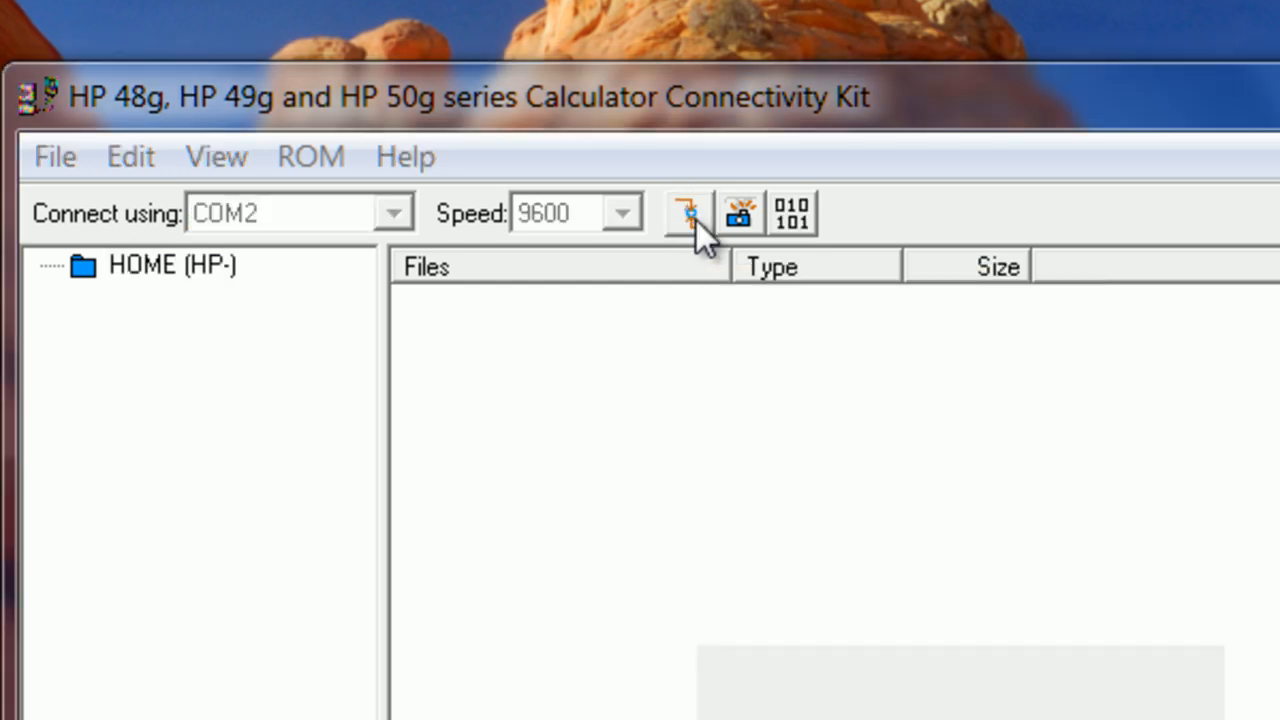
{"action": "left_click", "coordinate": [687, 212]}
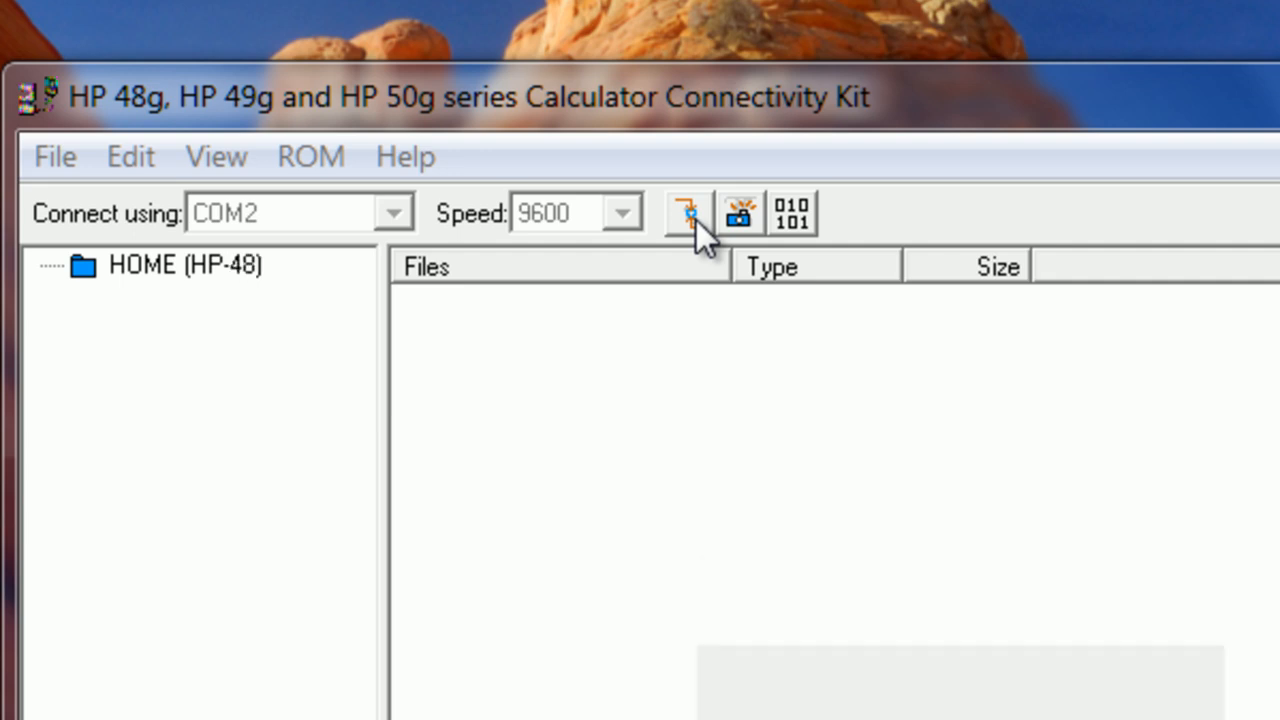
{"action": "left_click", "coordinate": [688, 212]}
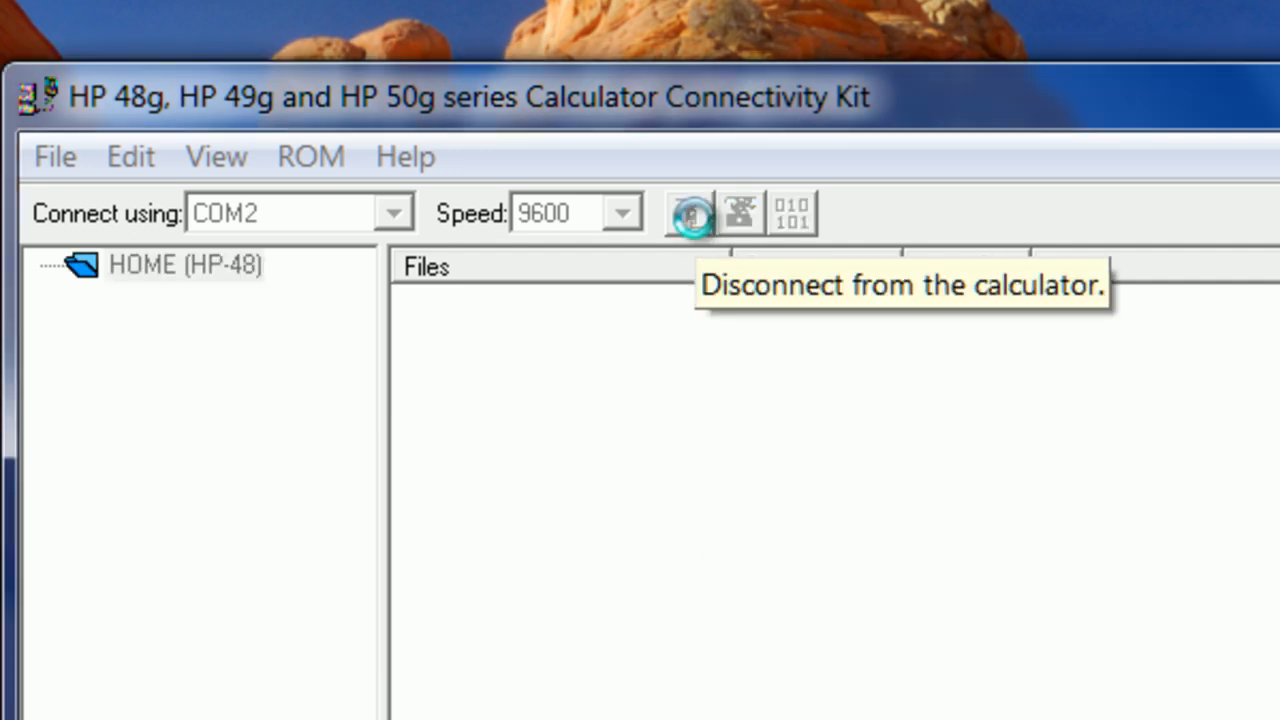
{"action": "left_click", "coordinate": [688, 212]}
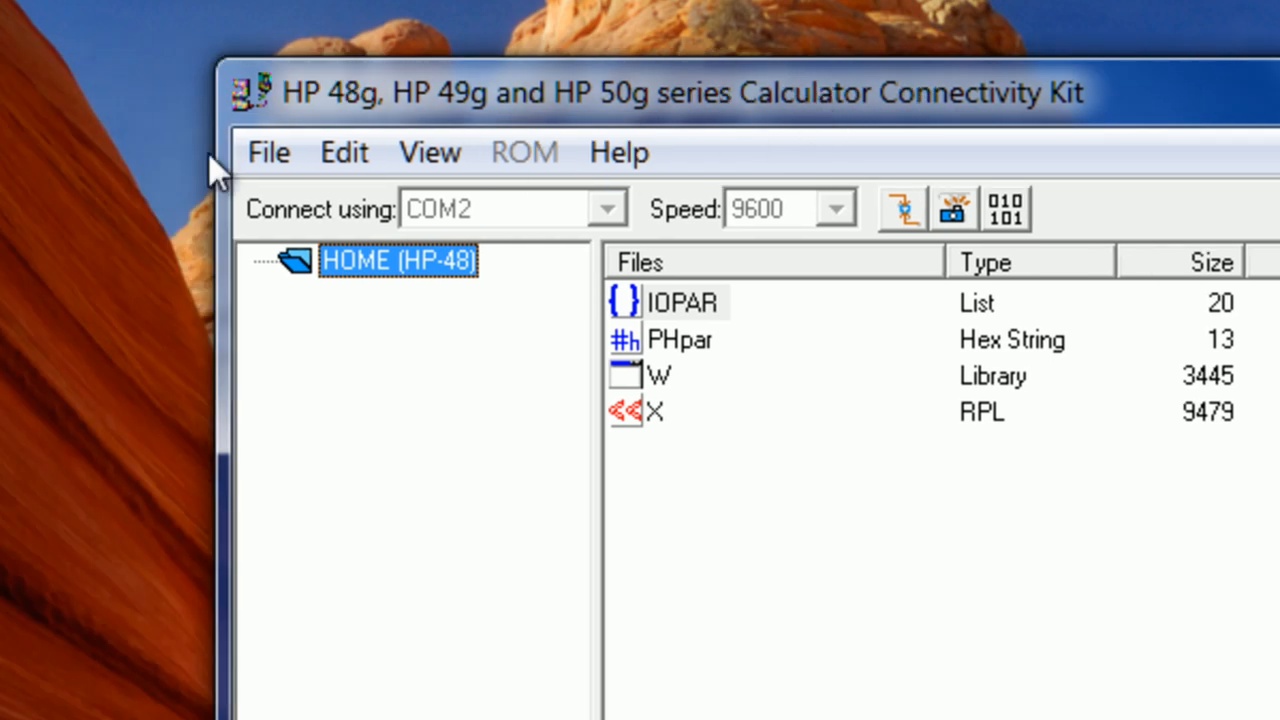
{"action": "mouse_move", "coordinate": [613, 655]}
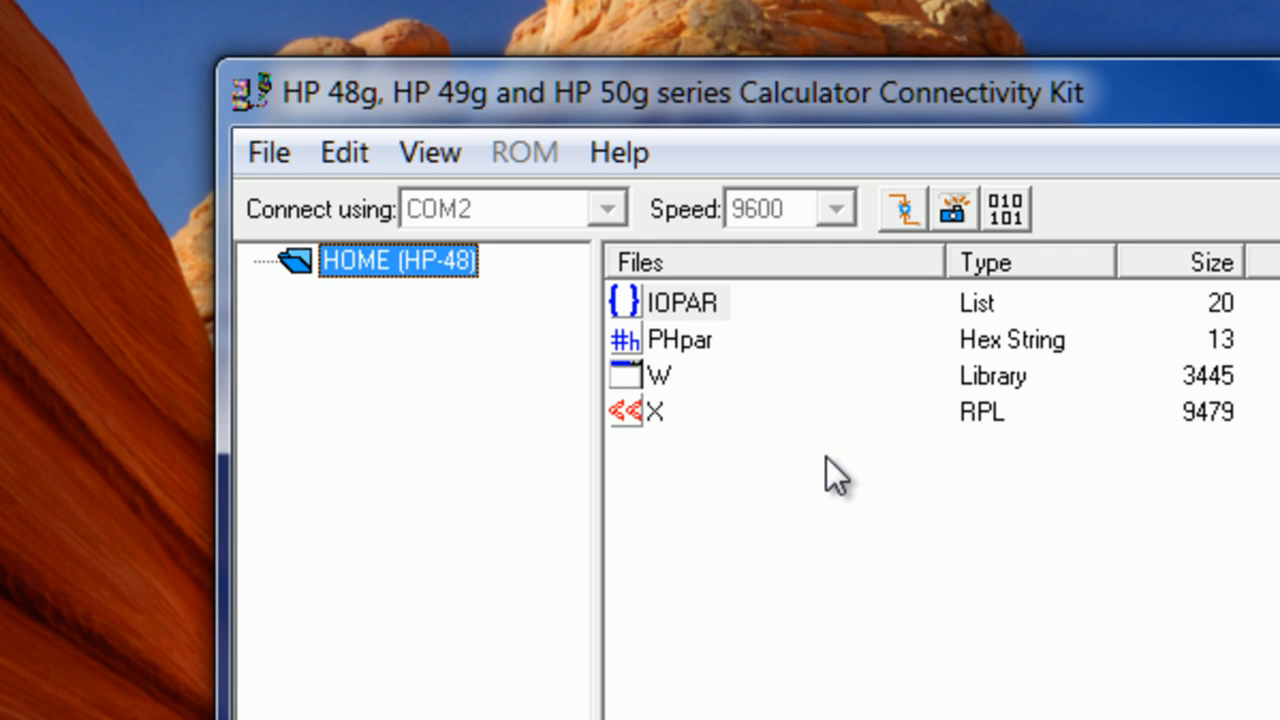
{"action": "mouse_move", "coordinate": [665, 435]}
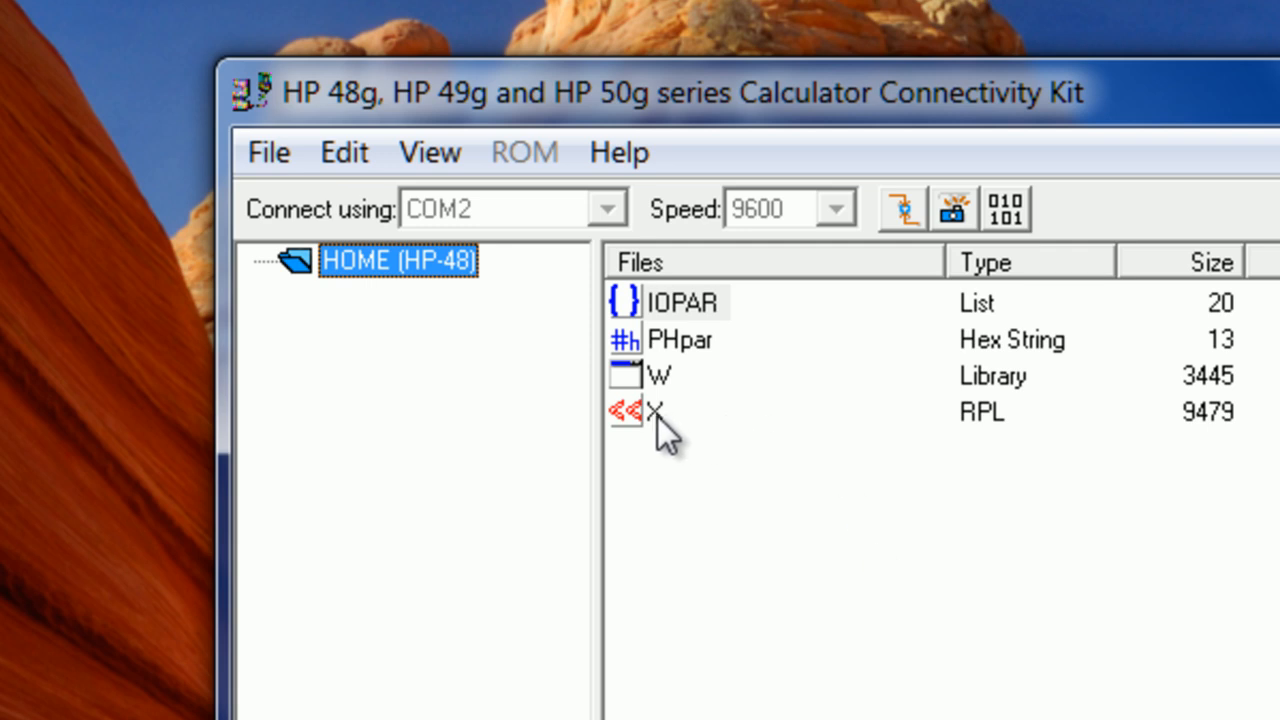
{"action": "left_click", "coordinate": [656, 411]}
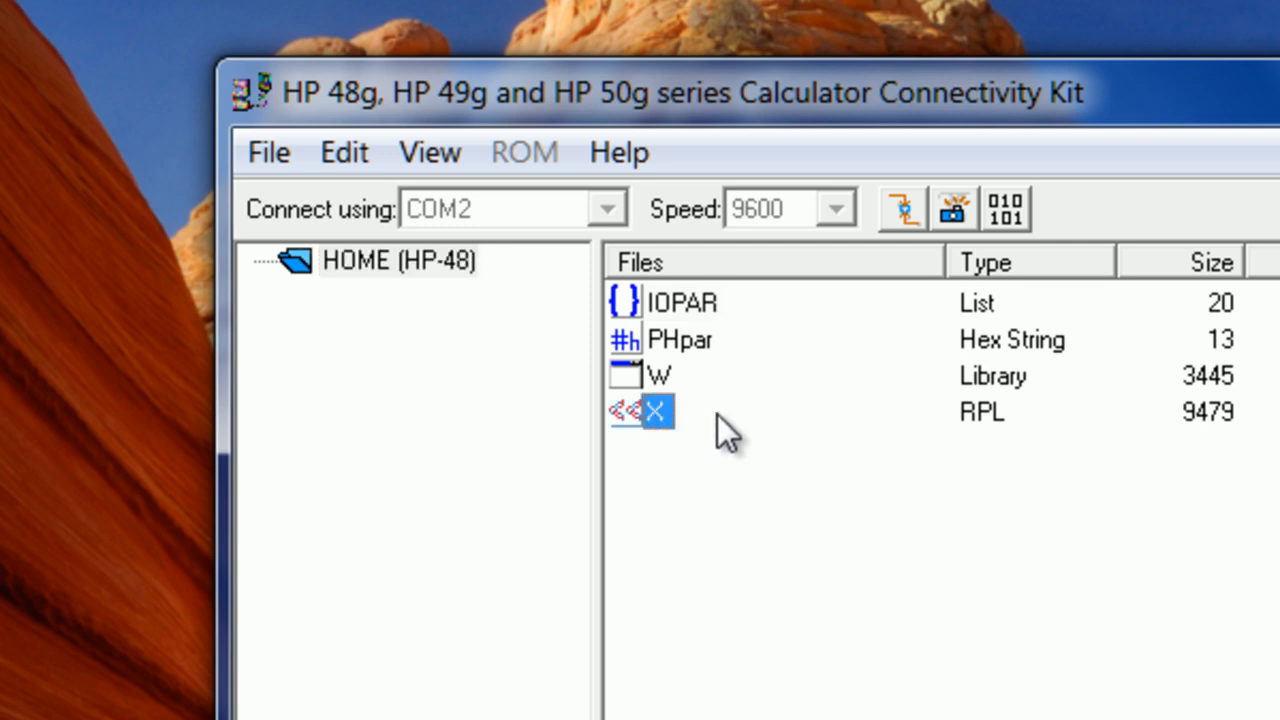
{"action": "mouse_move", "coordinate": [975, 450]}
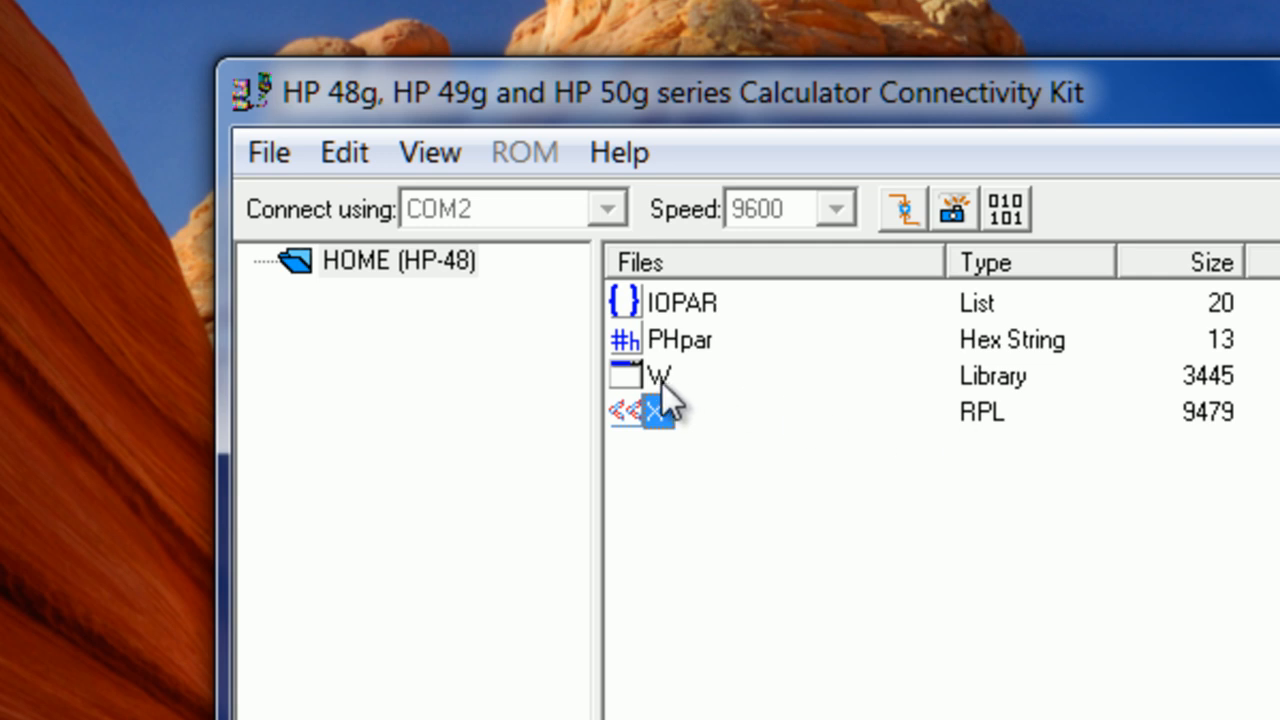
{"action": "left_click", "coordinate": [657, 375]}
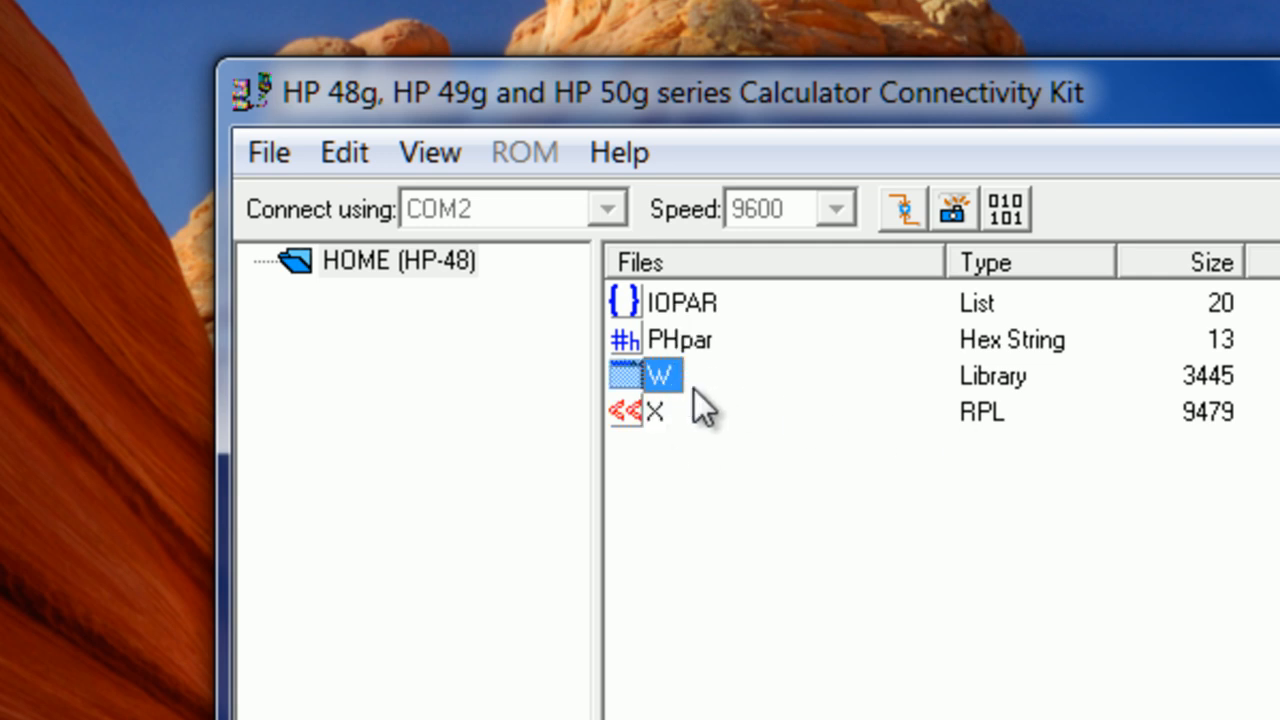
{"action": "mouse_move", "coordinate": [700, 410]}
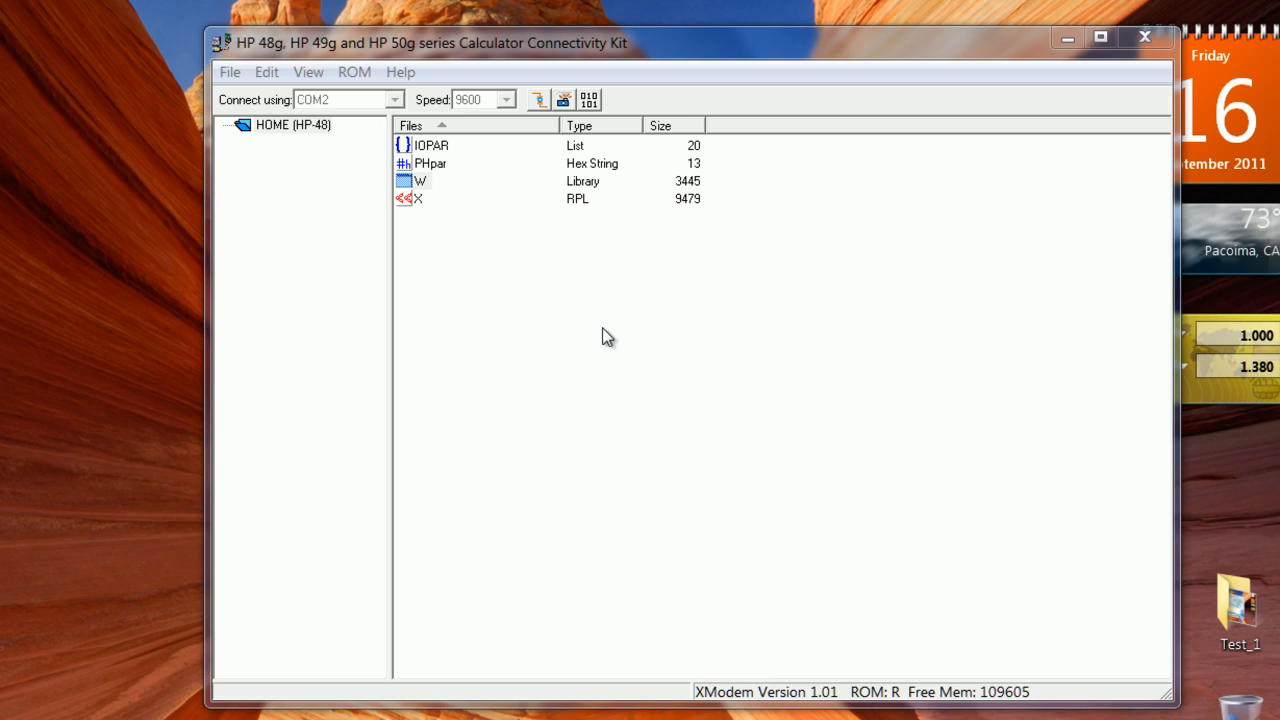
{"action": "mouse_move", "coordinate": [518, 362]}
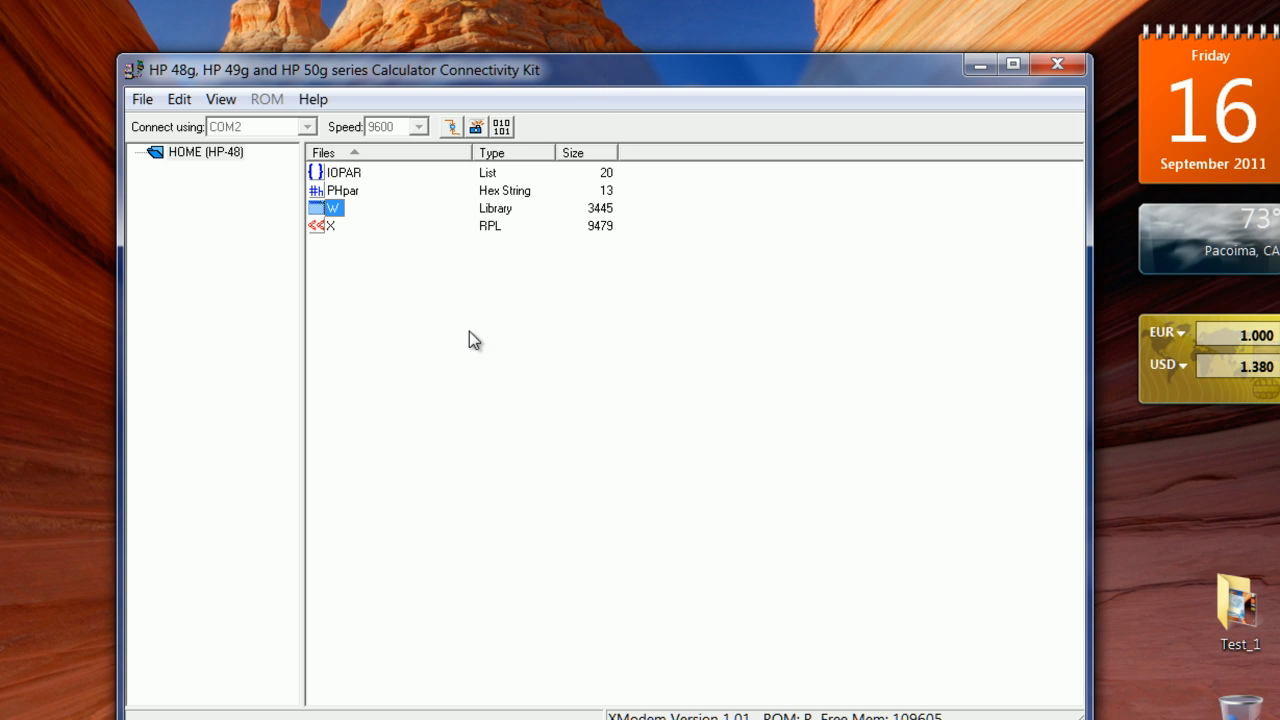
{"action": "mouse_move", "coordinate": [342, 297]}
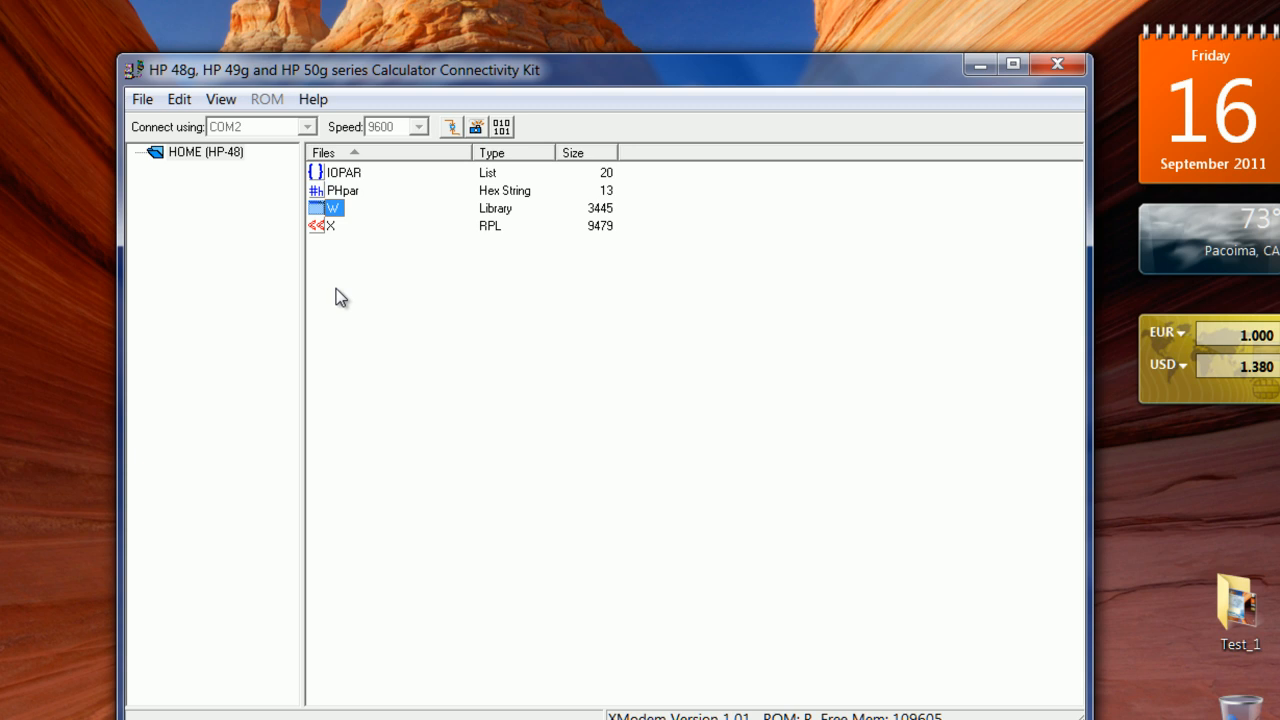
{"action": "mouse_move", "coordinate": [331, 310]}
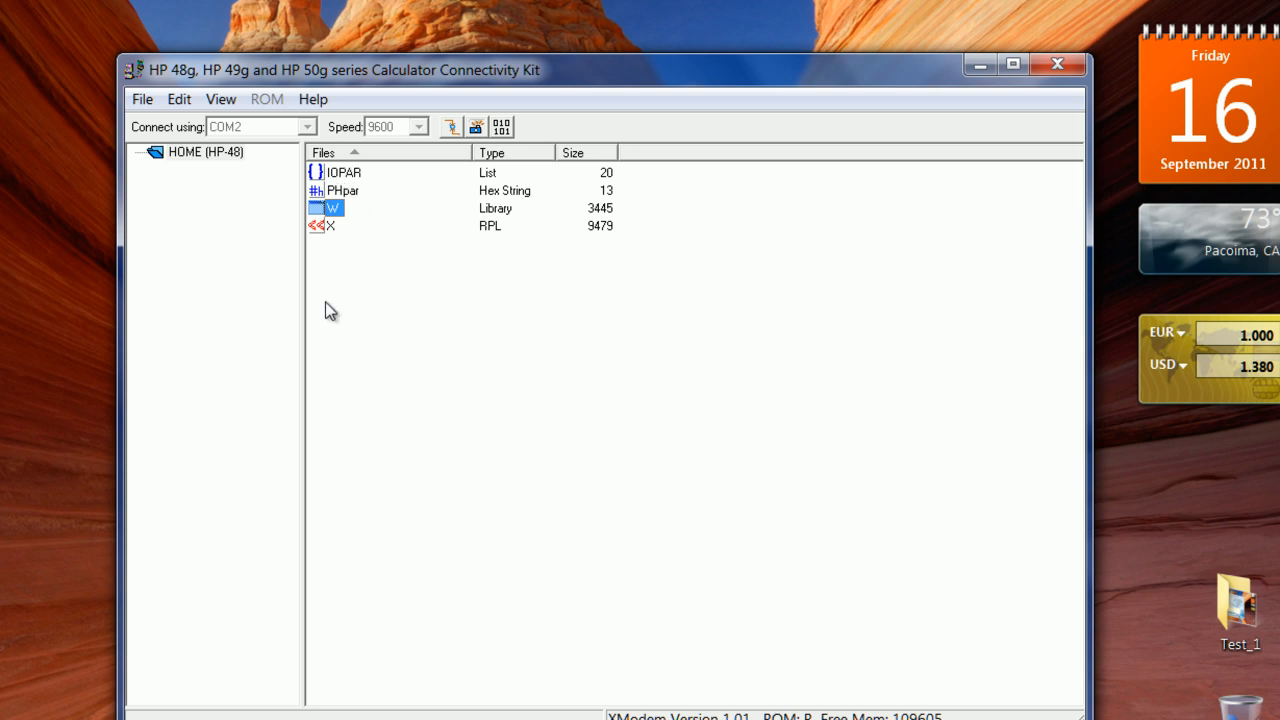
{"action": "mouse_move", "coordinate": [203, 186]}
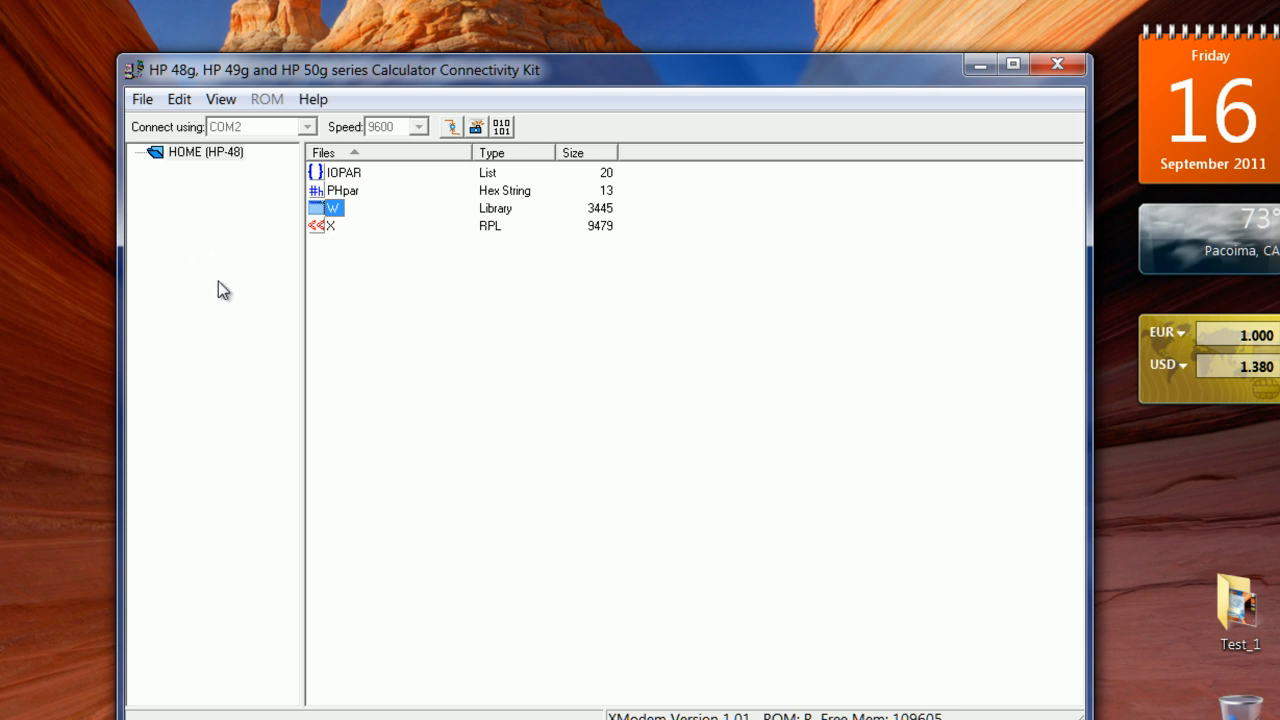
{"action": "mouse_move", "coordinate": [449, 311]}
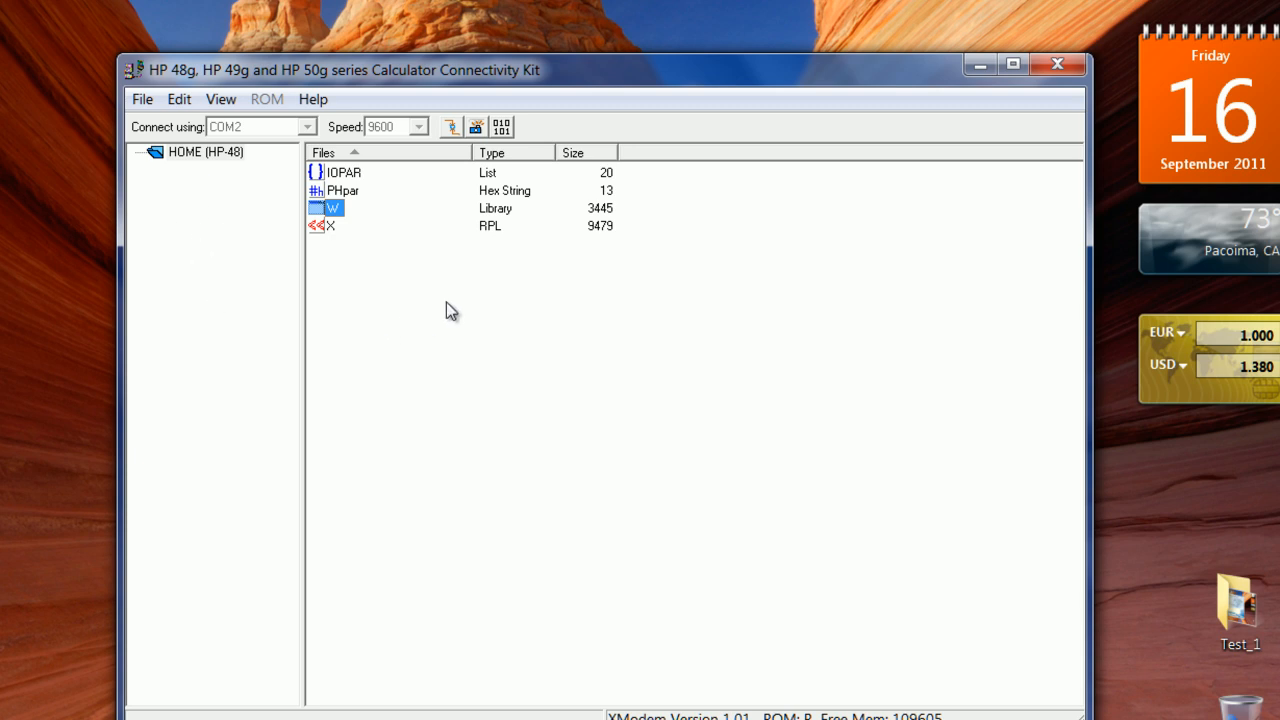